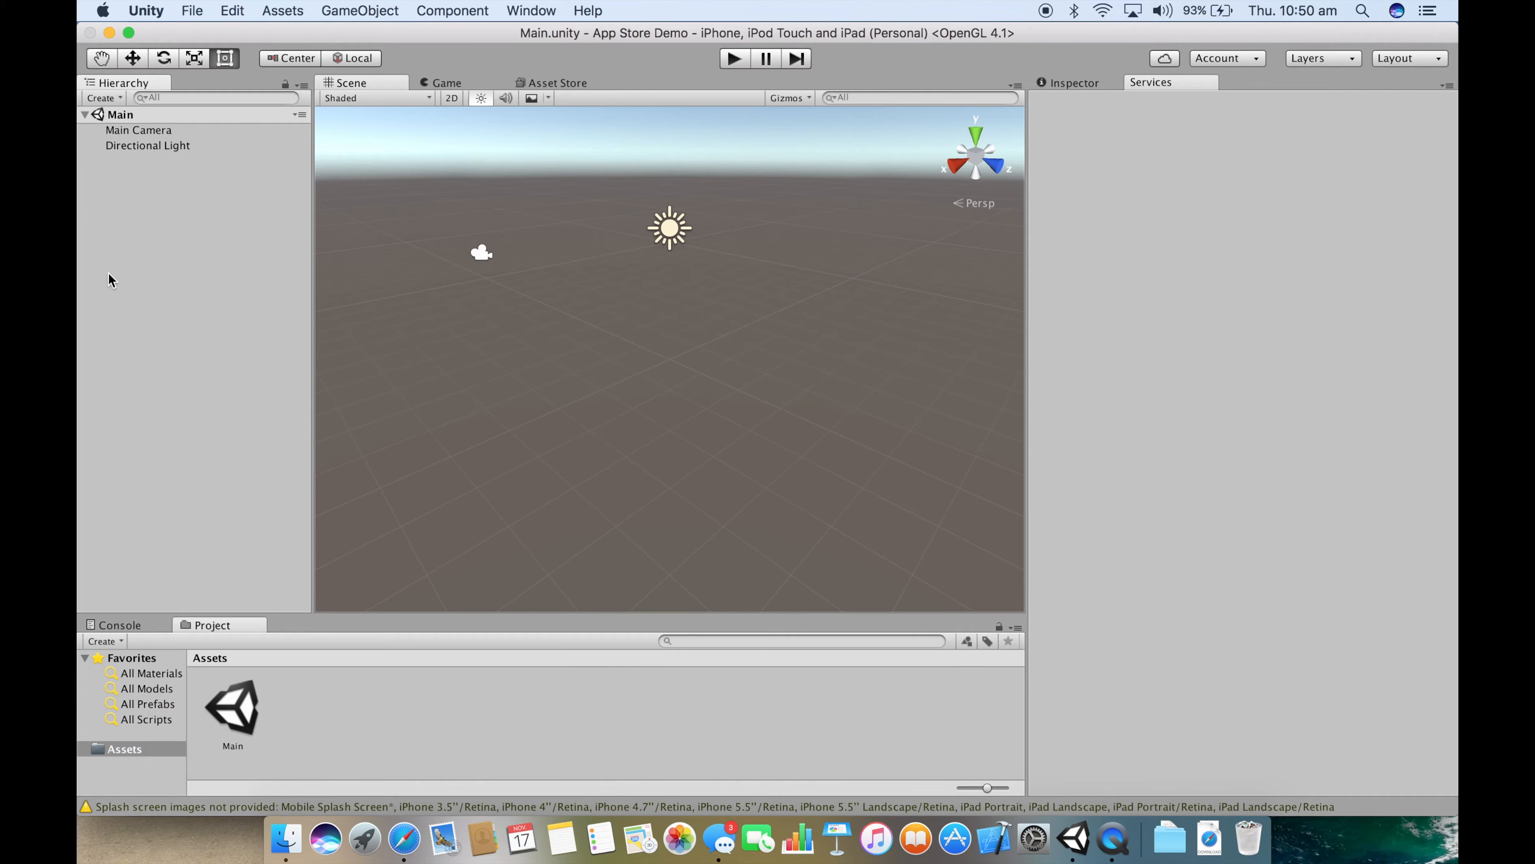
mouse_move(177, 60)
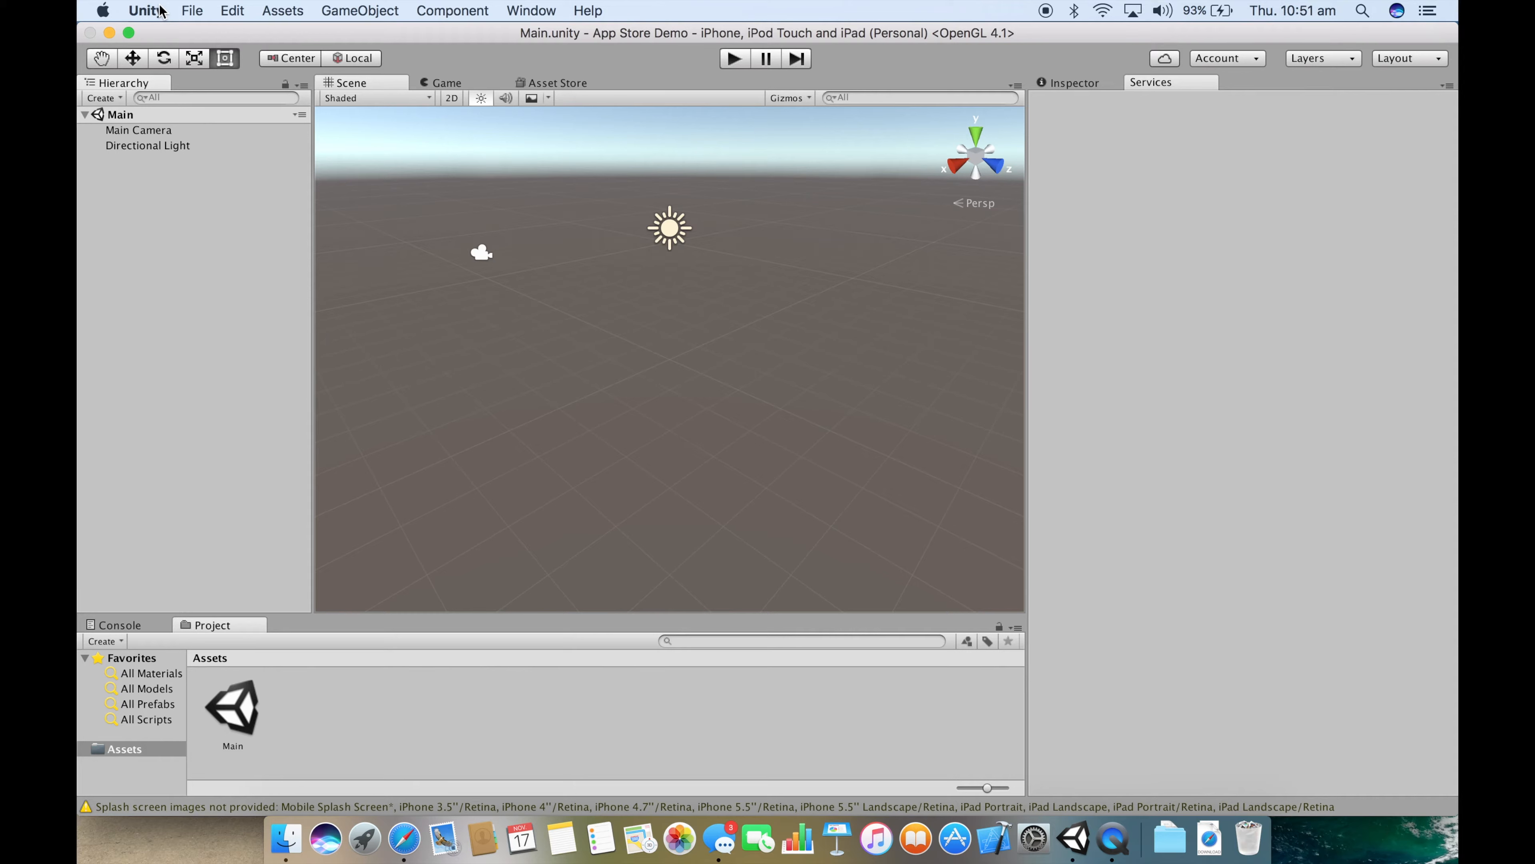
Step: Show the External Tools preferences listing the Android SDK and JDK locations
left_click(146, 10)
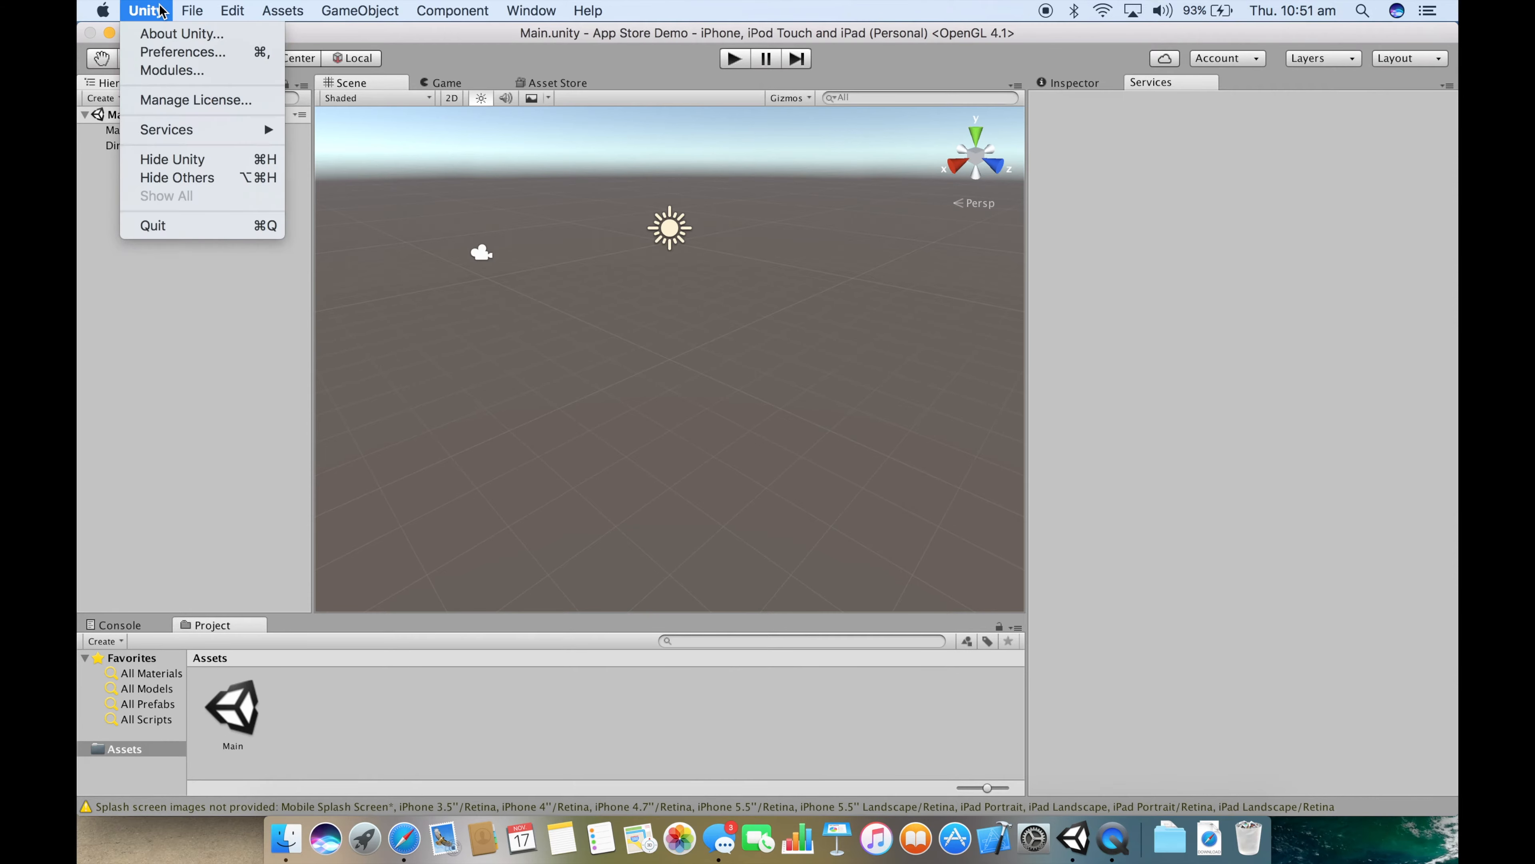
mouse_move(183, 52)
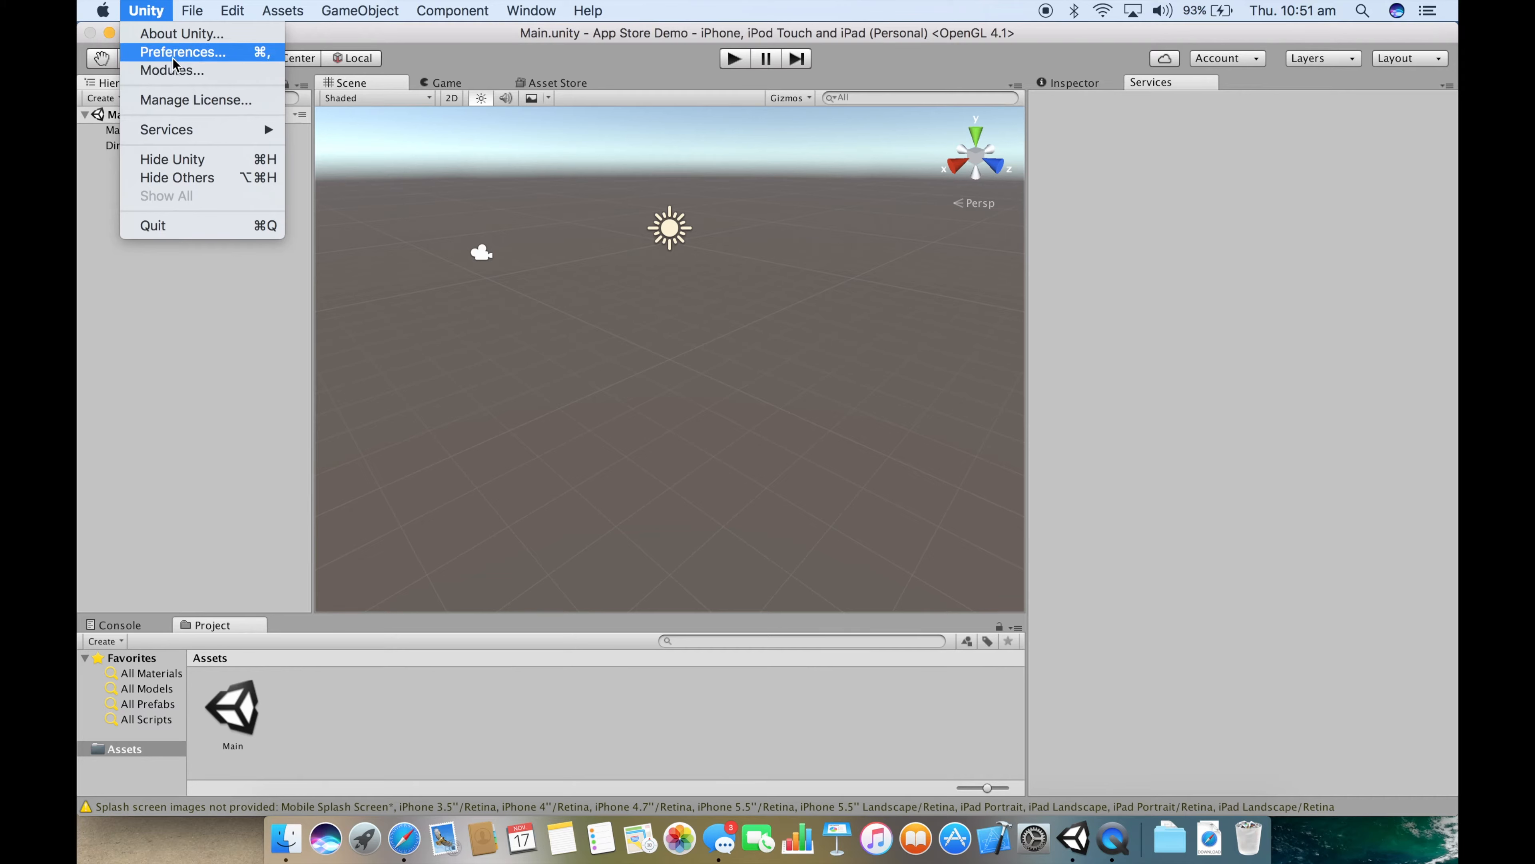
left_click(183, 52)
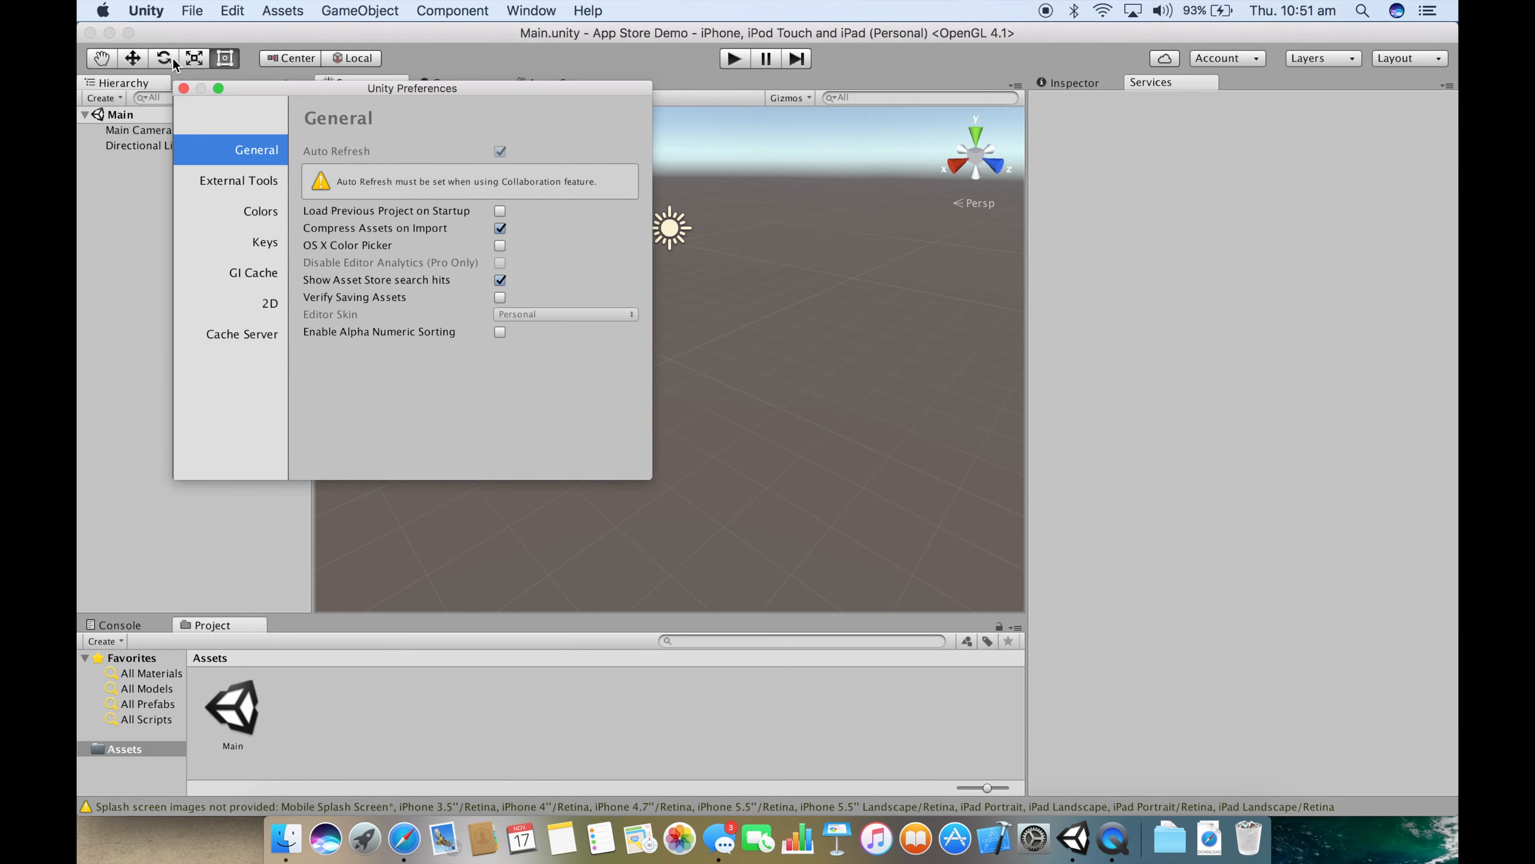
left_click(238, 179)
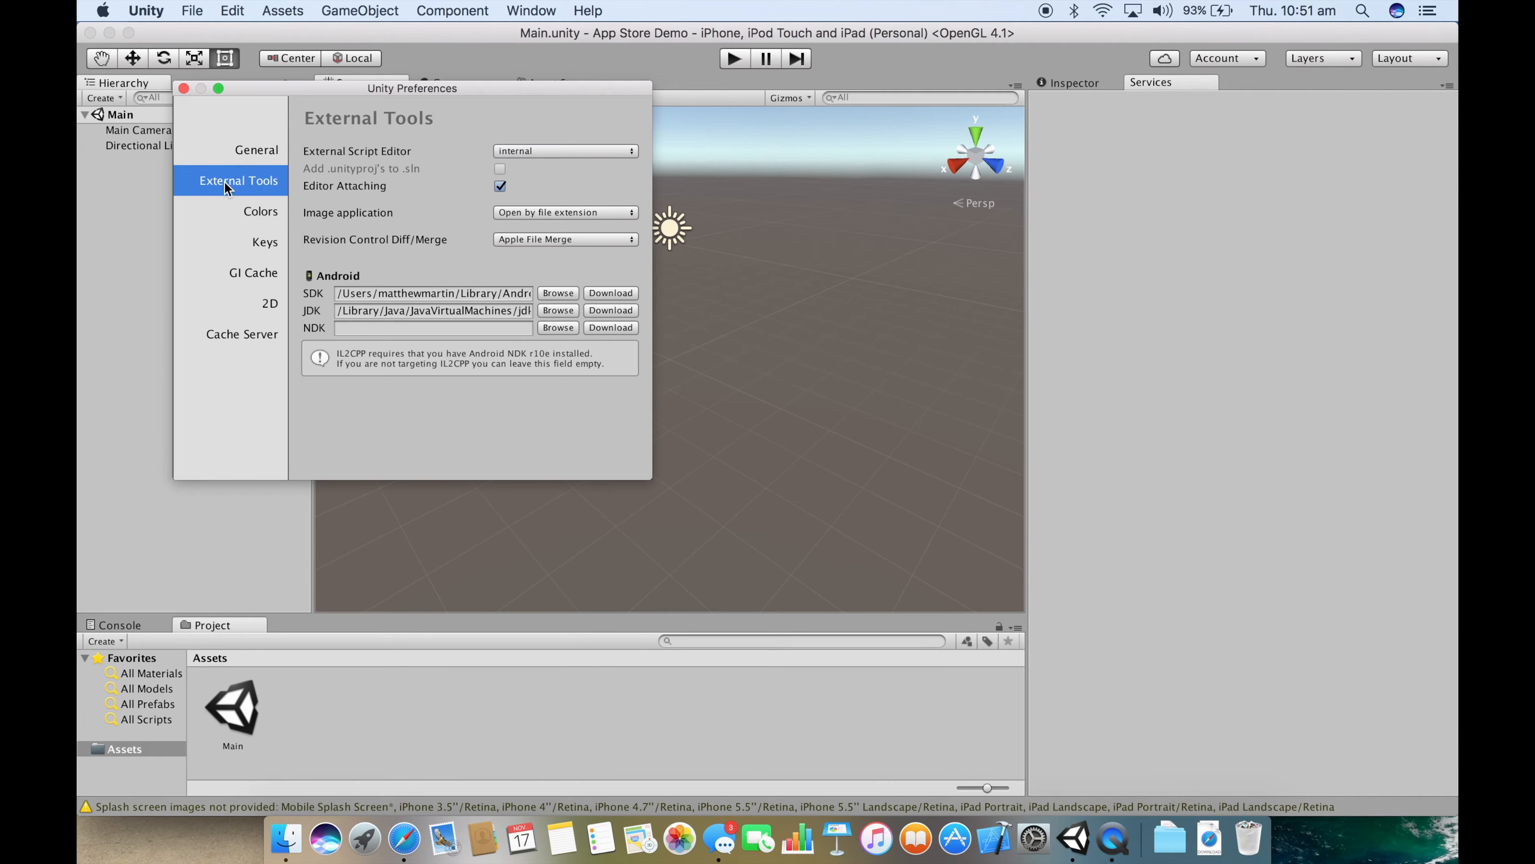
mouse_move(326, 283)
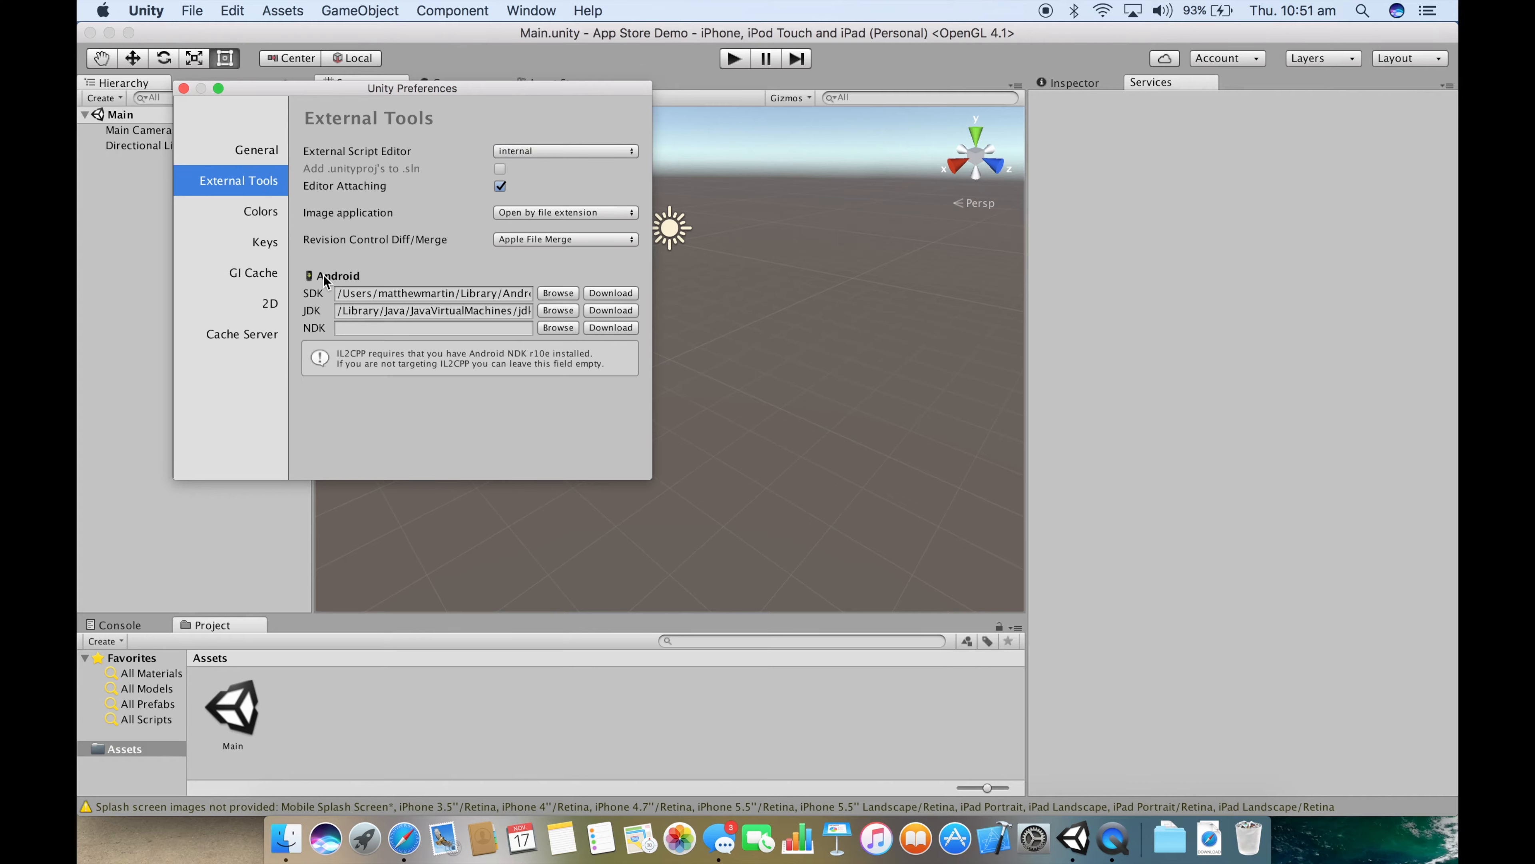
mouse_move(319, 295)
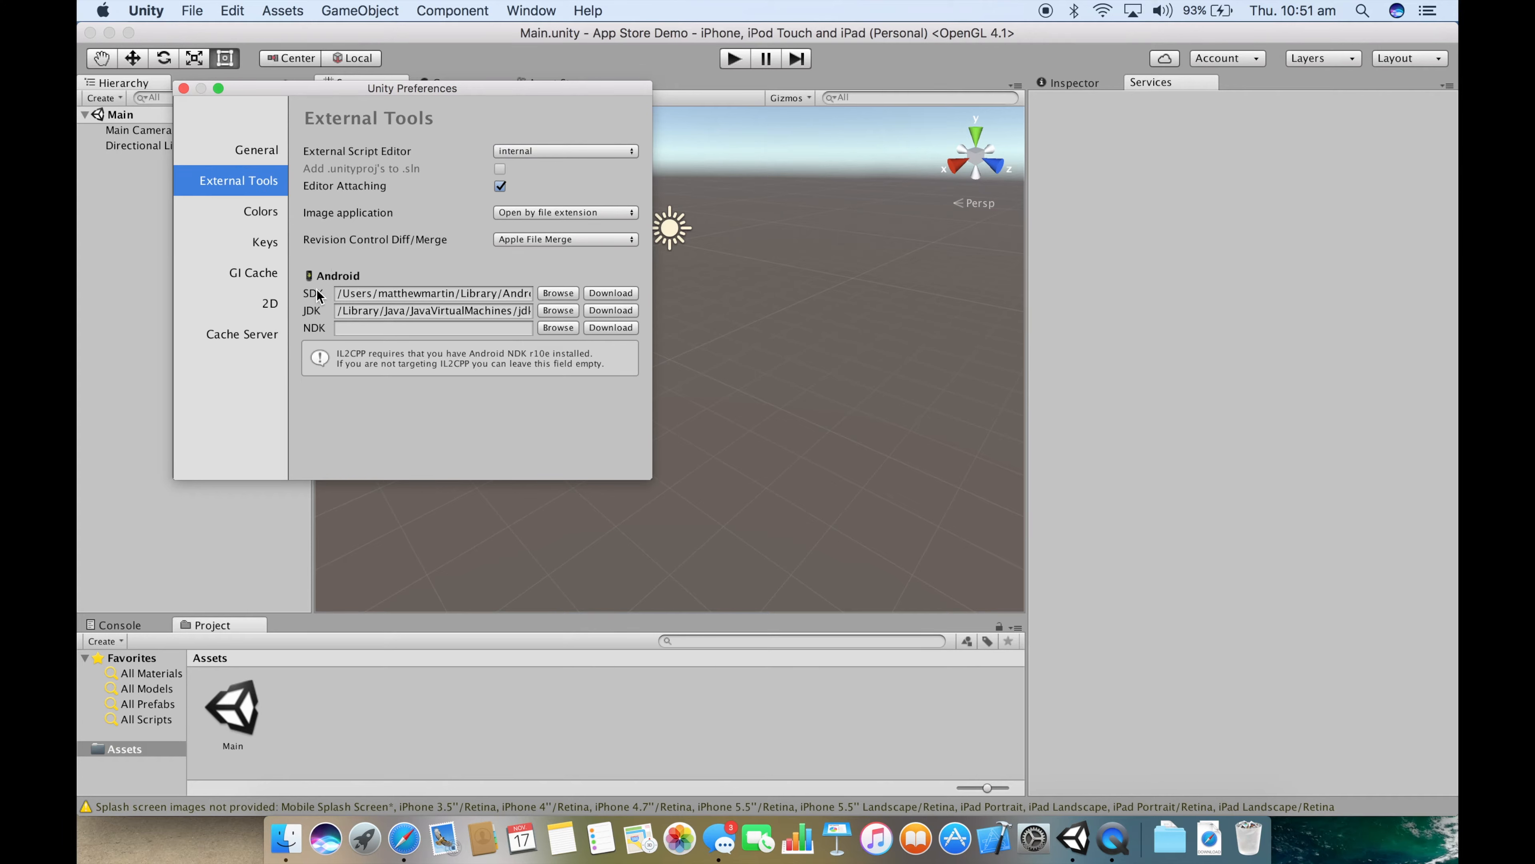
mouse_move(483, 291)
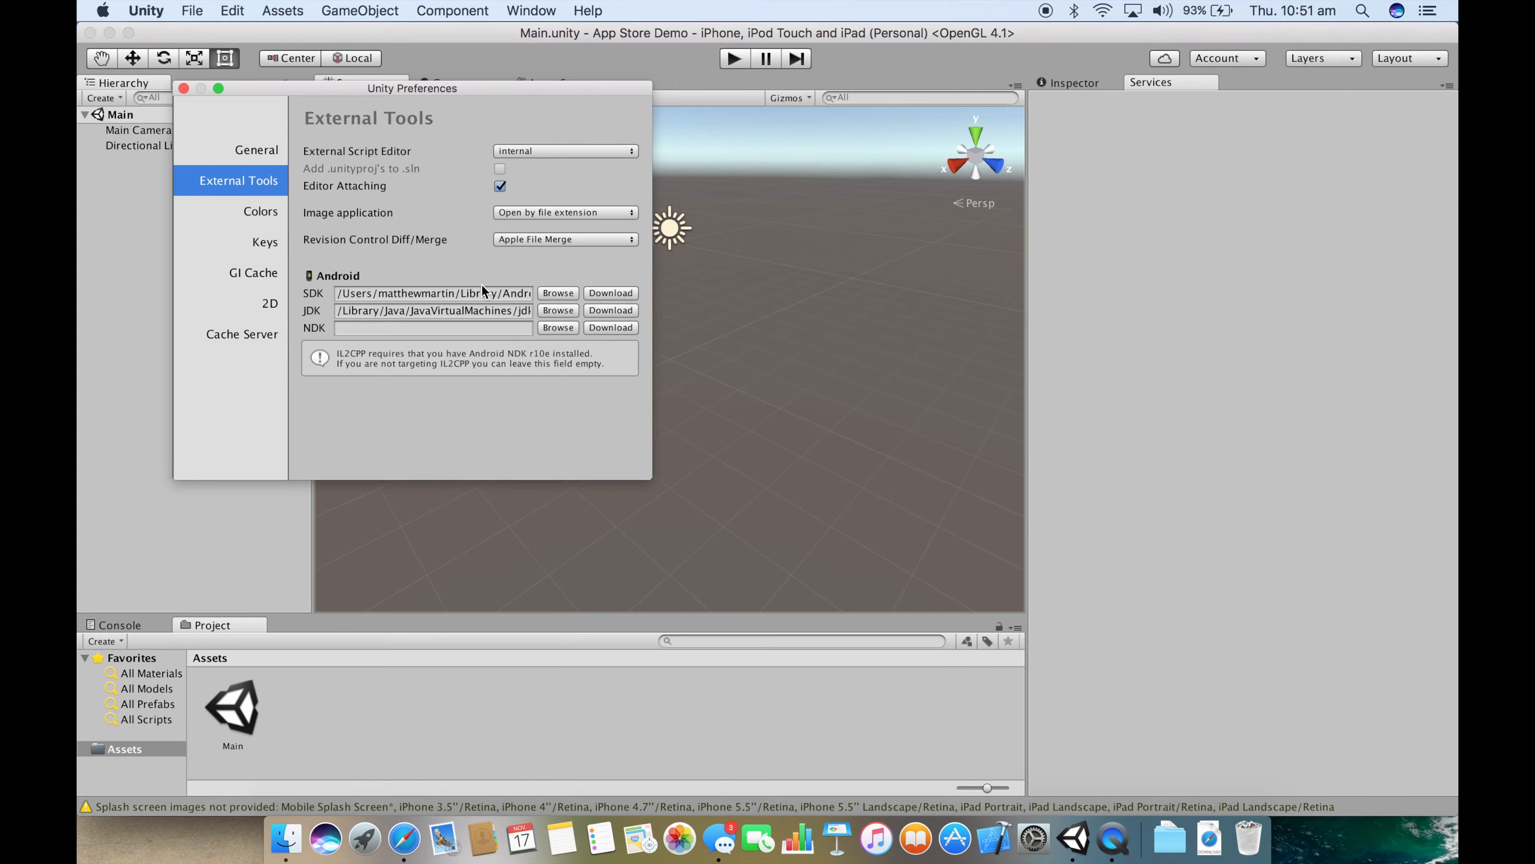
mouse_move(503, 290)
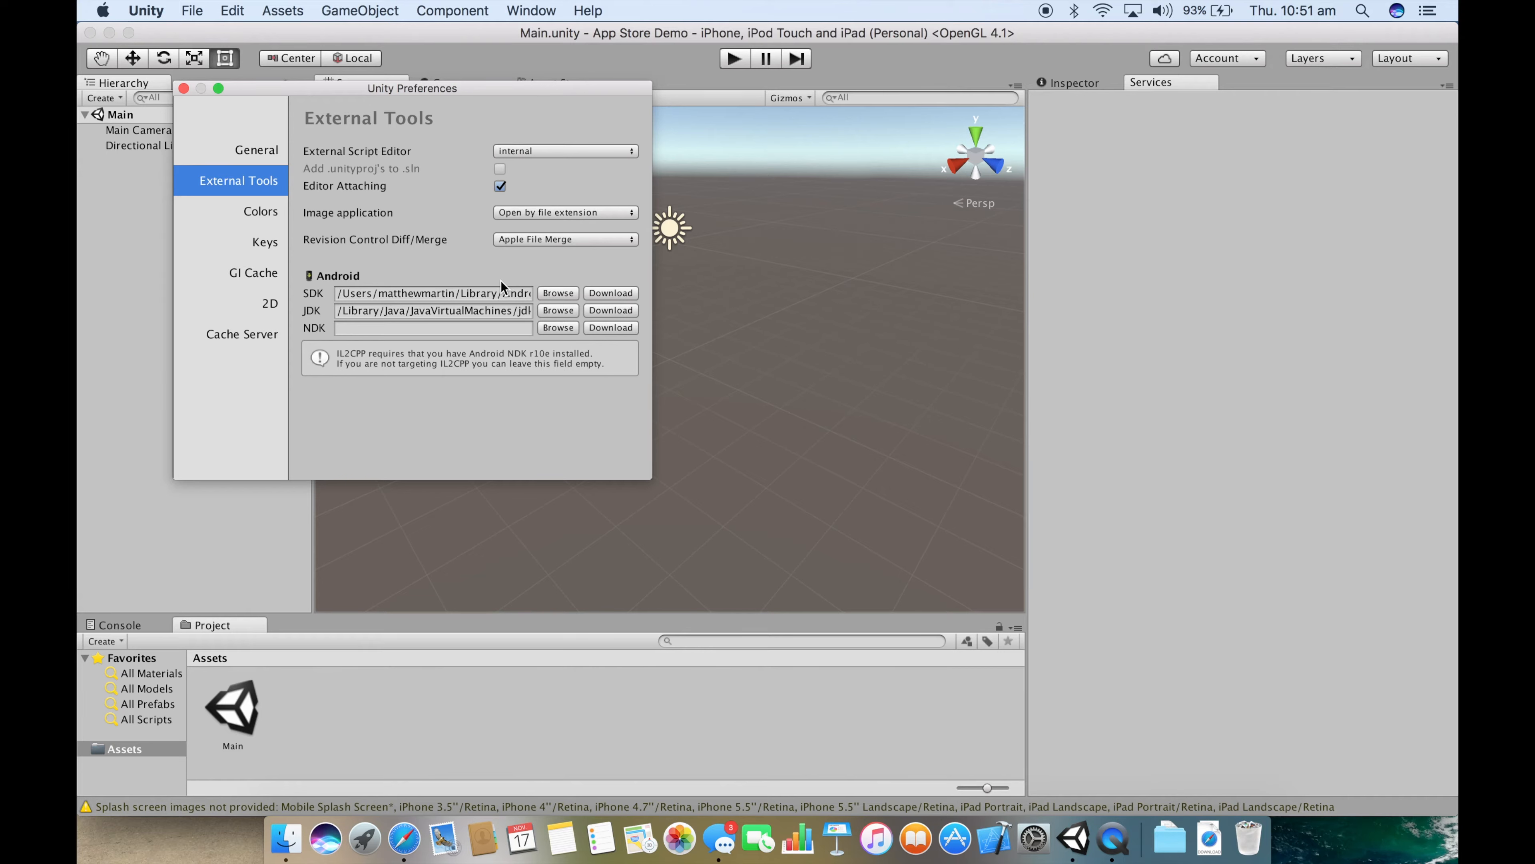
mouse_move(551, 301)
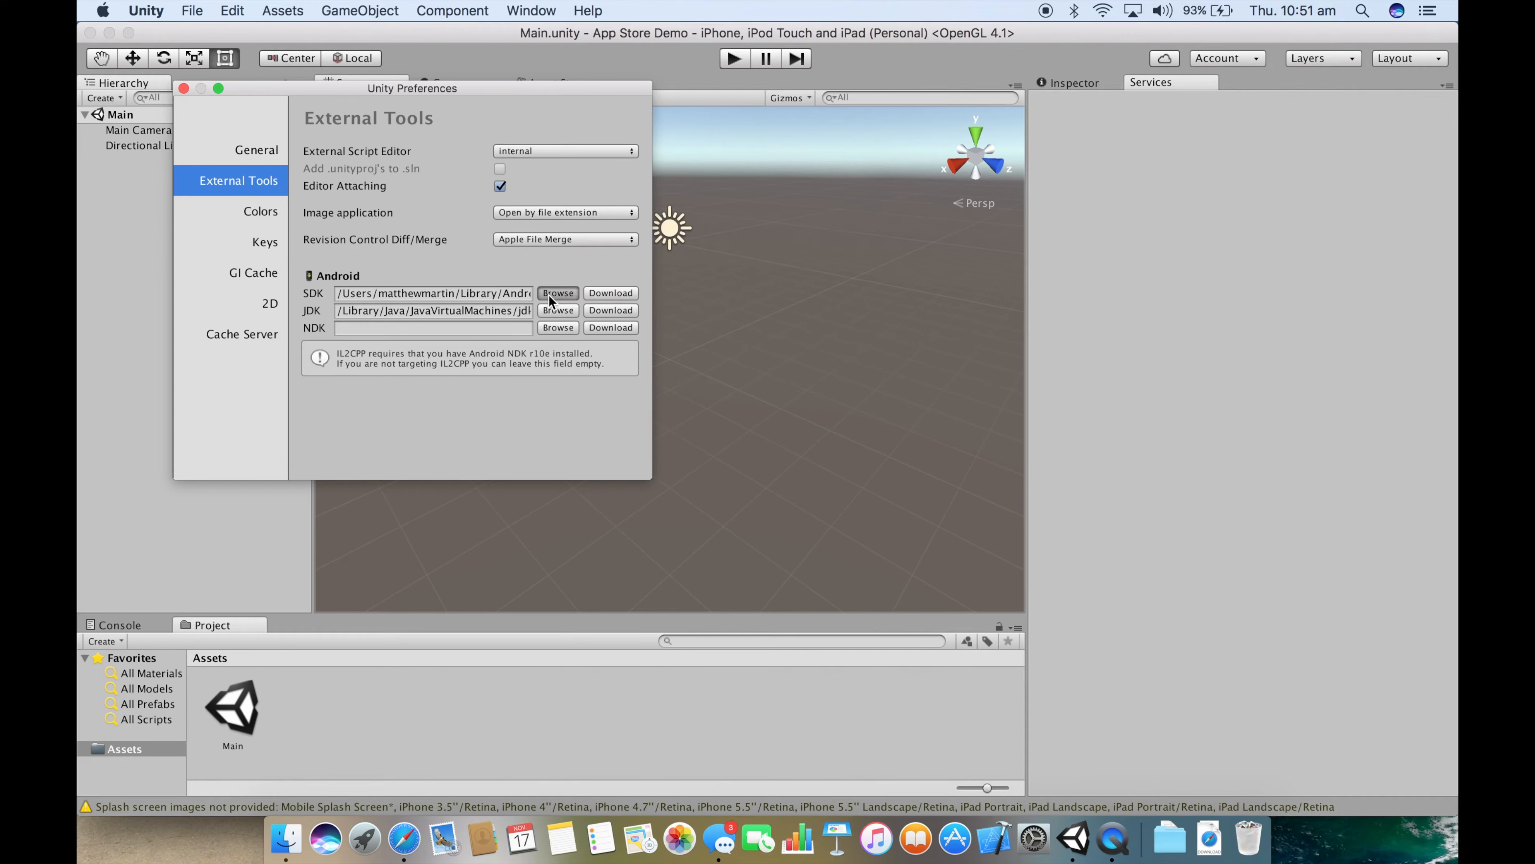
left_click(557, 293)
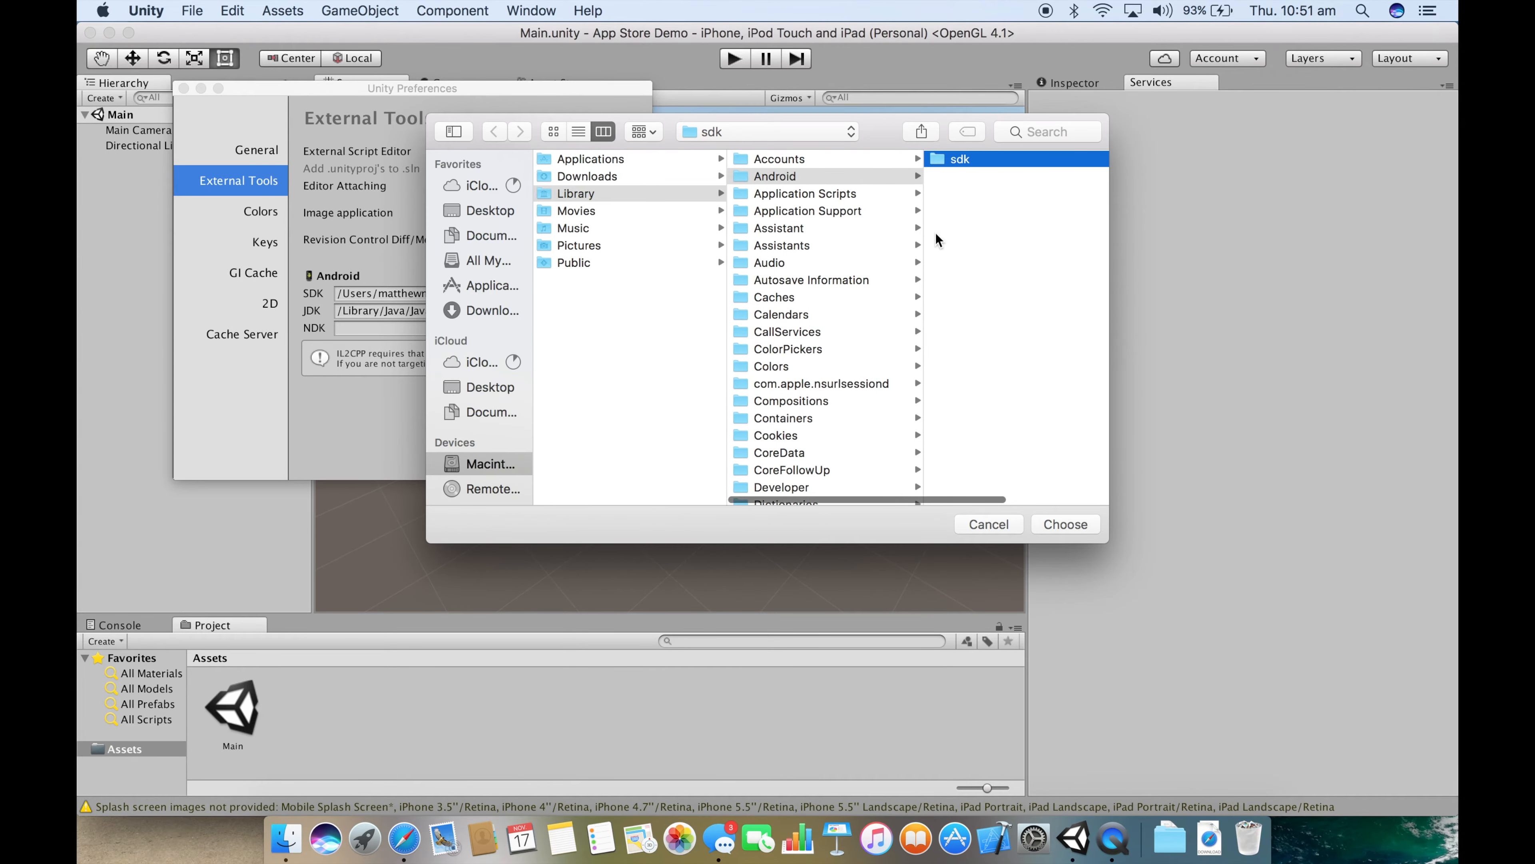
left_click(958, 159)
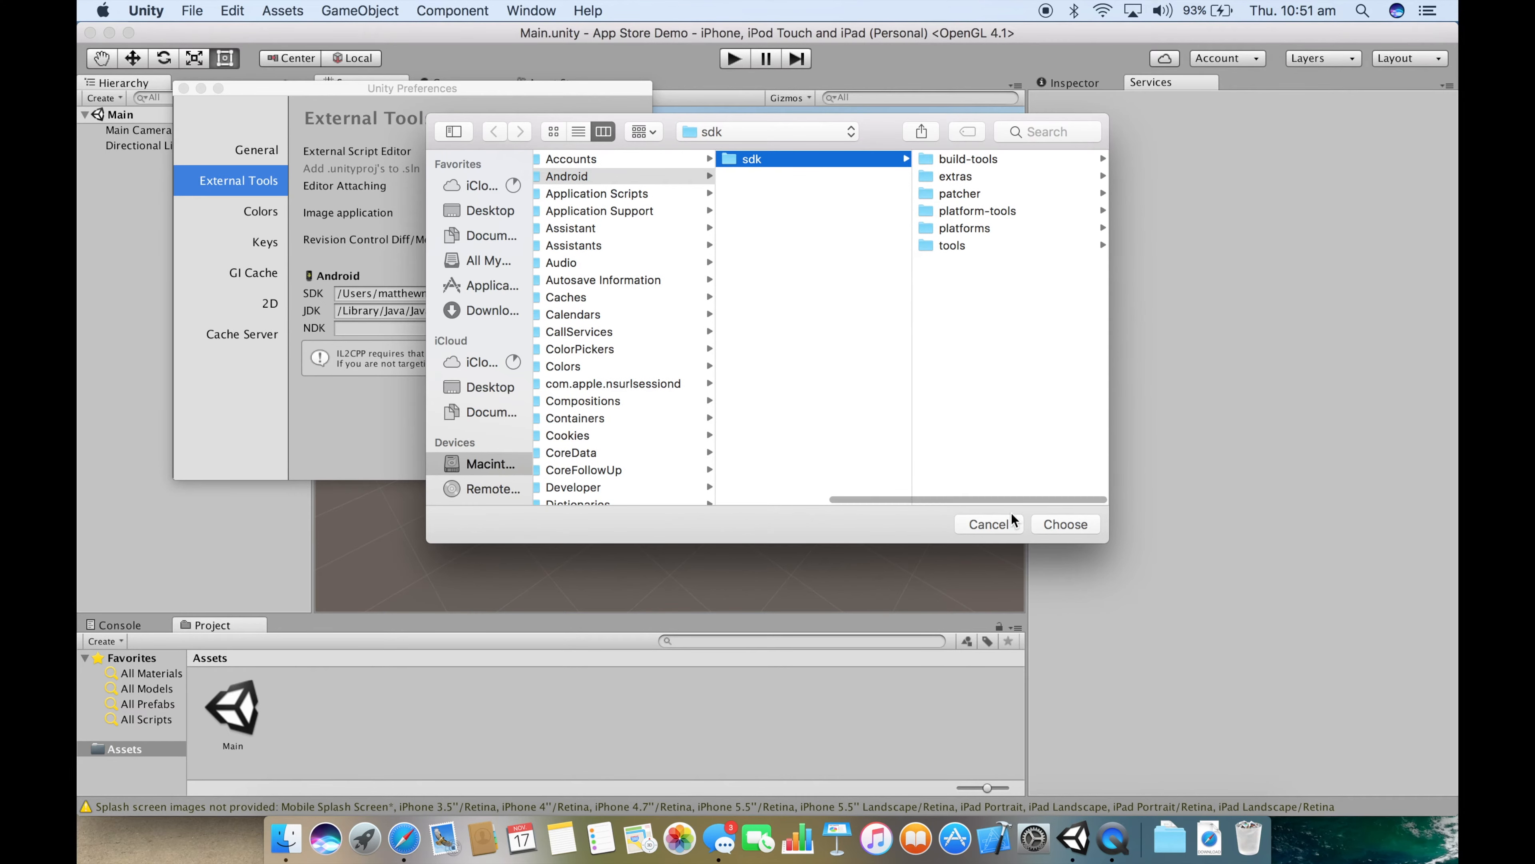
left_click(988, 524)
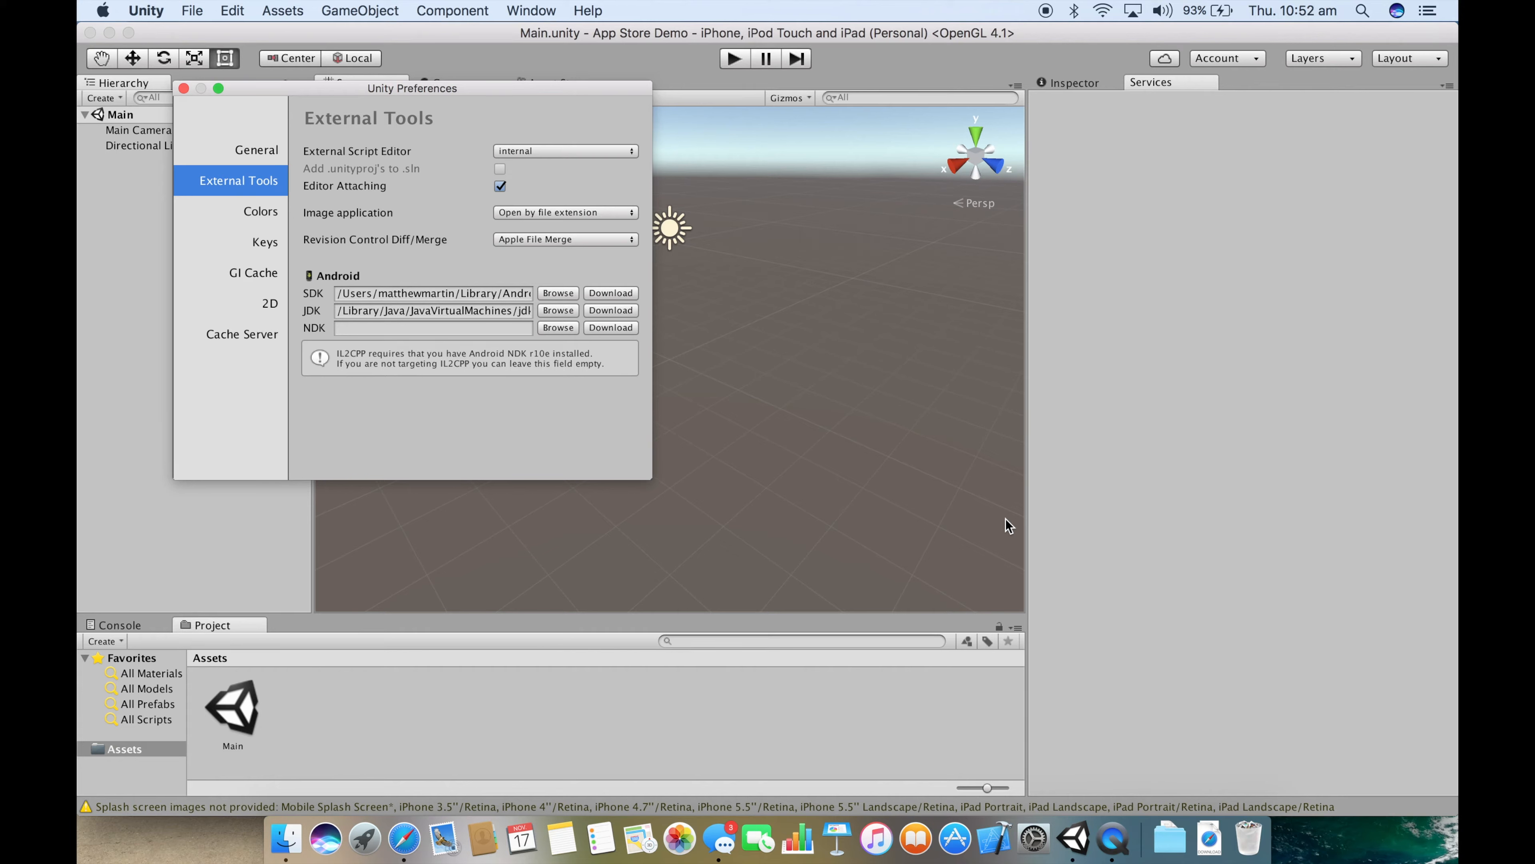
mouse_move(566, 314)
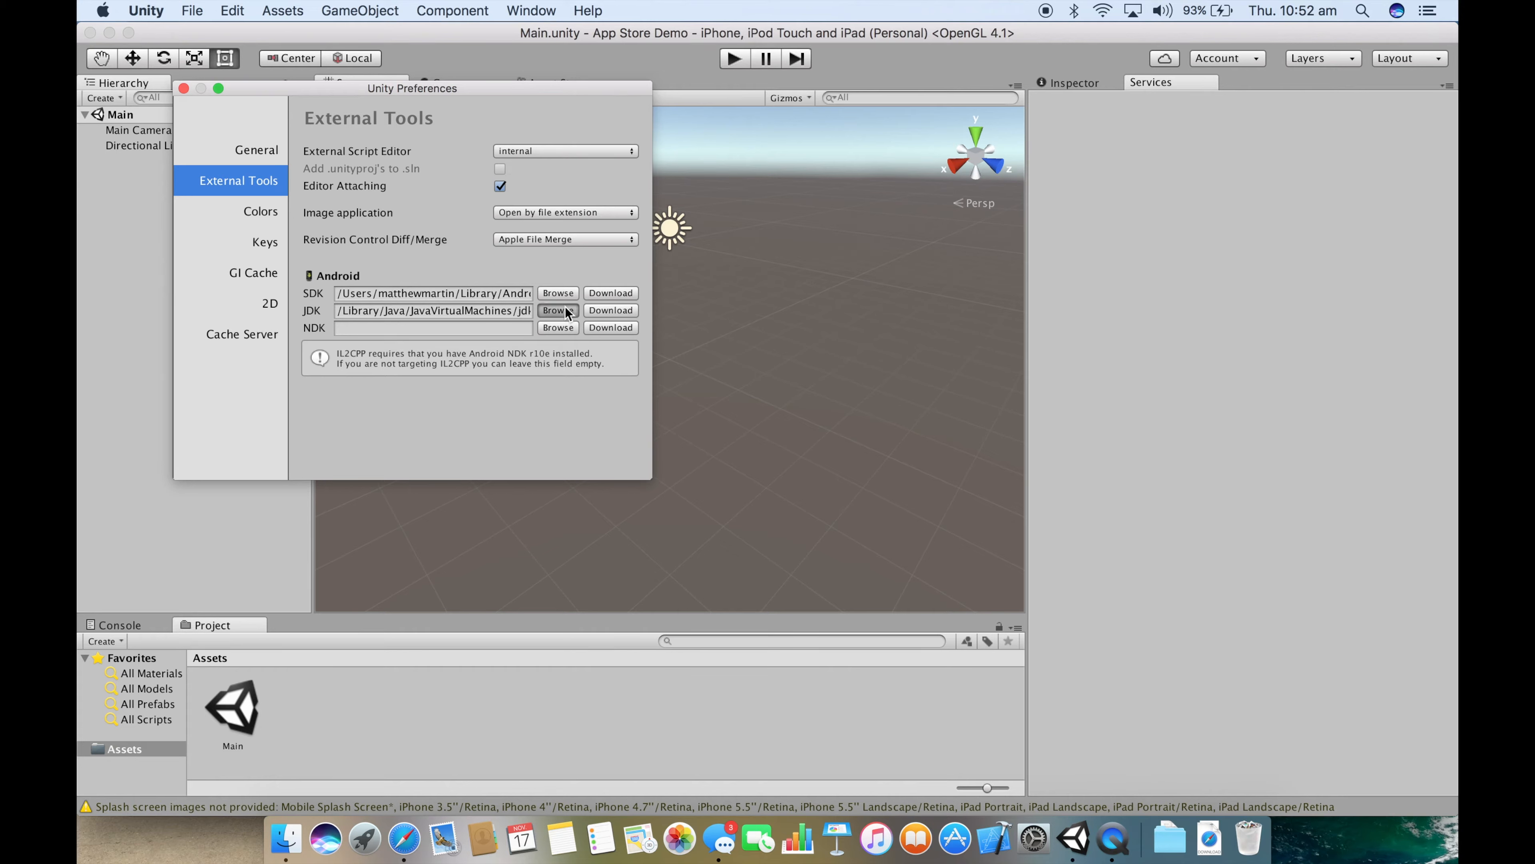
left_click(557, 310)
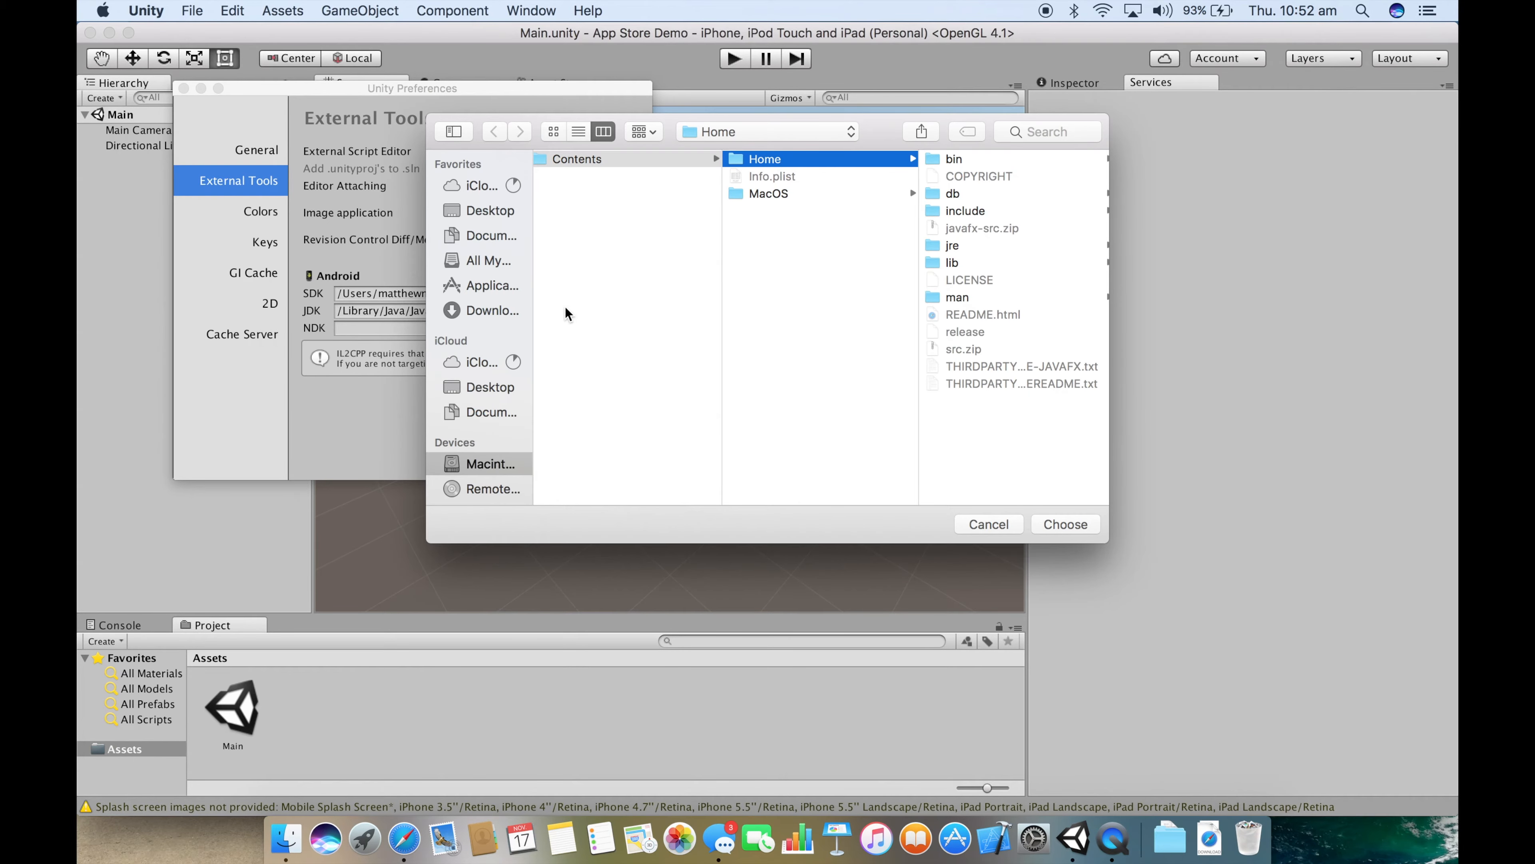
mouse_move(859, 324)
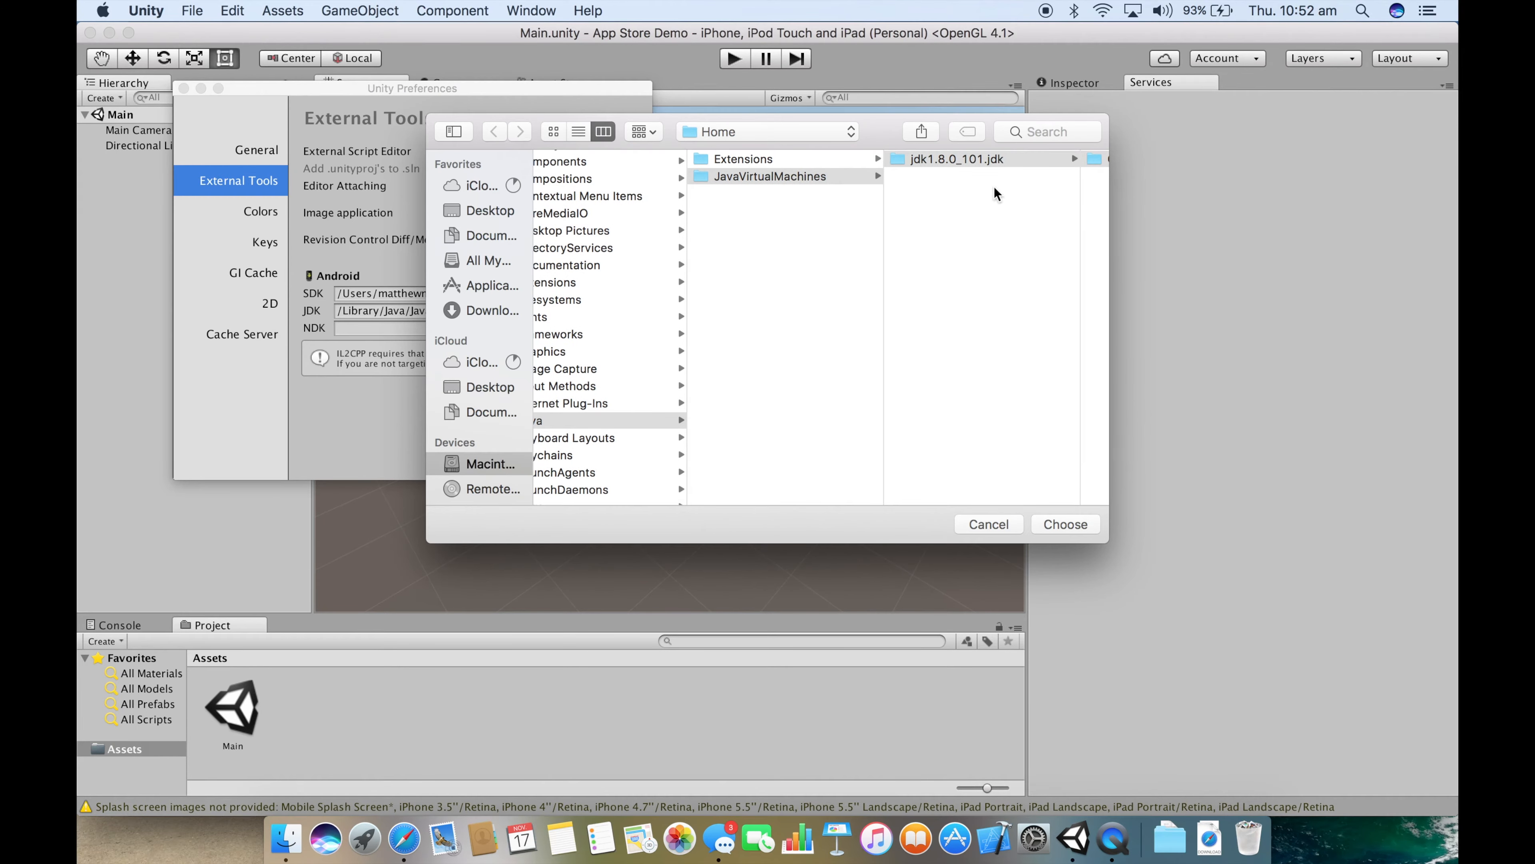
left_click(964, 157)
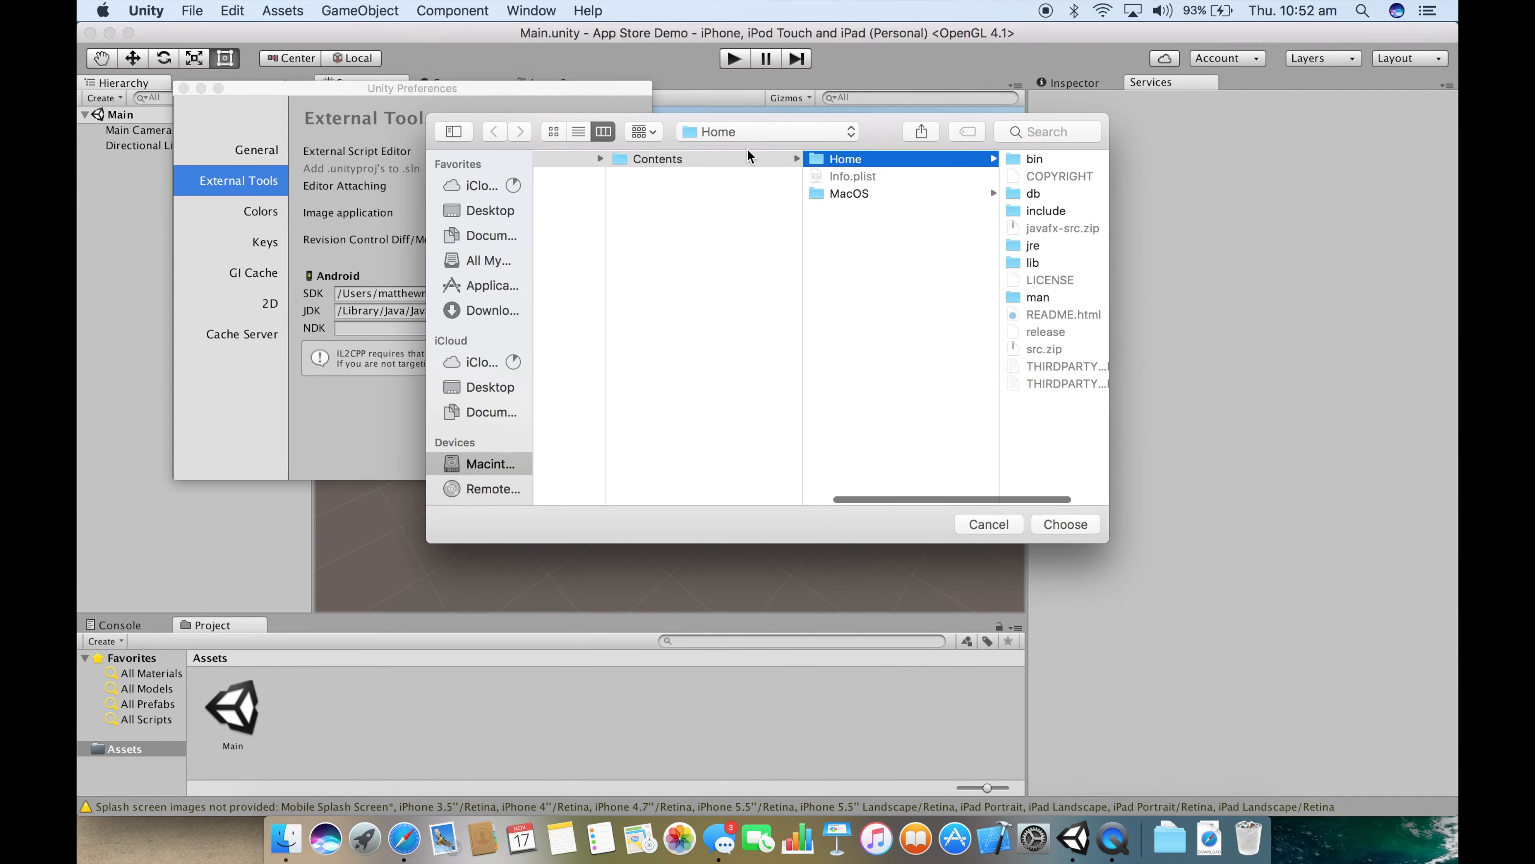
mouse_move(933, 209)
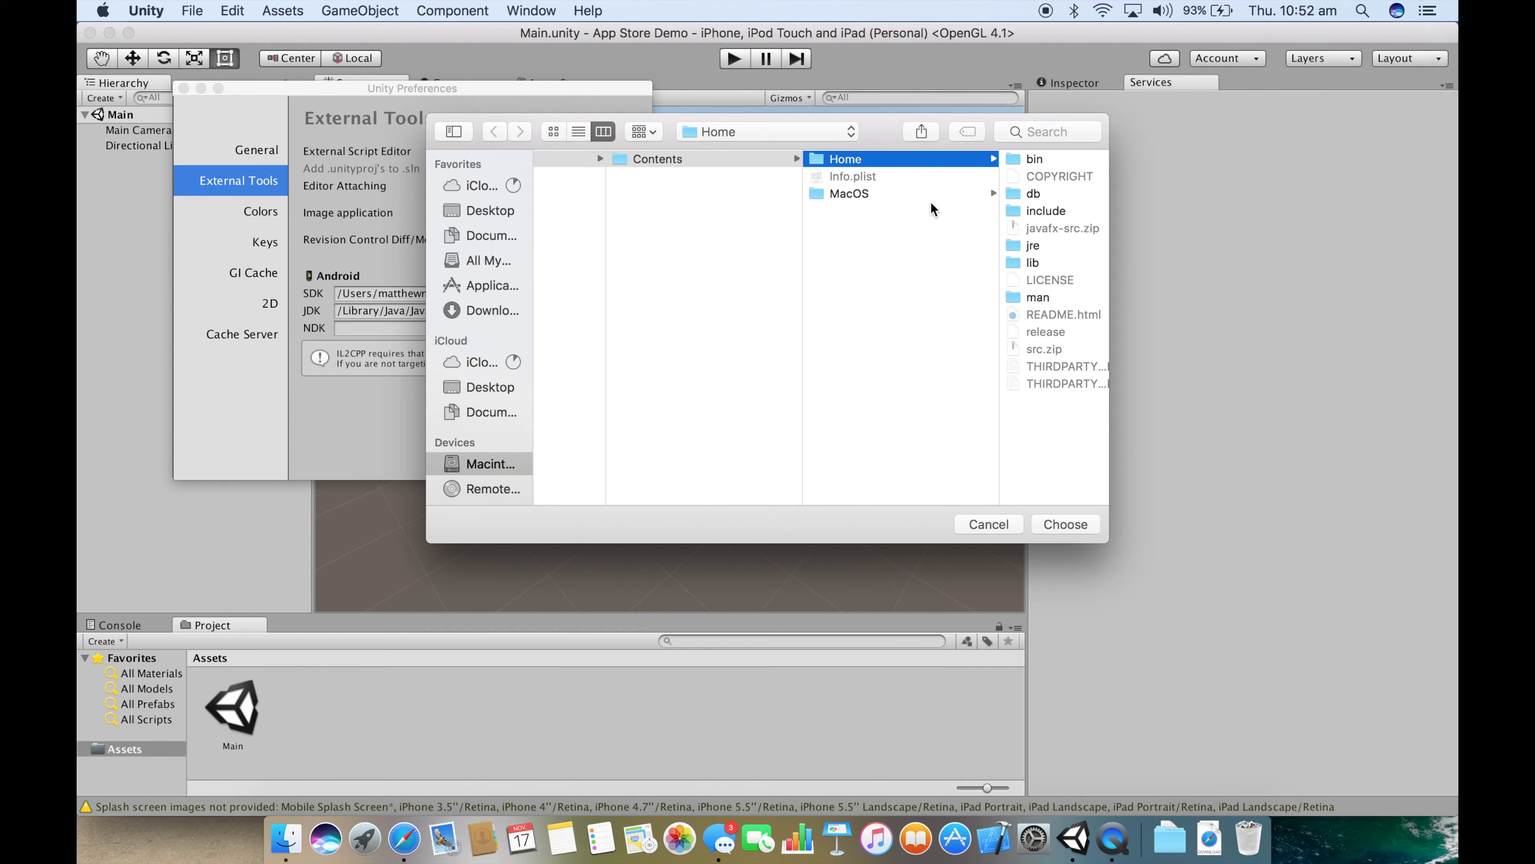
left_click(988, 523)
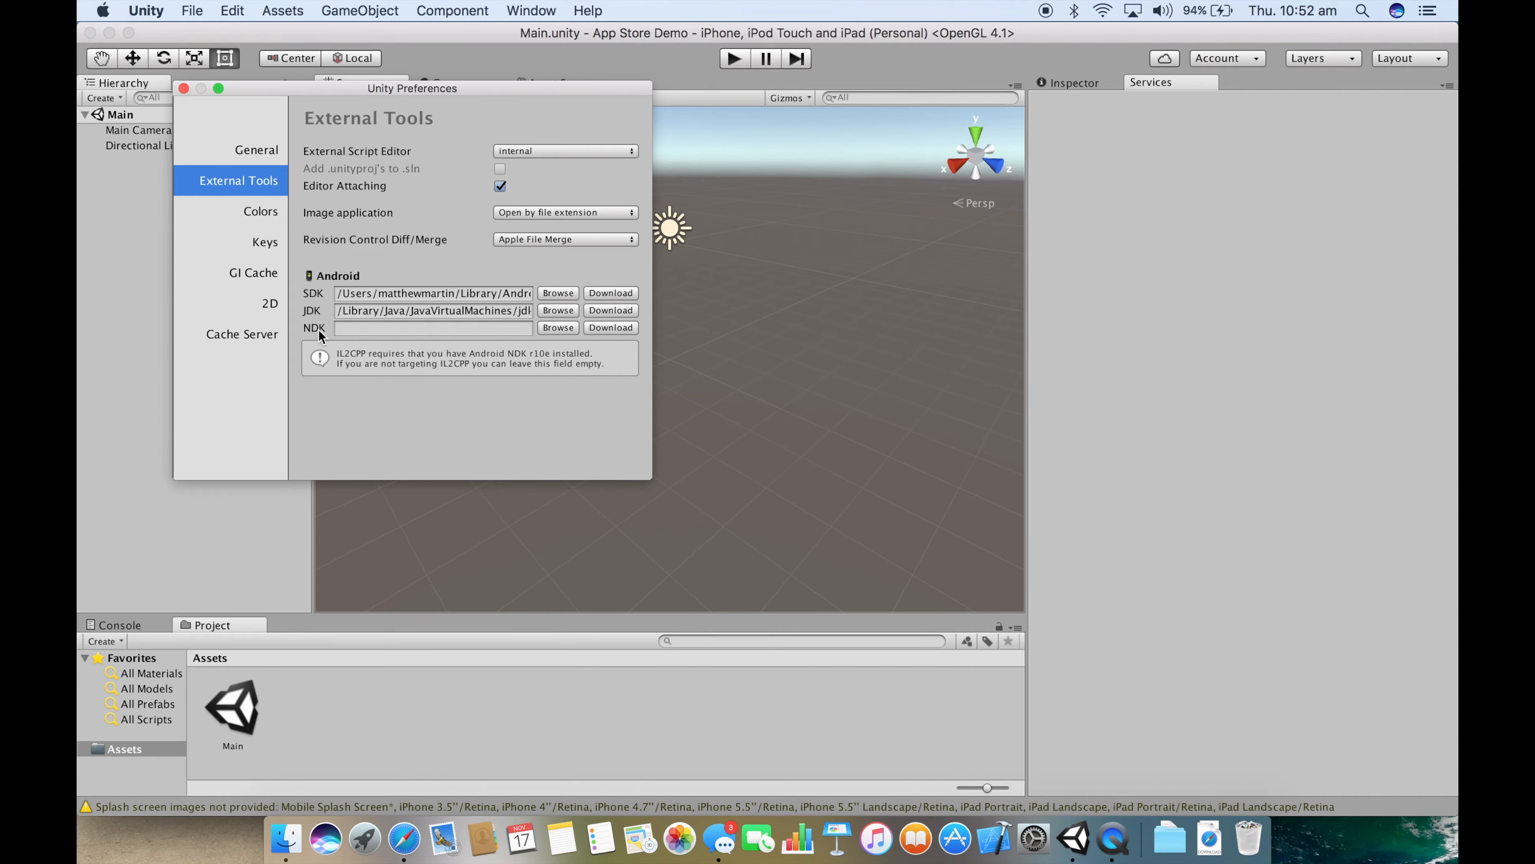
mouse_move(393, 380)
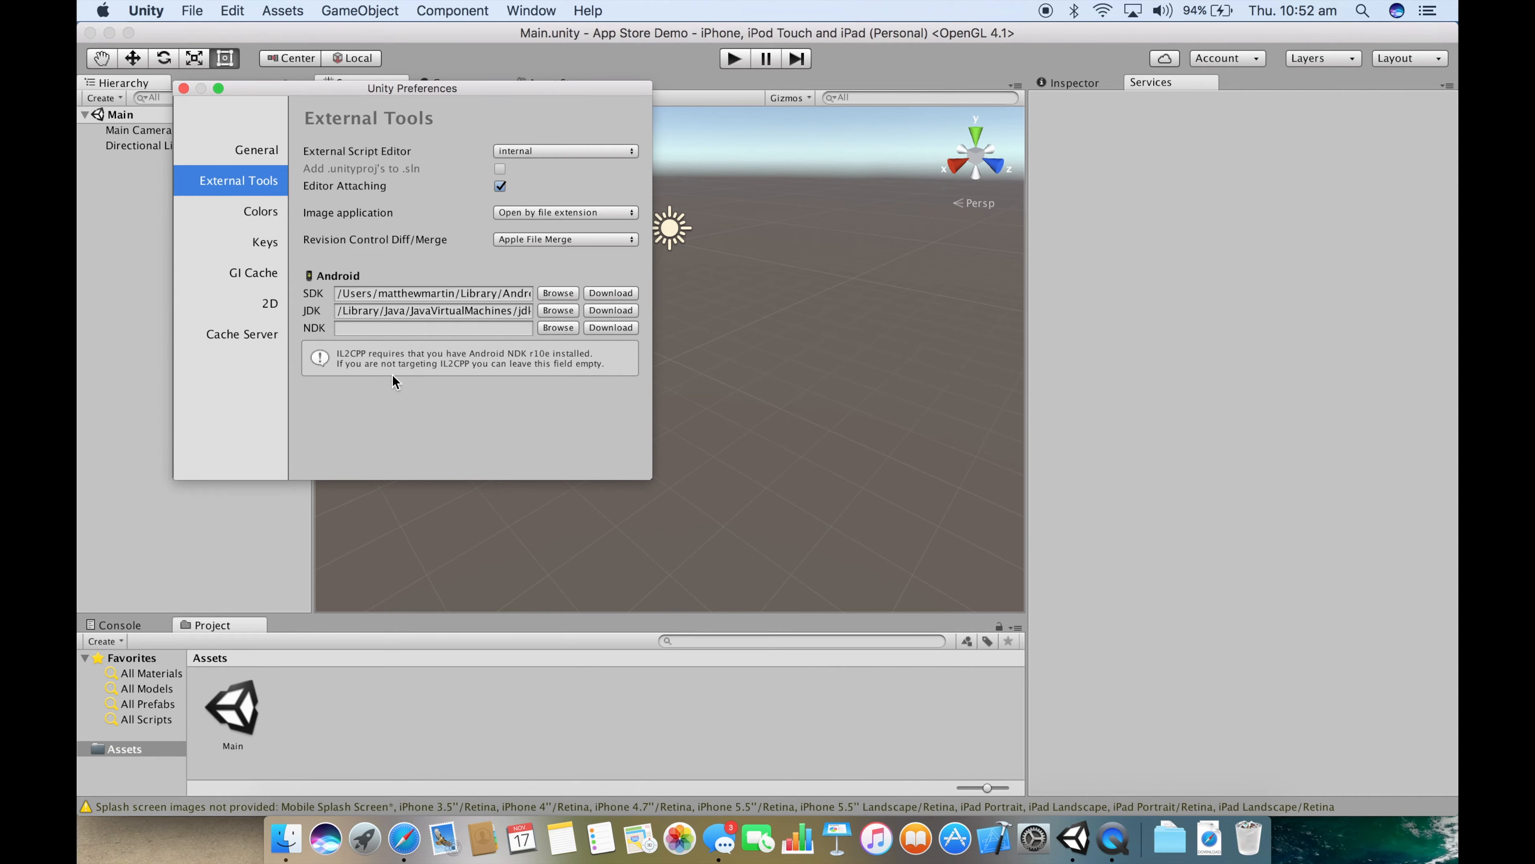
mouse_move(345, 381)
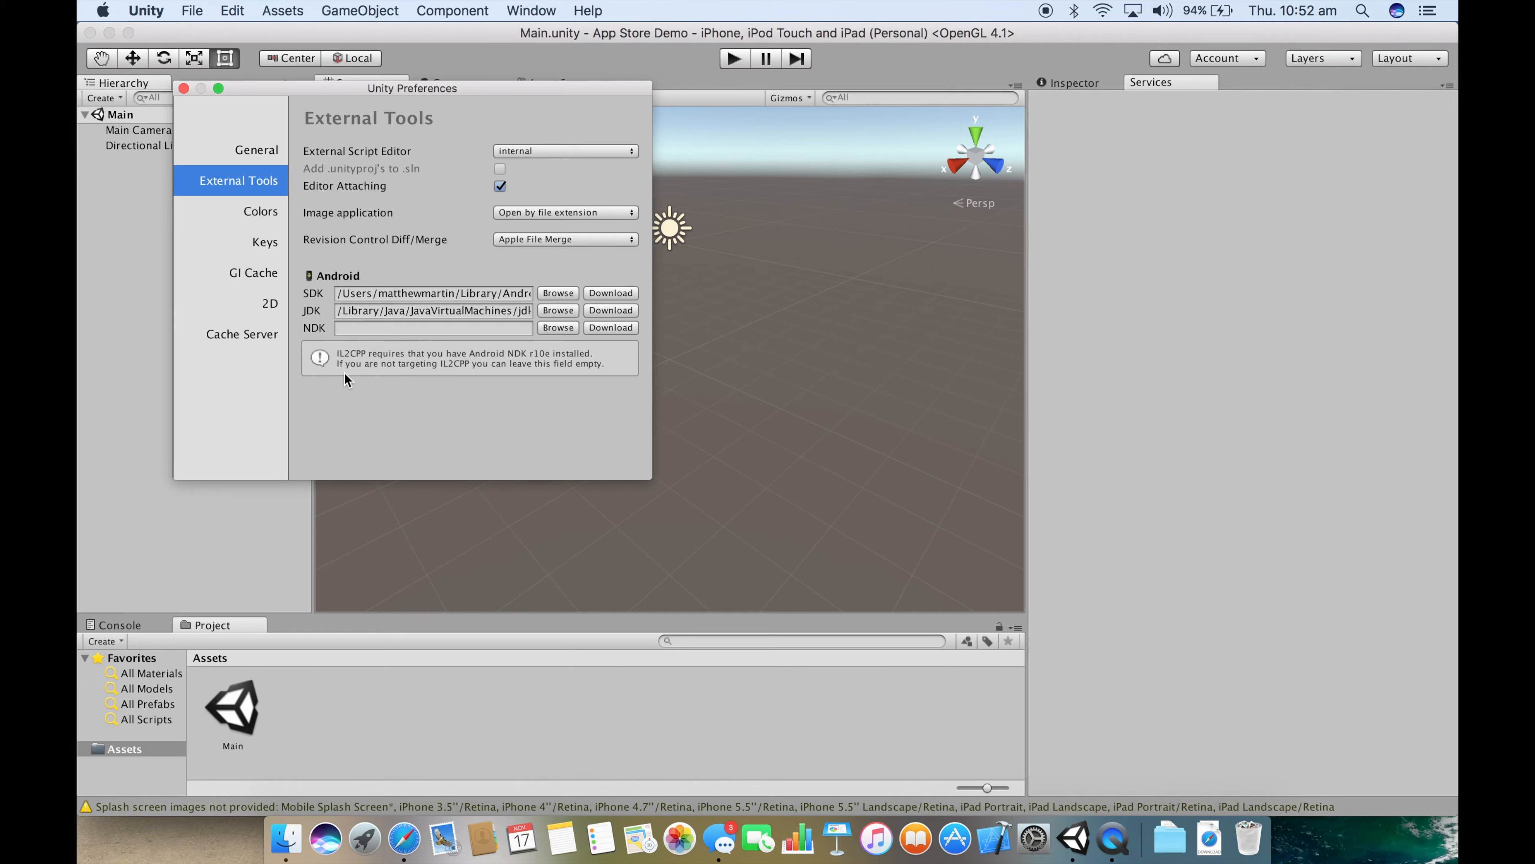
Step: Close Preferences and switch the project's active build platform to Android
left_click(184, 88)
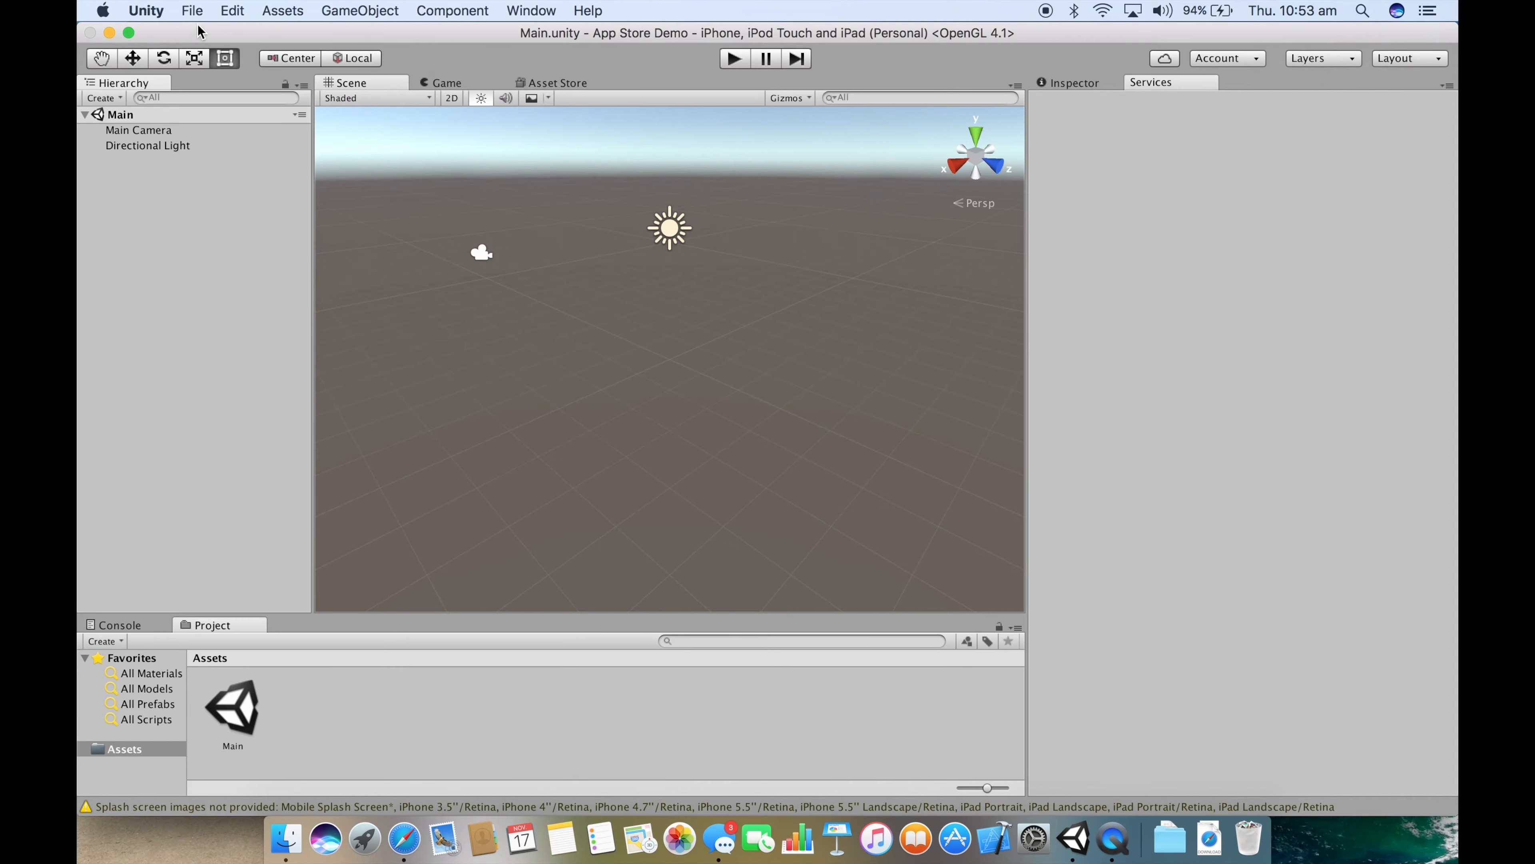
left_click(192, 10)
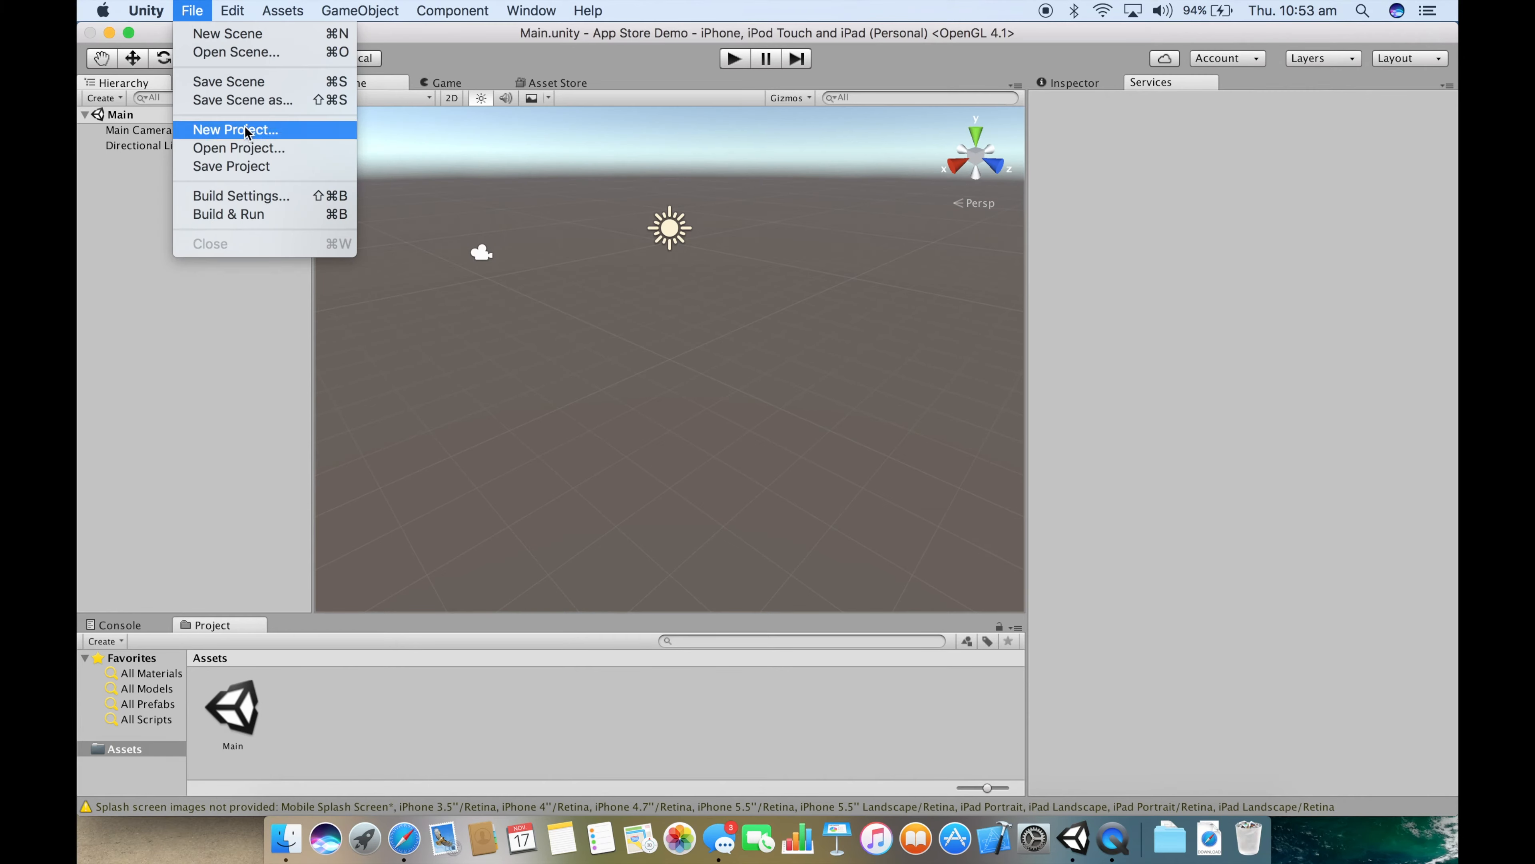
mouse_move(294, 202)
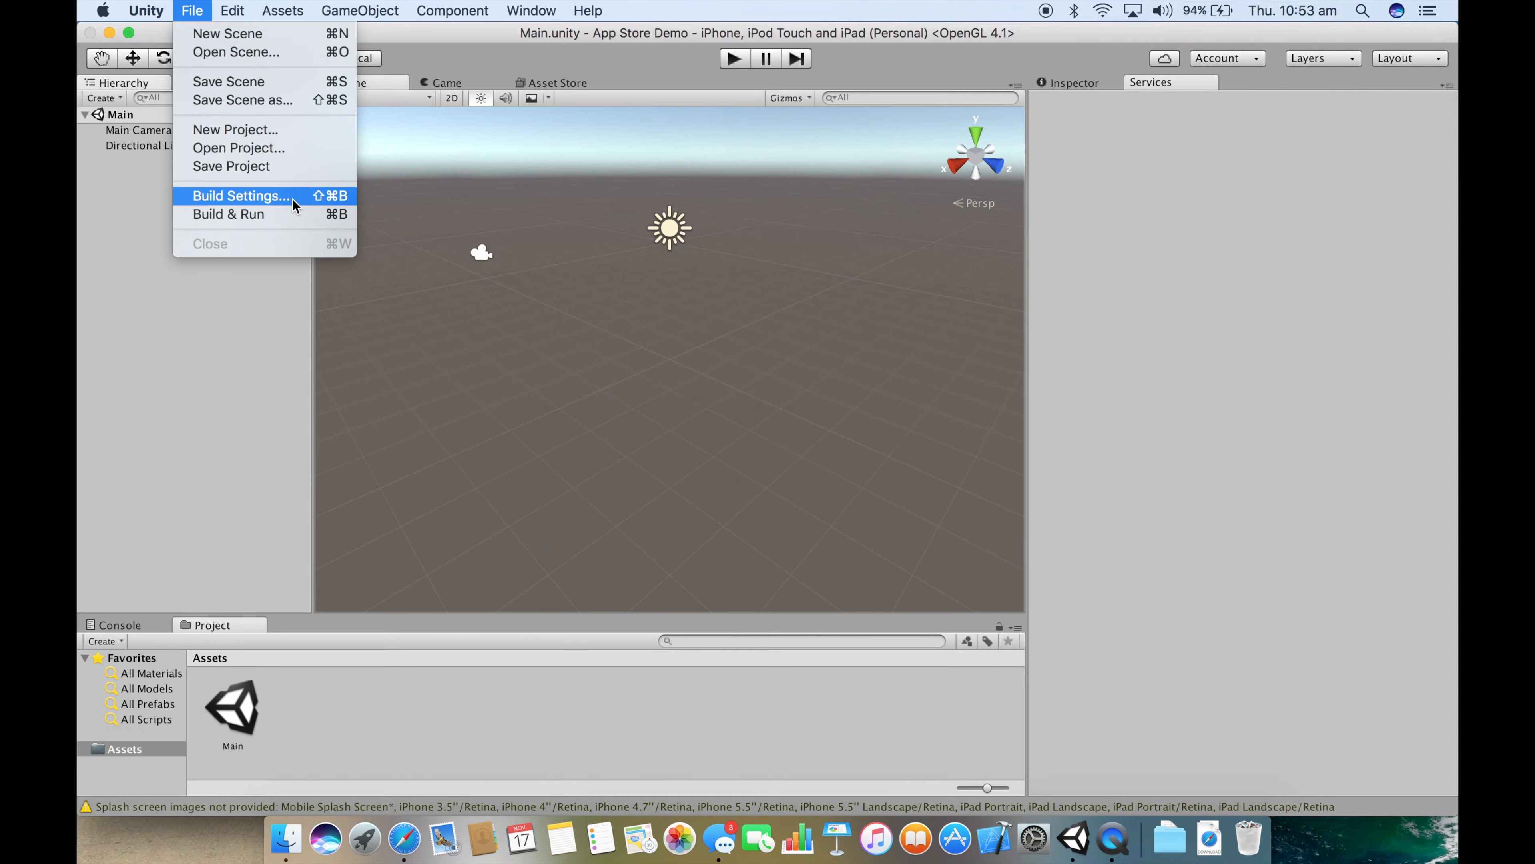
left_click(240, 196)
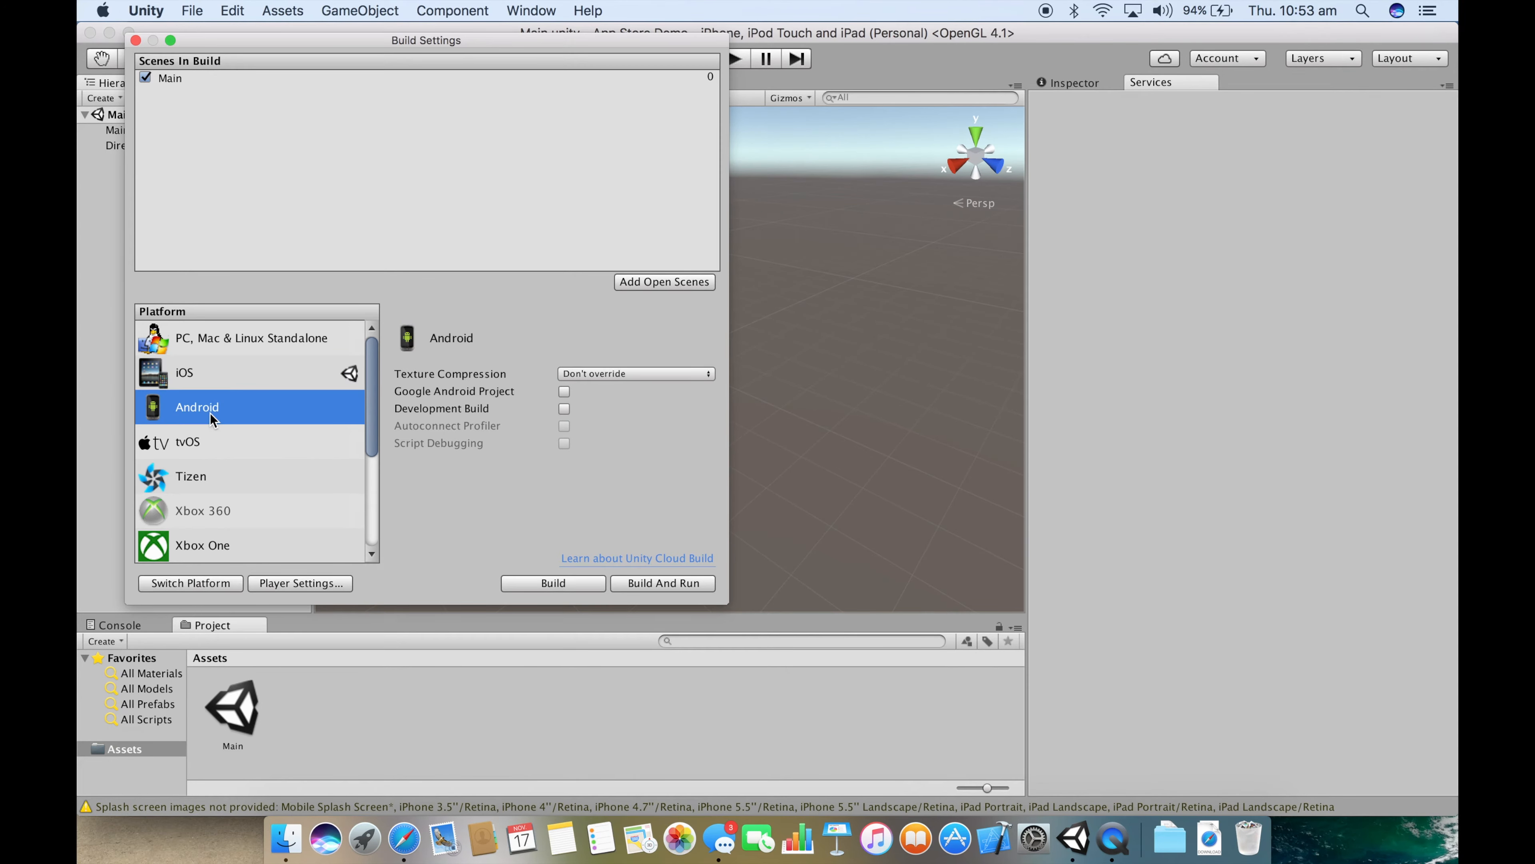
mouse_move(201, 589)
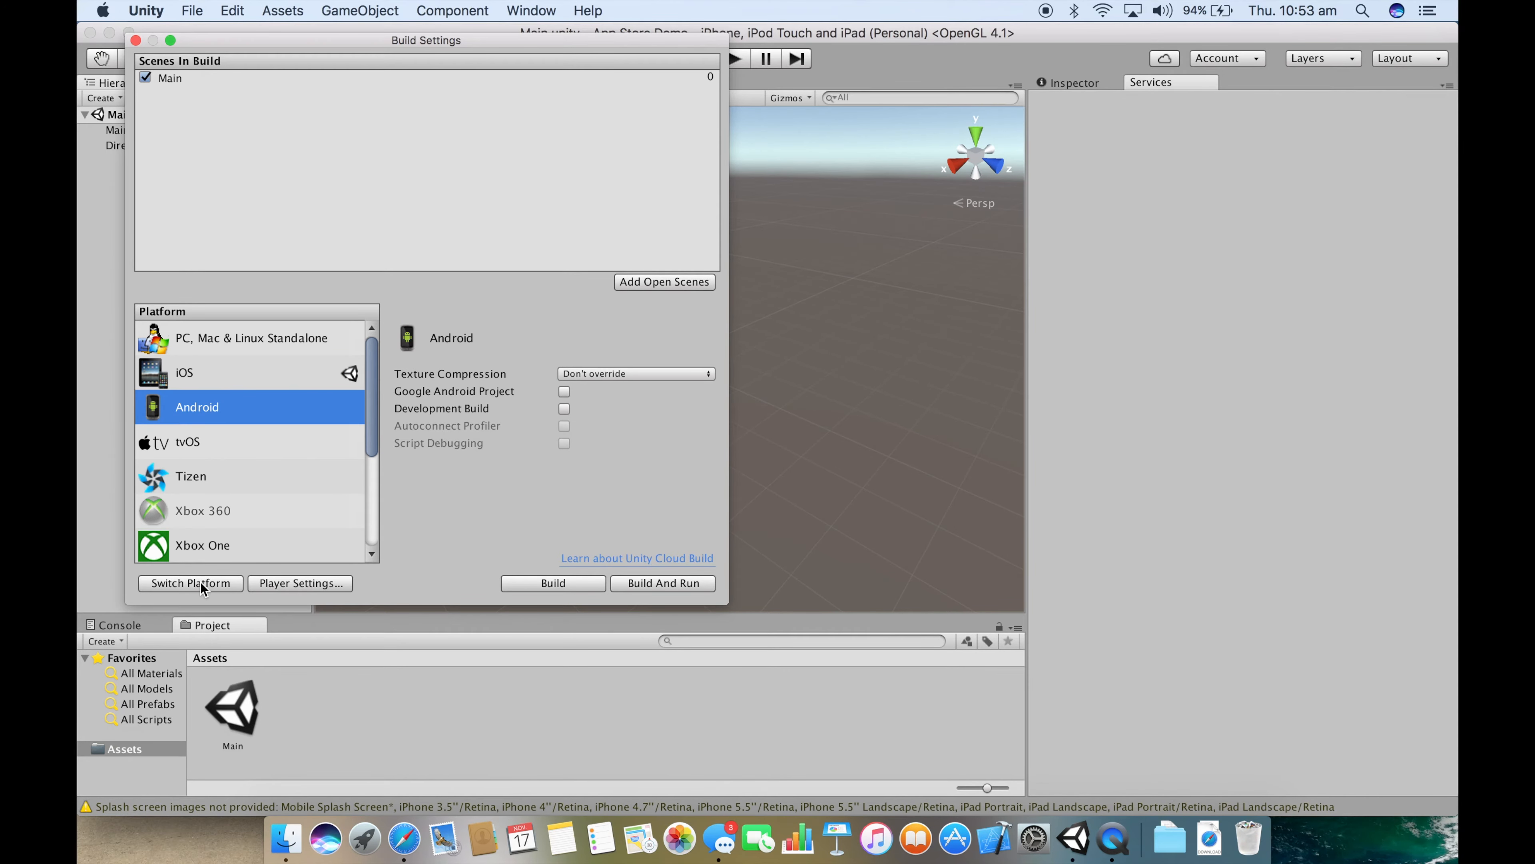
left_click(190, 583)
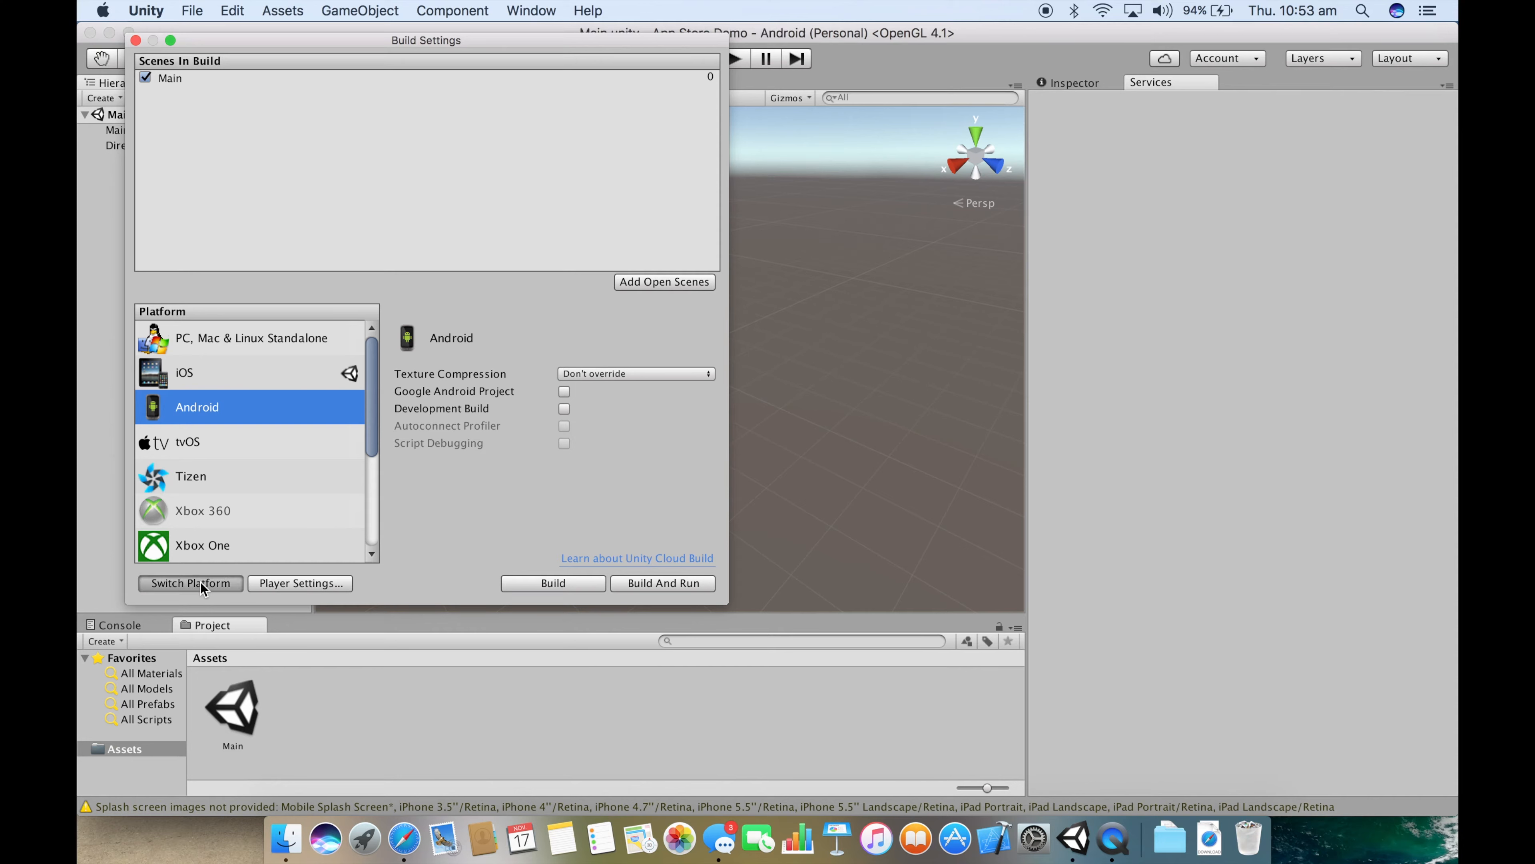
left_click(190, 583)
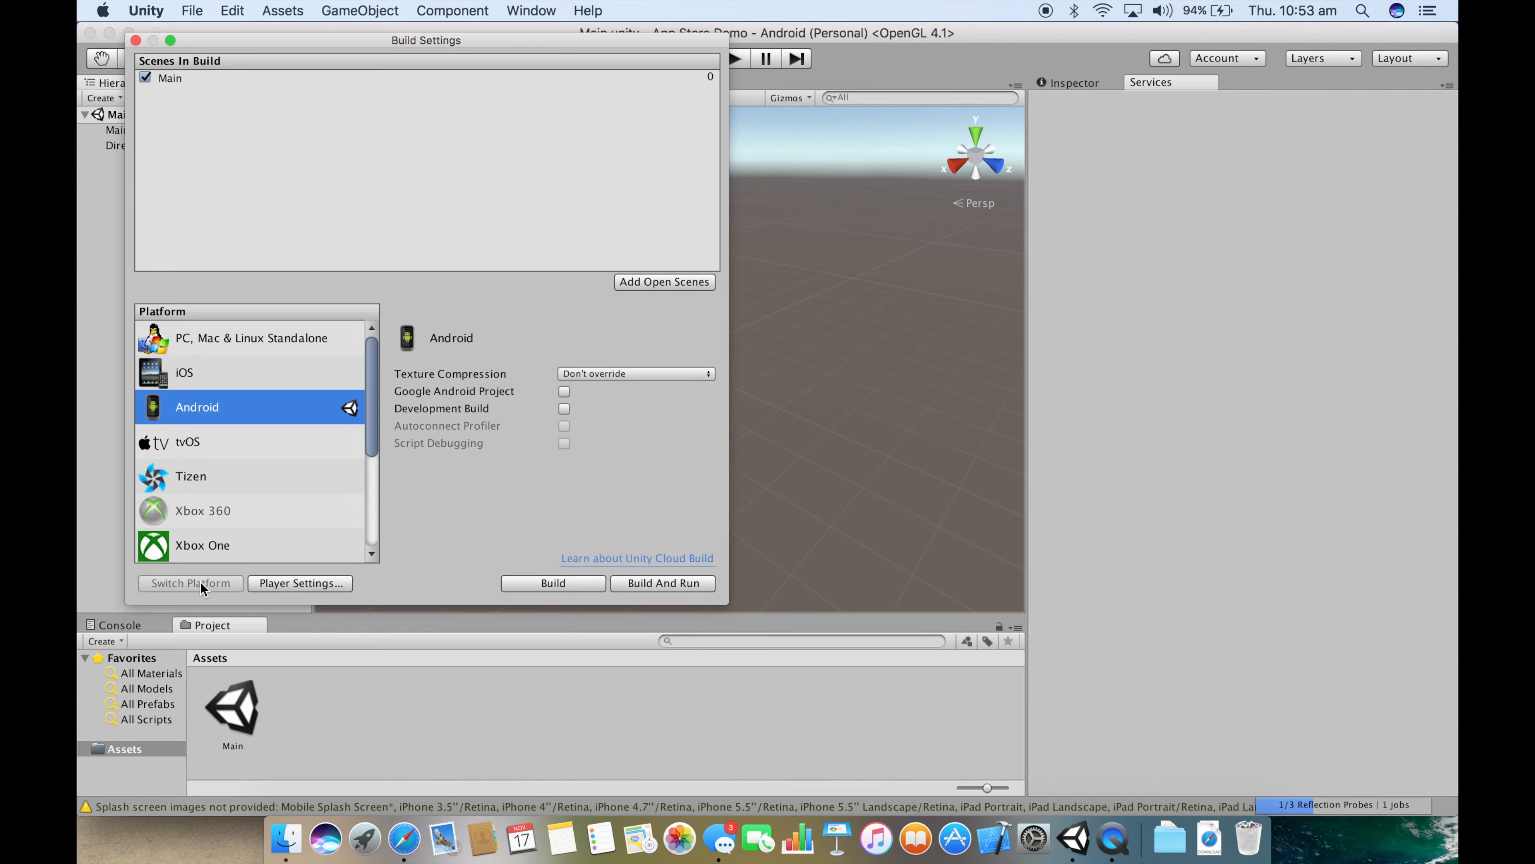
mouse_move(347, 598)
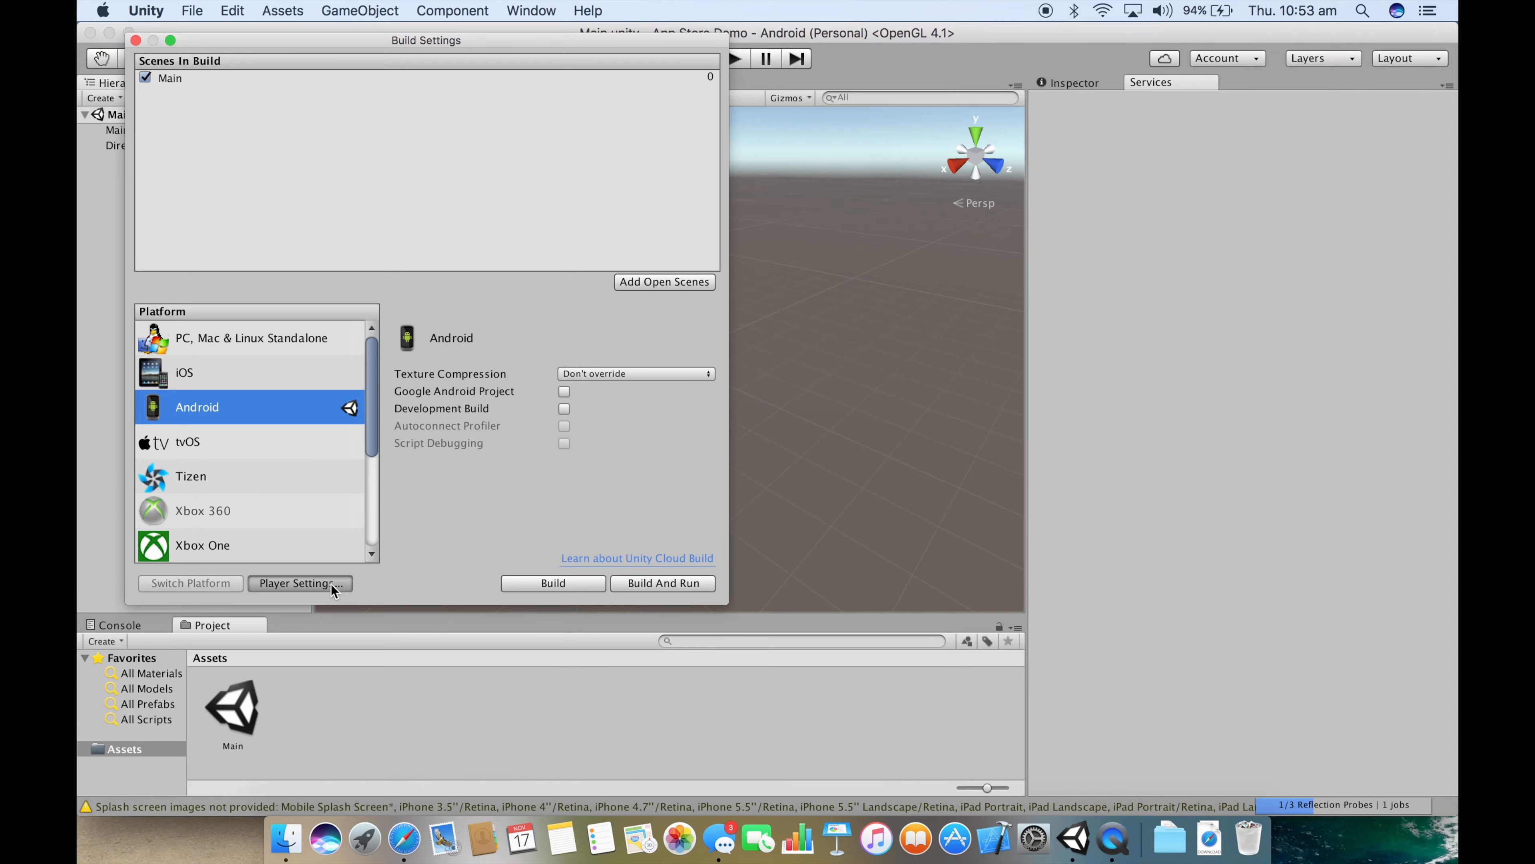
Step: Bring up the Android Player Settings in the Inspector and close Build Settings
left_click(299, 583)
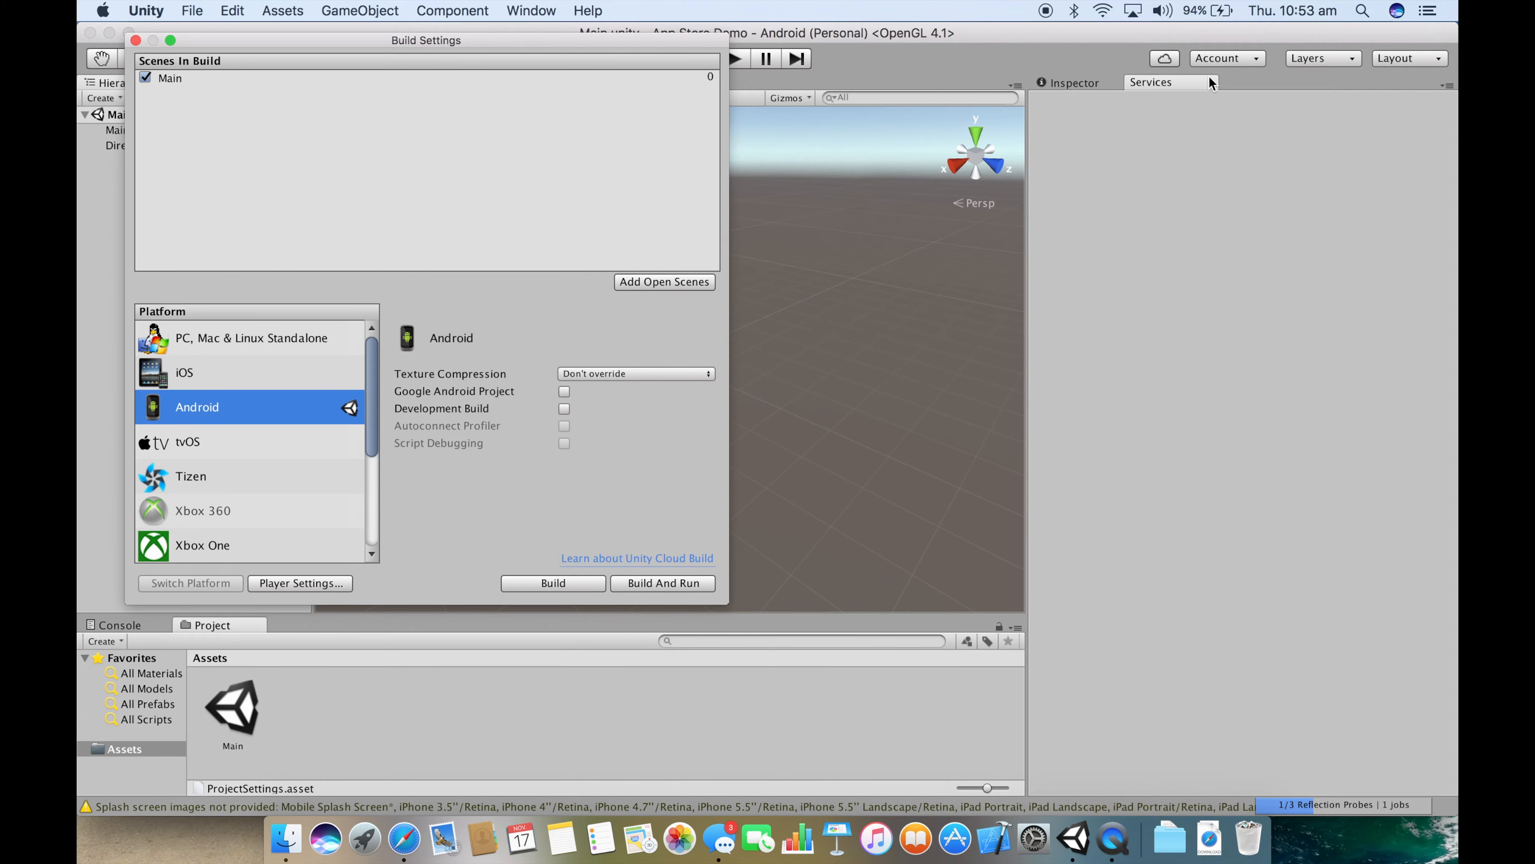
left_click(300, 583)
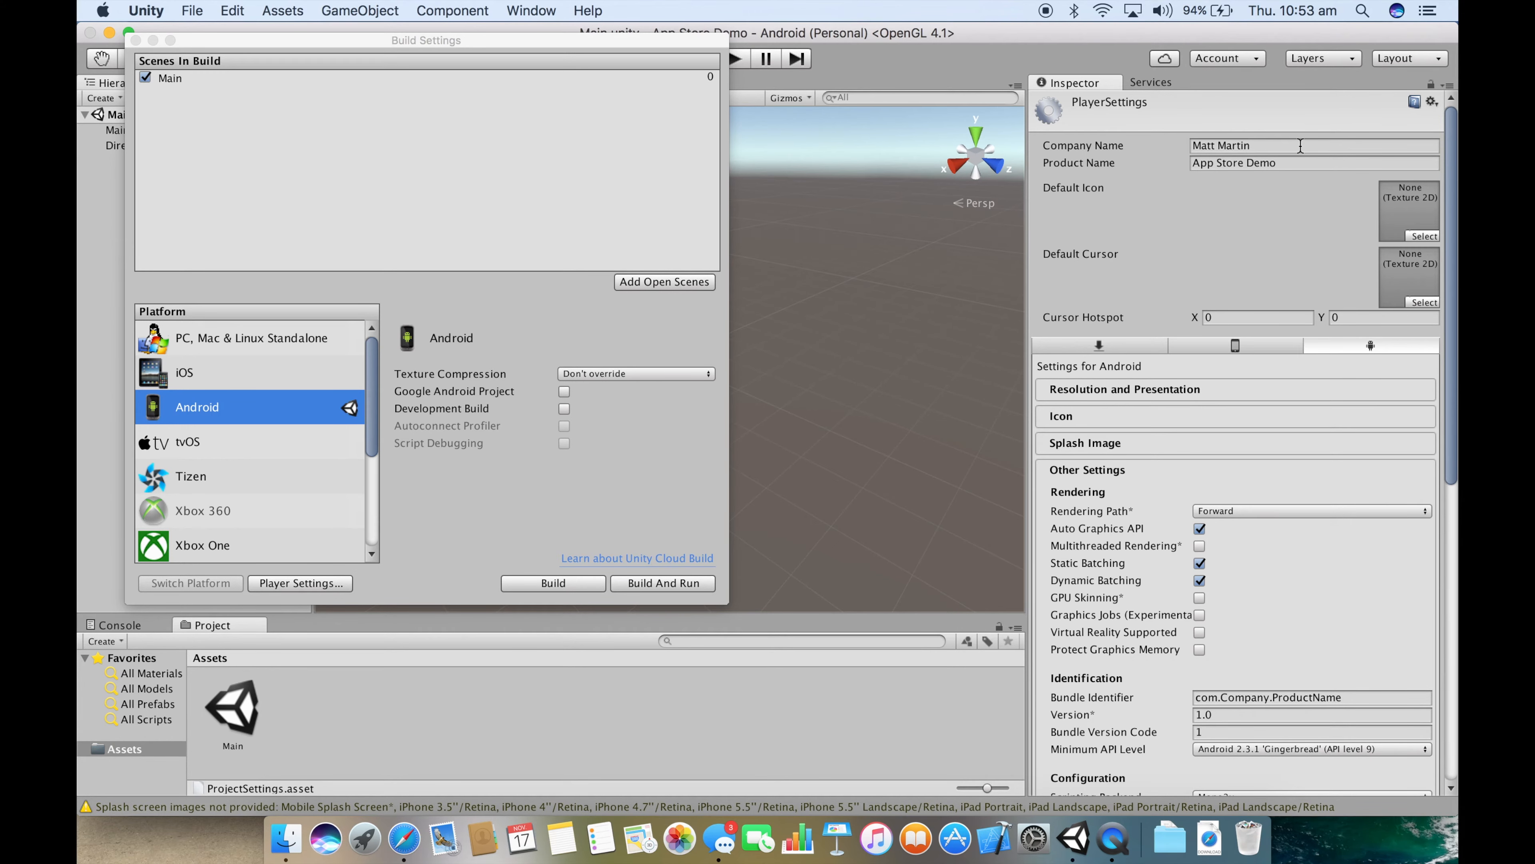
left_click(125, 40)
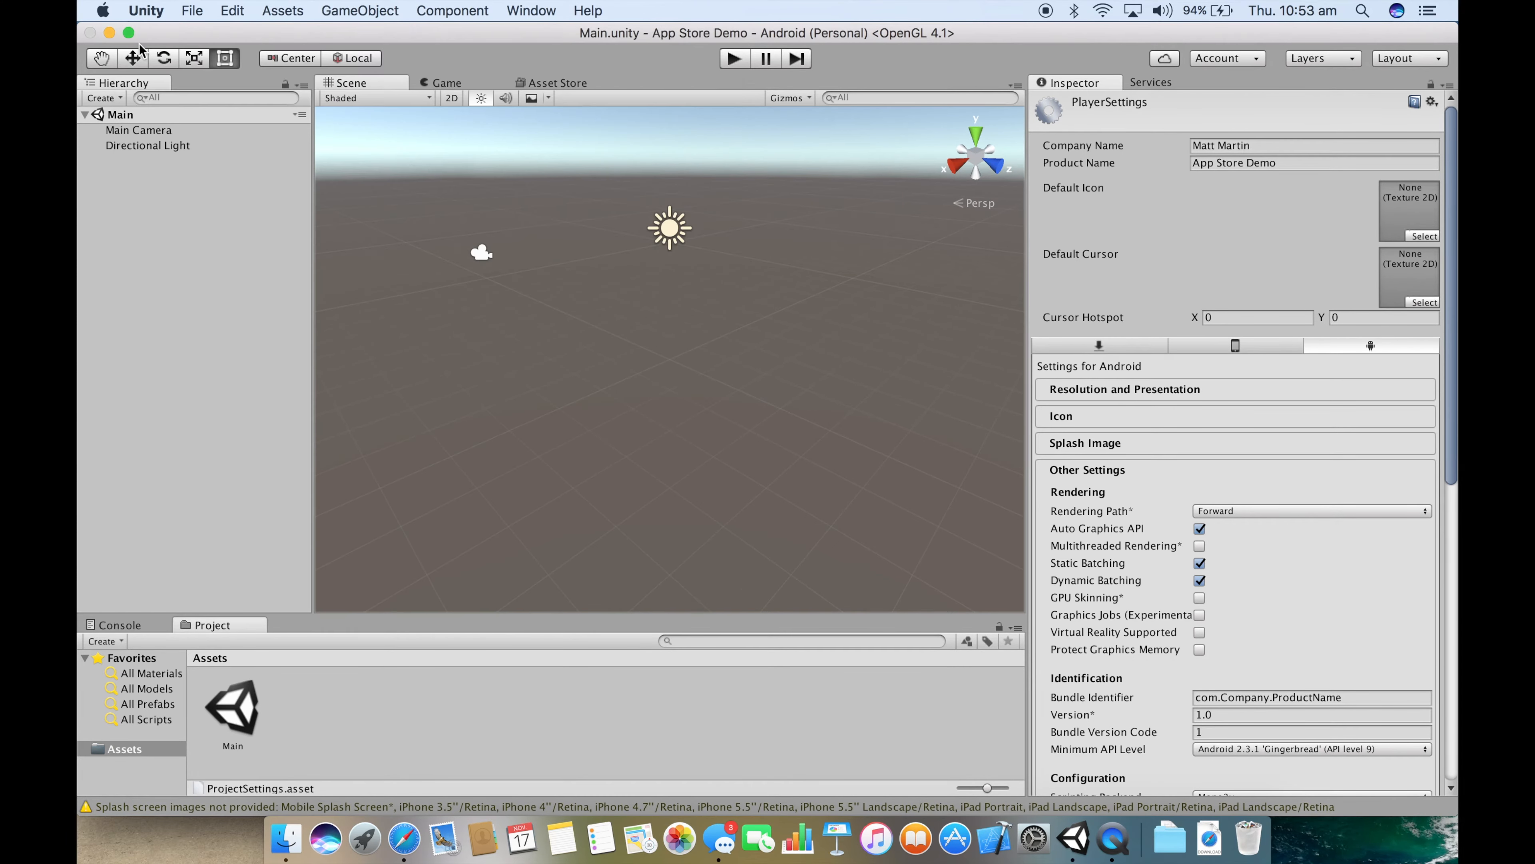
mouse_move(647, 93)
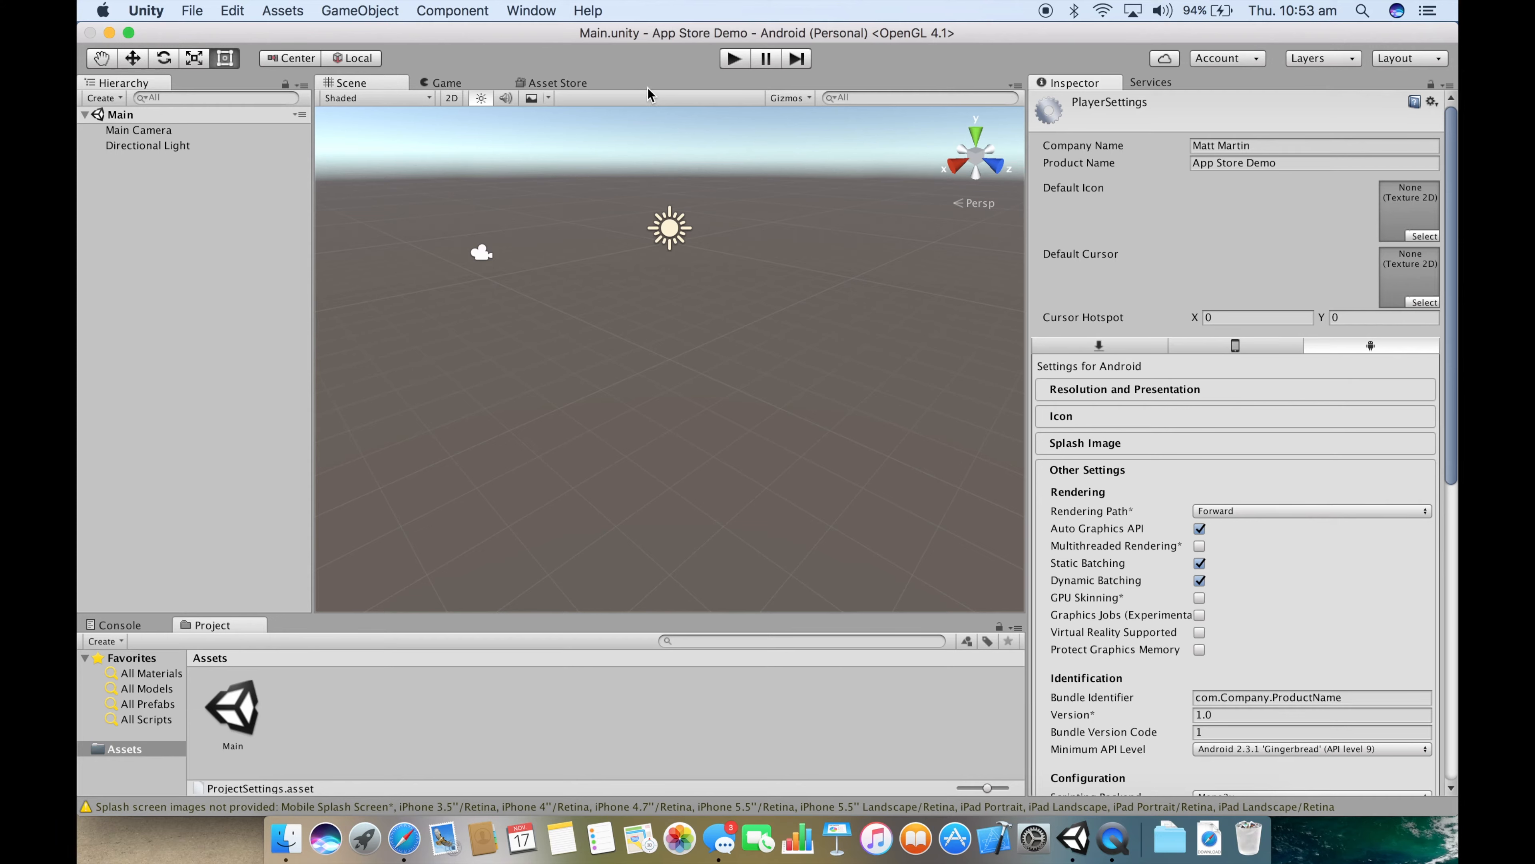
mouse_move(1149, 413)
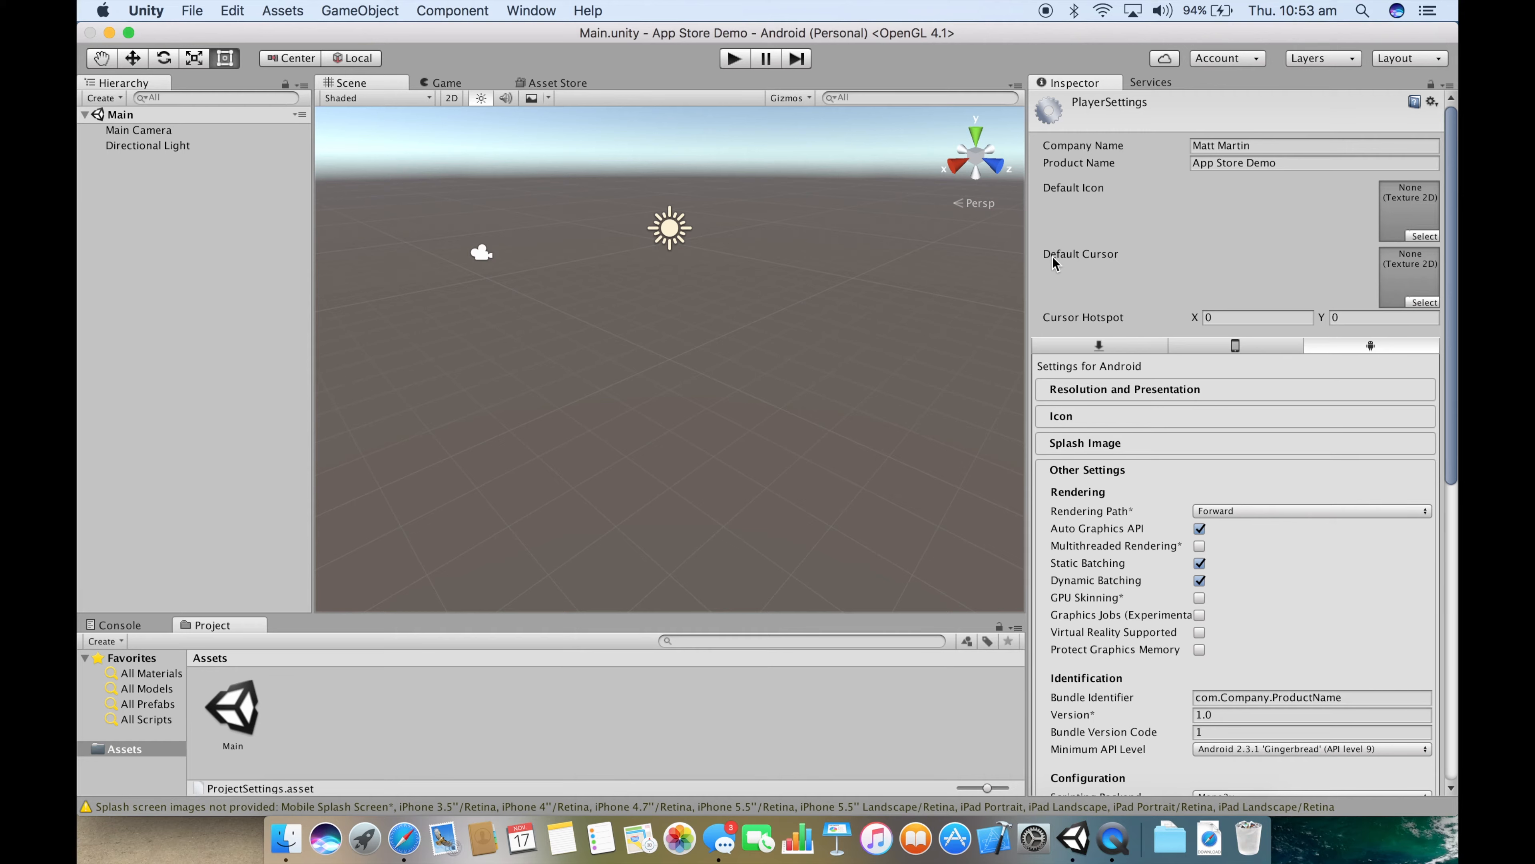
mouse_move(1166, 155)
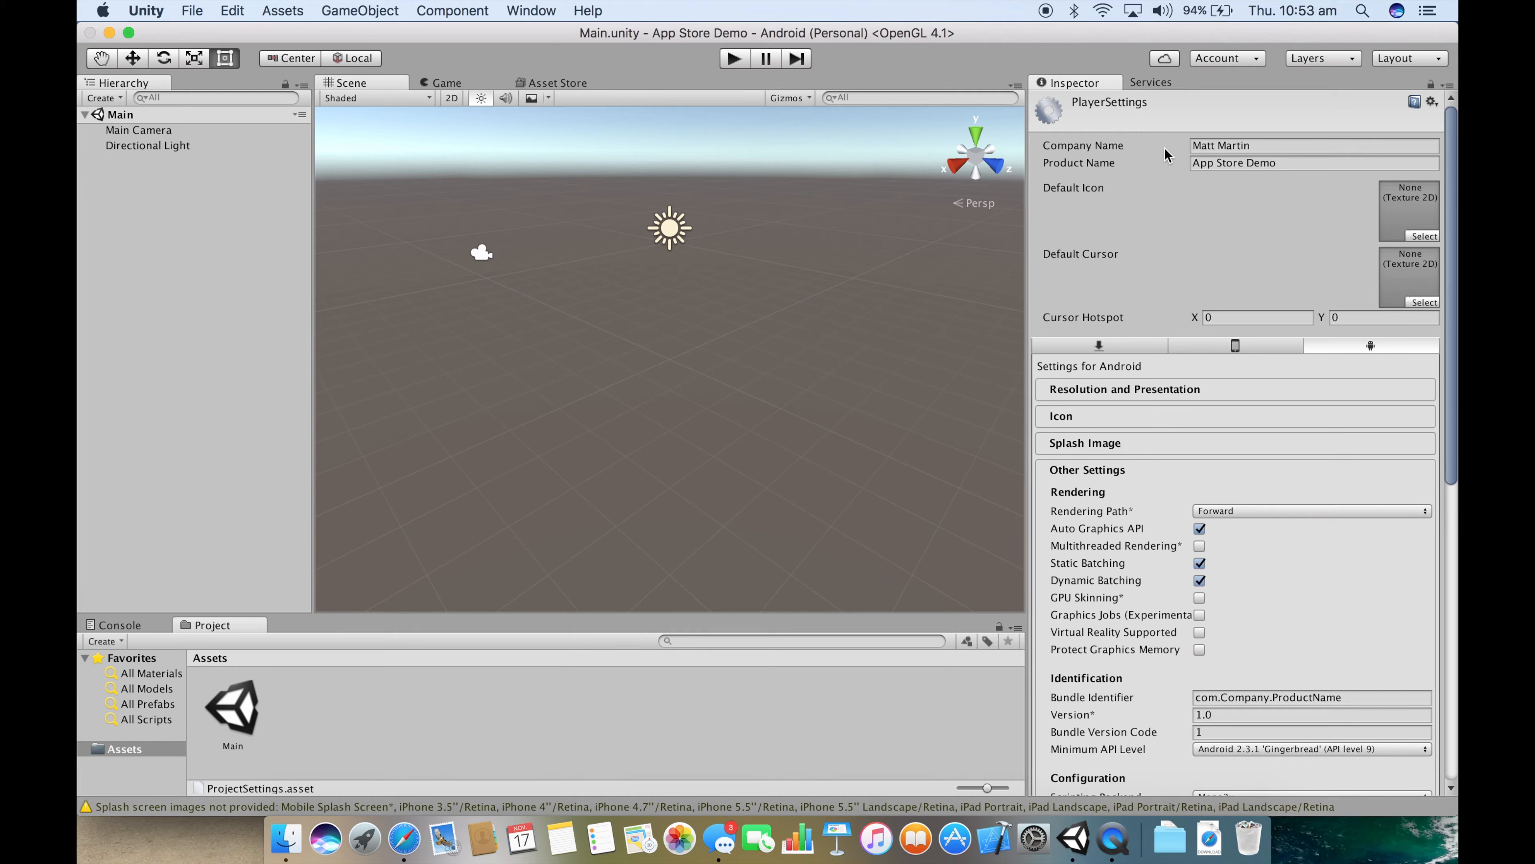
Step: Review Company Name, Product Name 'App Store Demo' and the Default Icon texture picker without changing them
left_click(1312, 145)
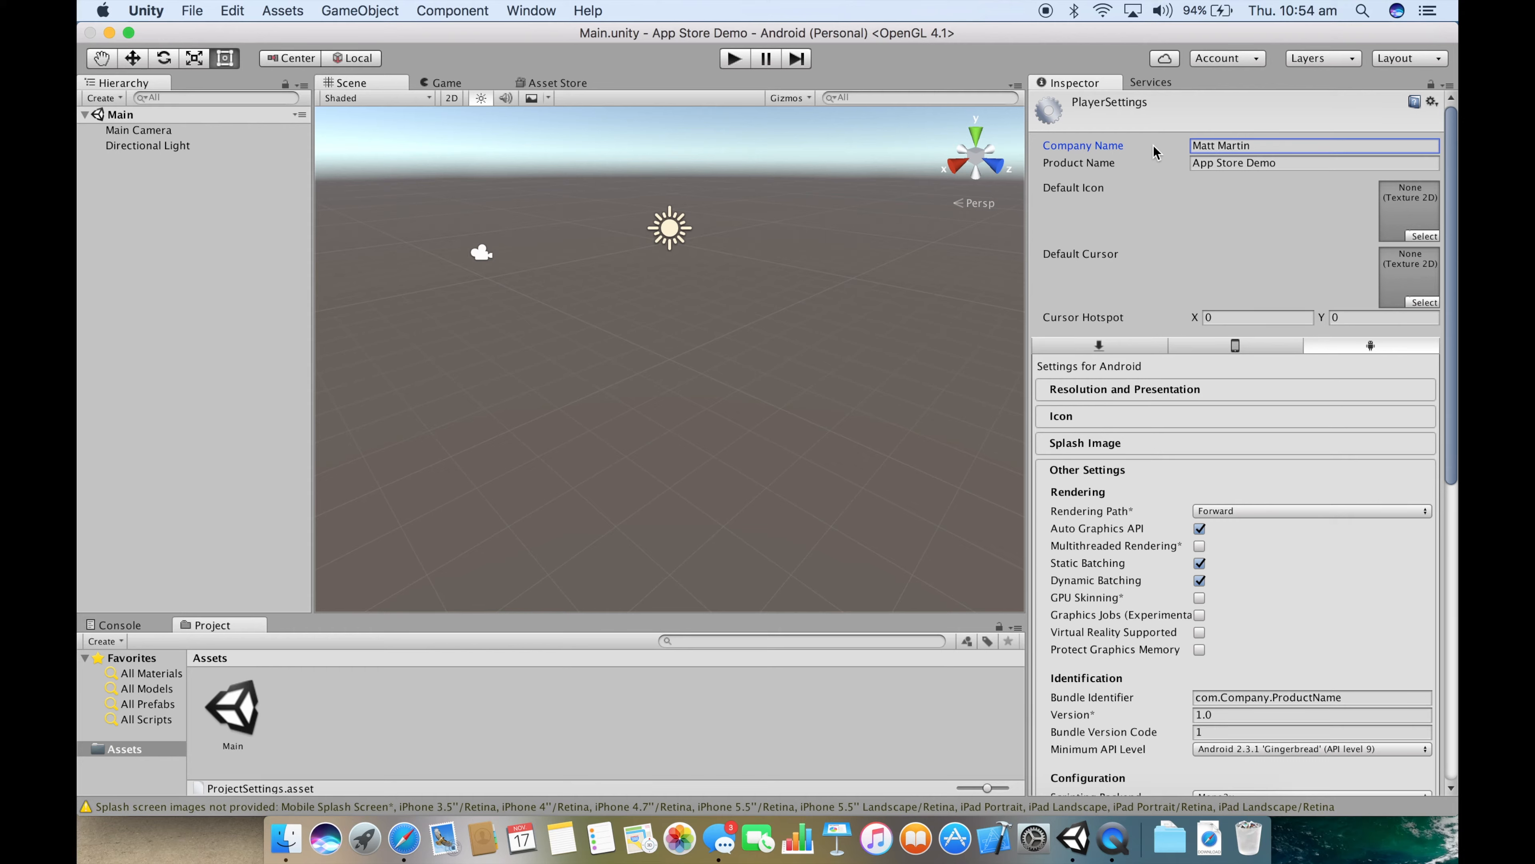
double_click(1220, 145)
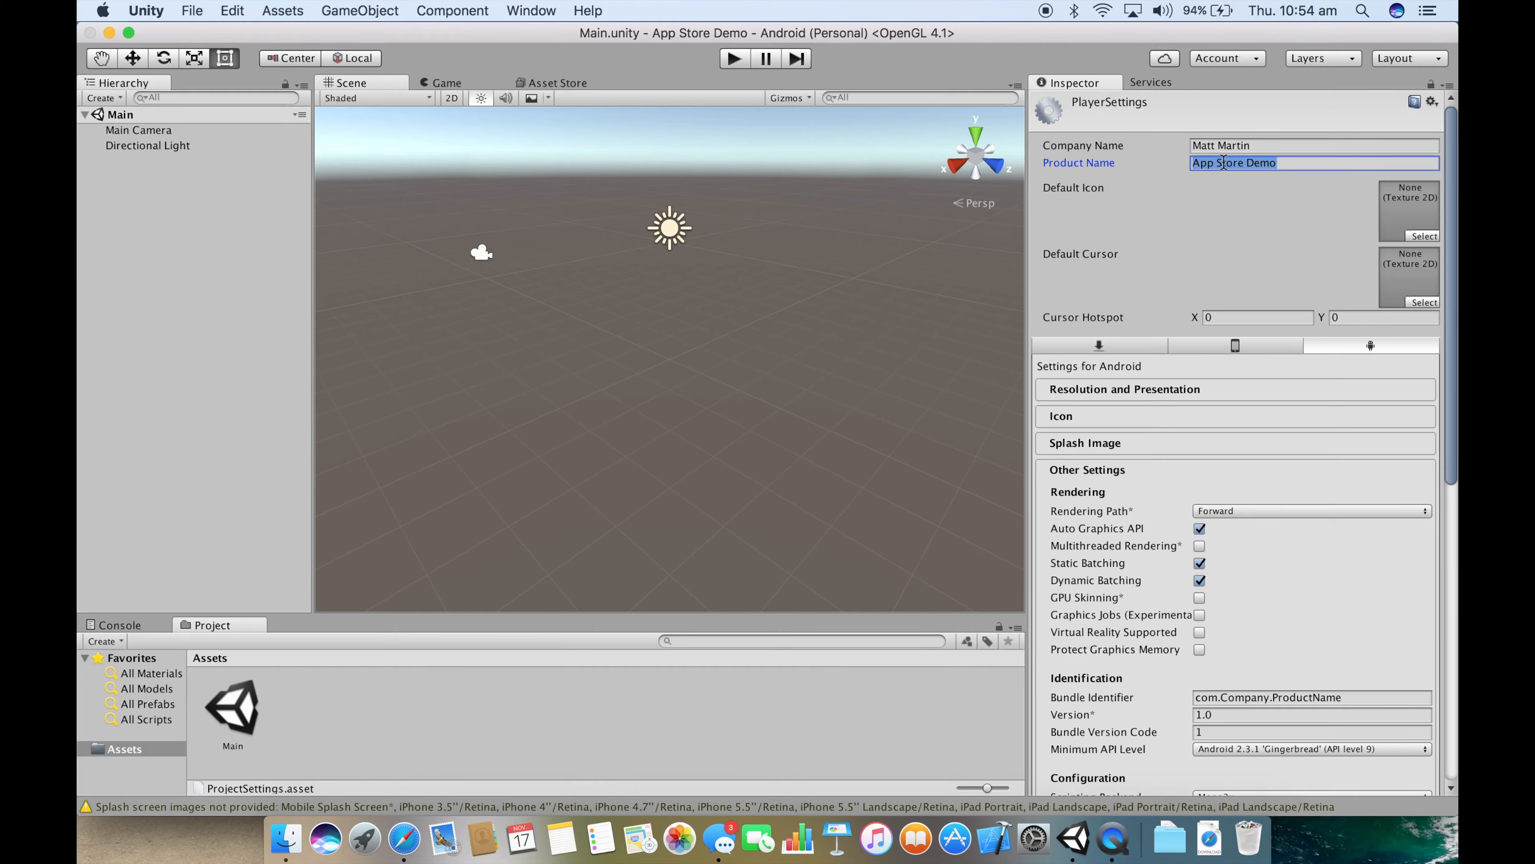
left_click(1072, 187)
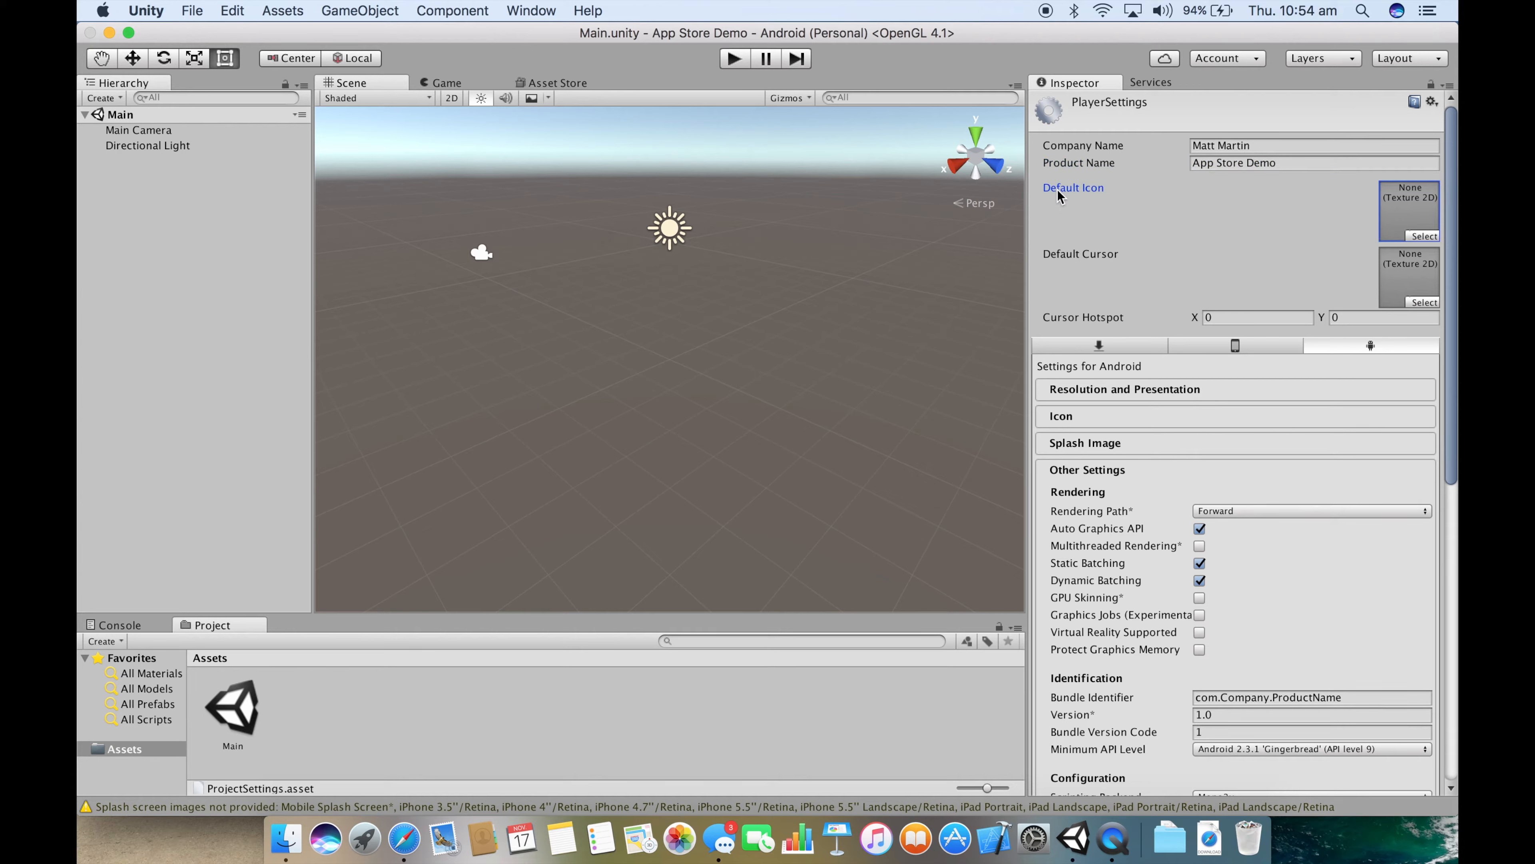
mouse_move(1425, 246)
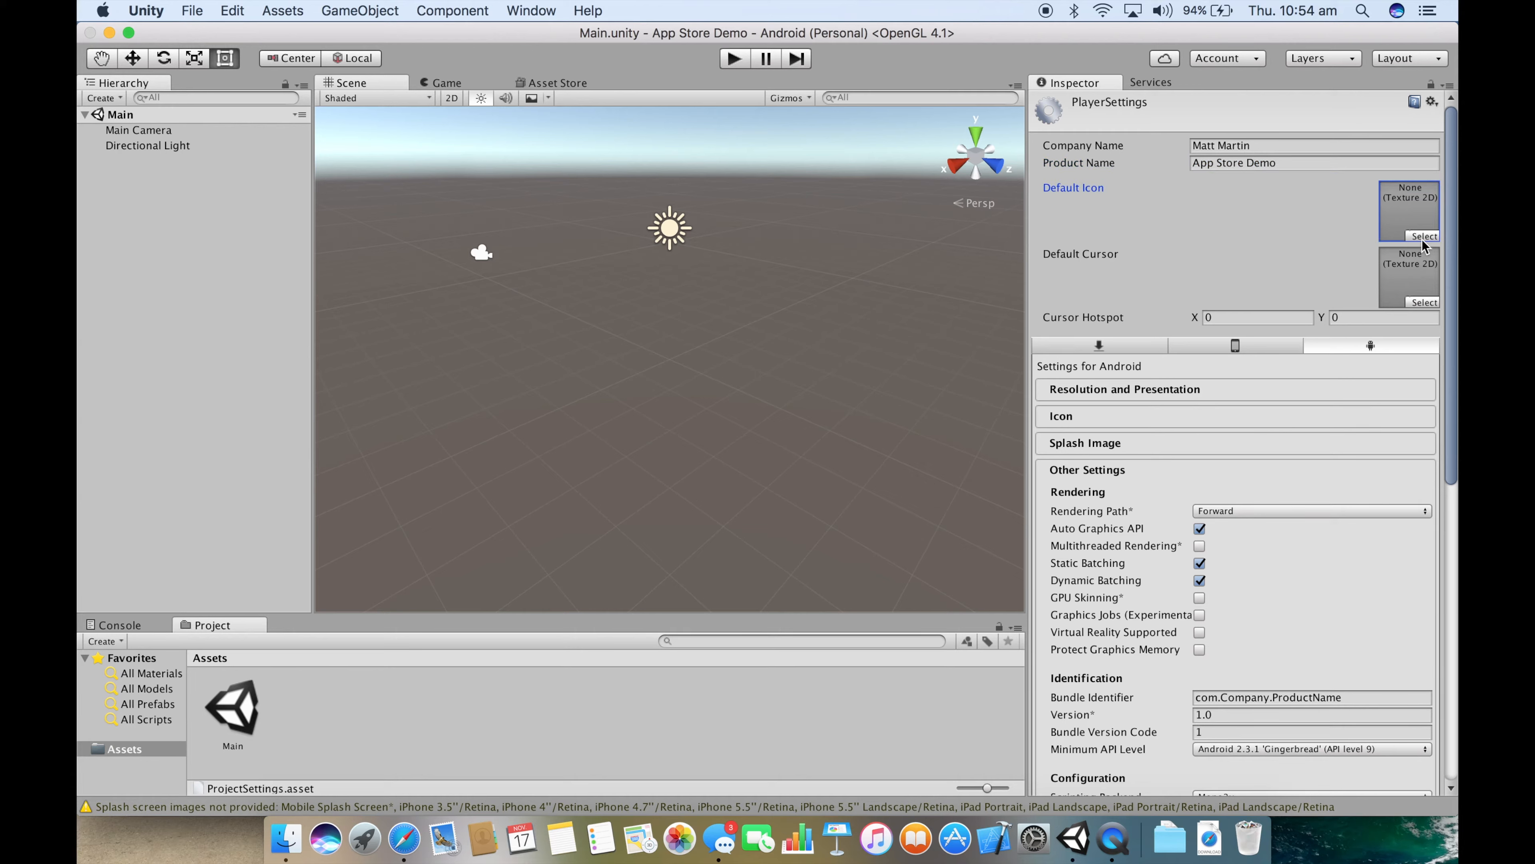
left_click(1423, 236)
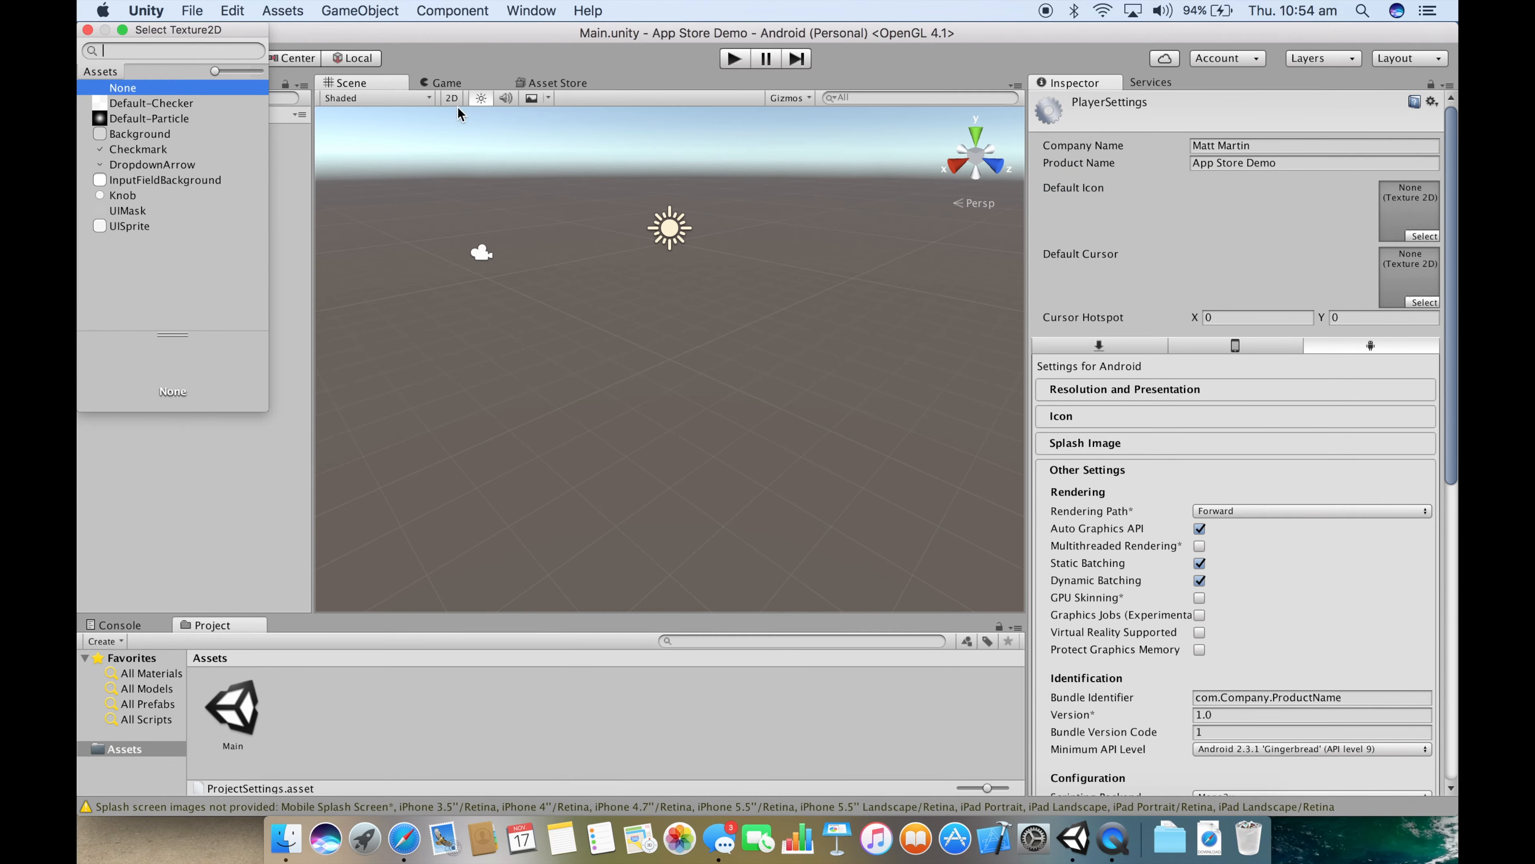
mouse_move(371, 756)
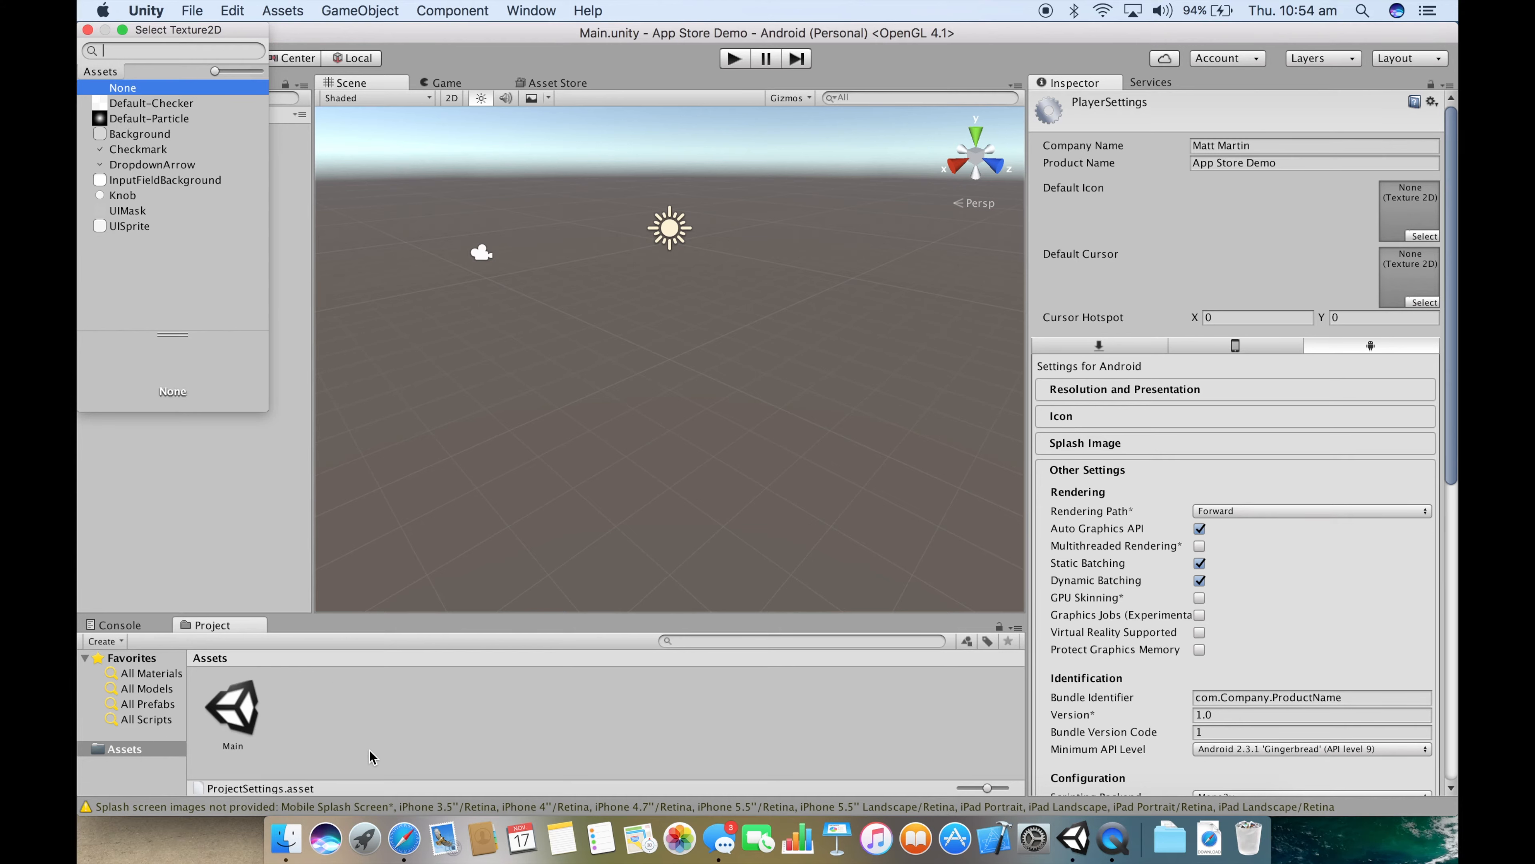
mouse_move(154, 212)
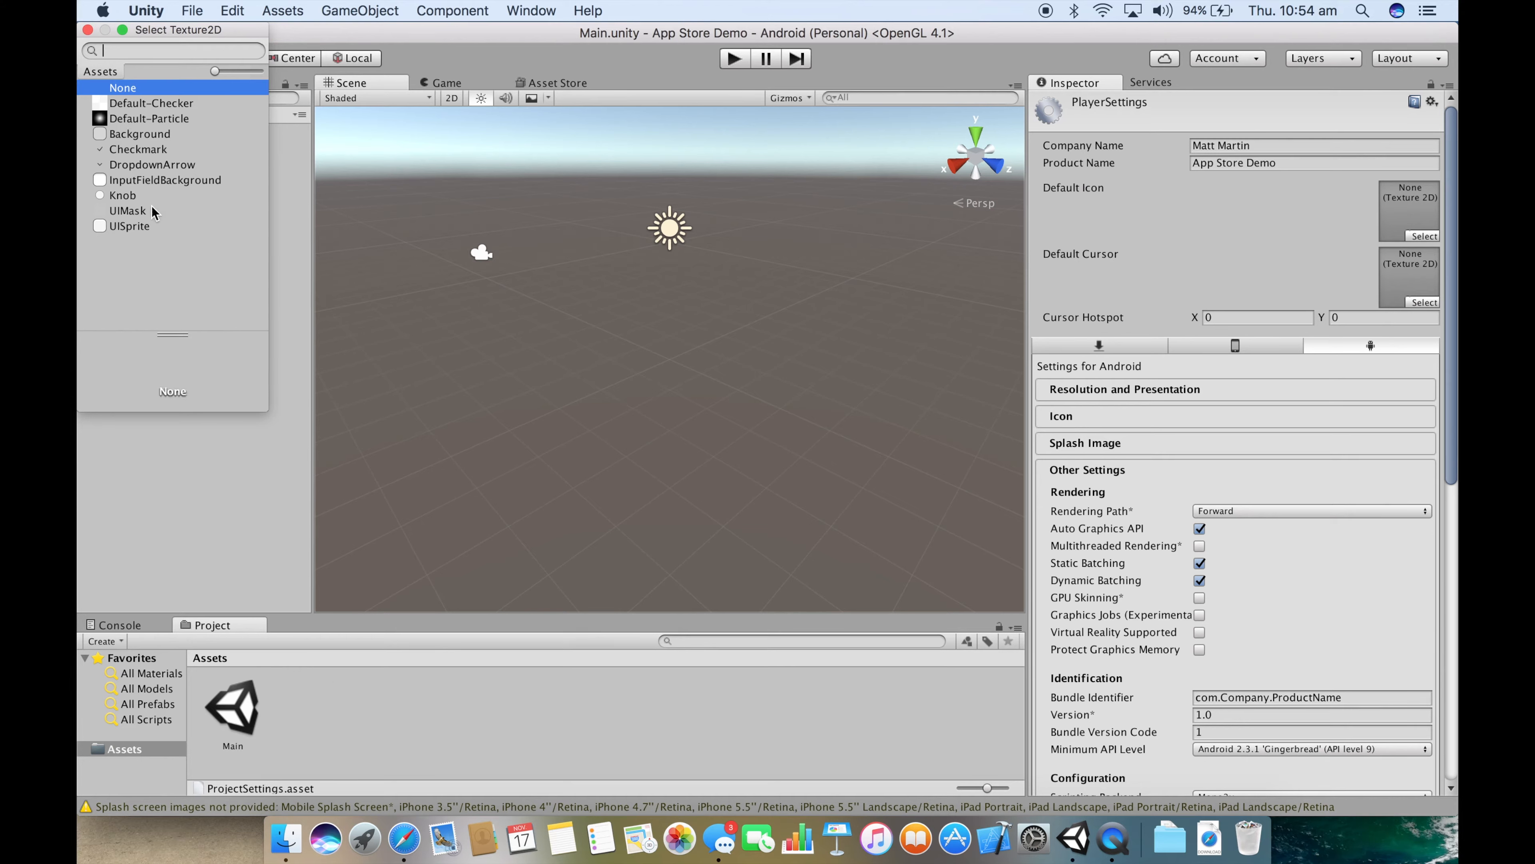
left_click(123, 87)
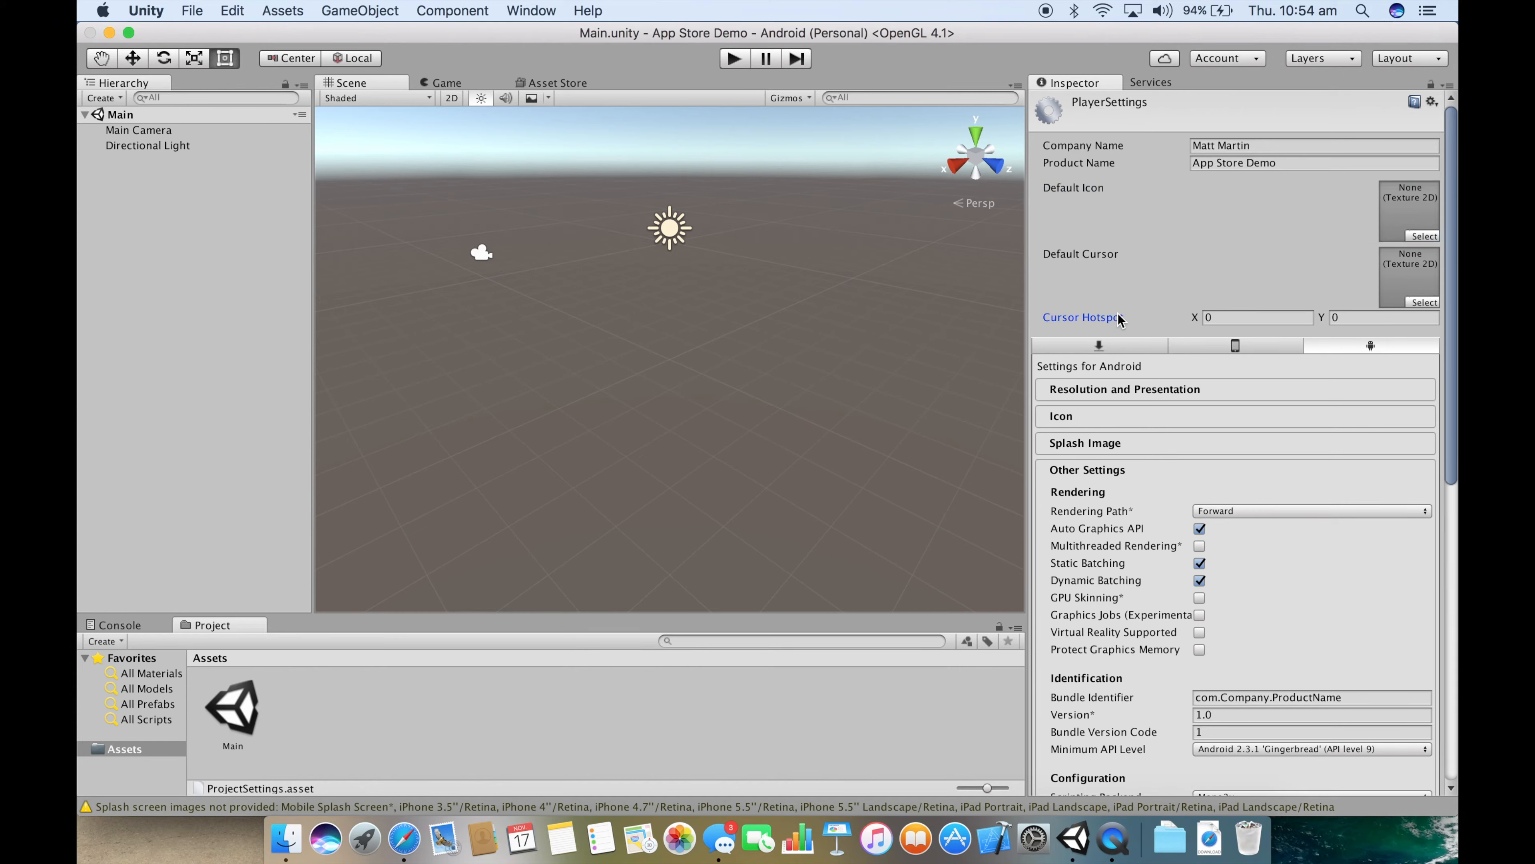
mouse_move(1143, 380)
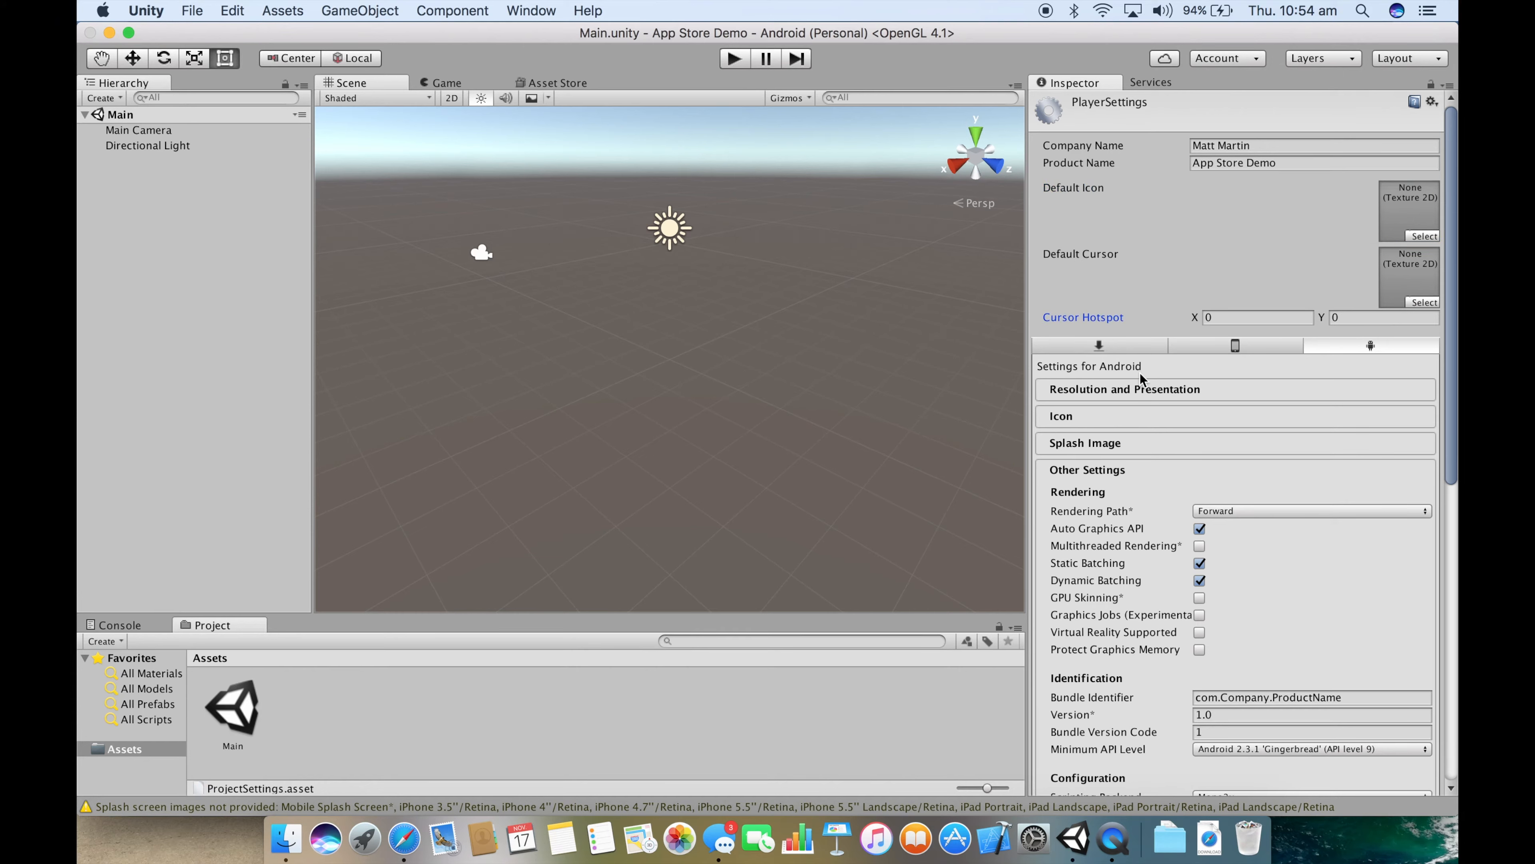
mouse_move(1164, 471)
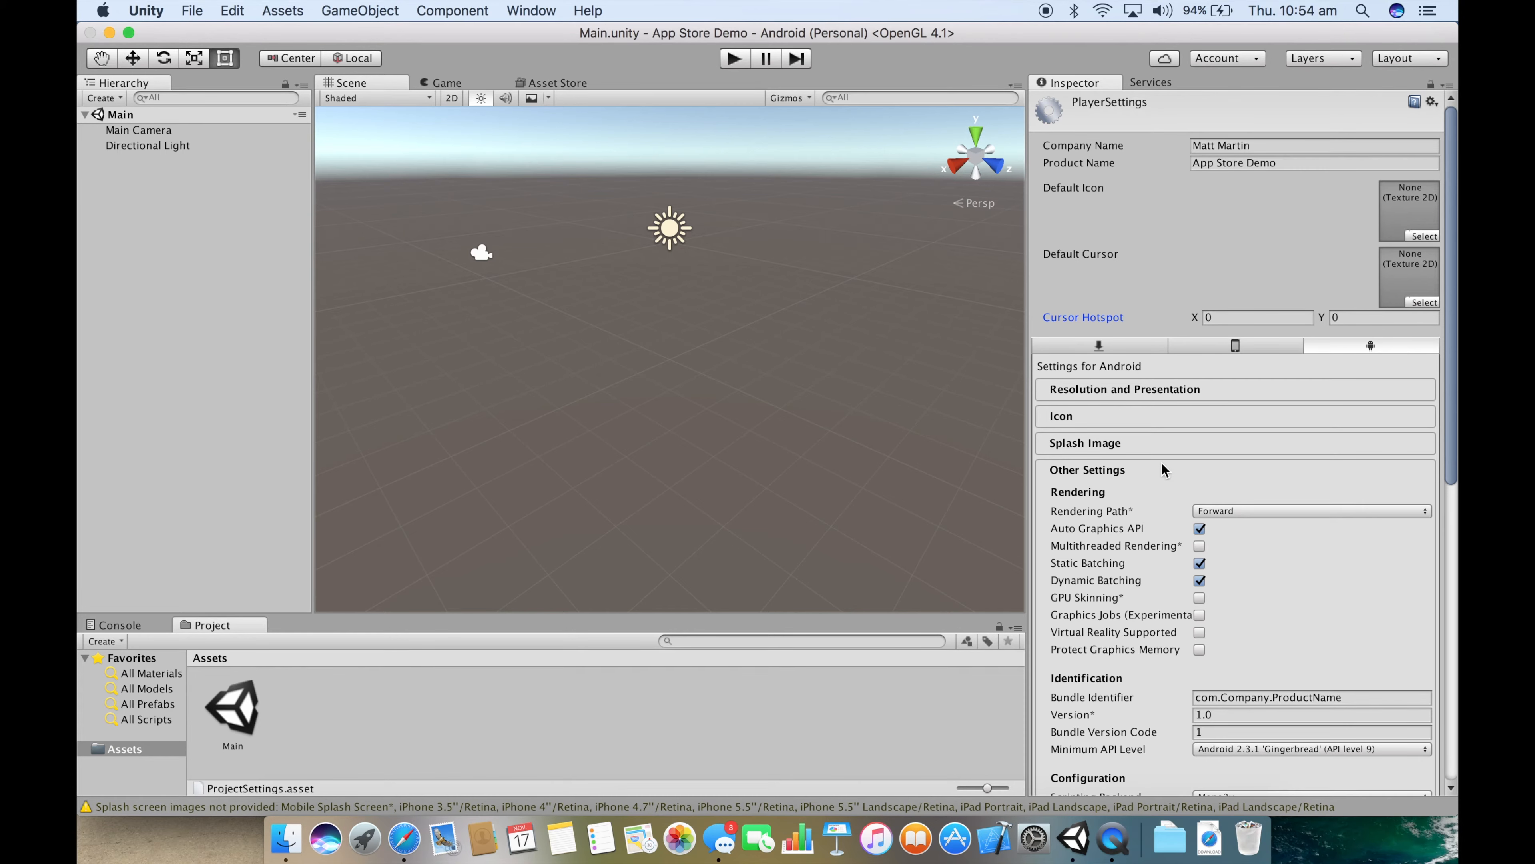
Step: Keep Default Orientation on Auto Rotation, then collapse Resolution and Presentation
scroll("down", 3)
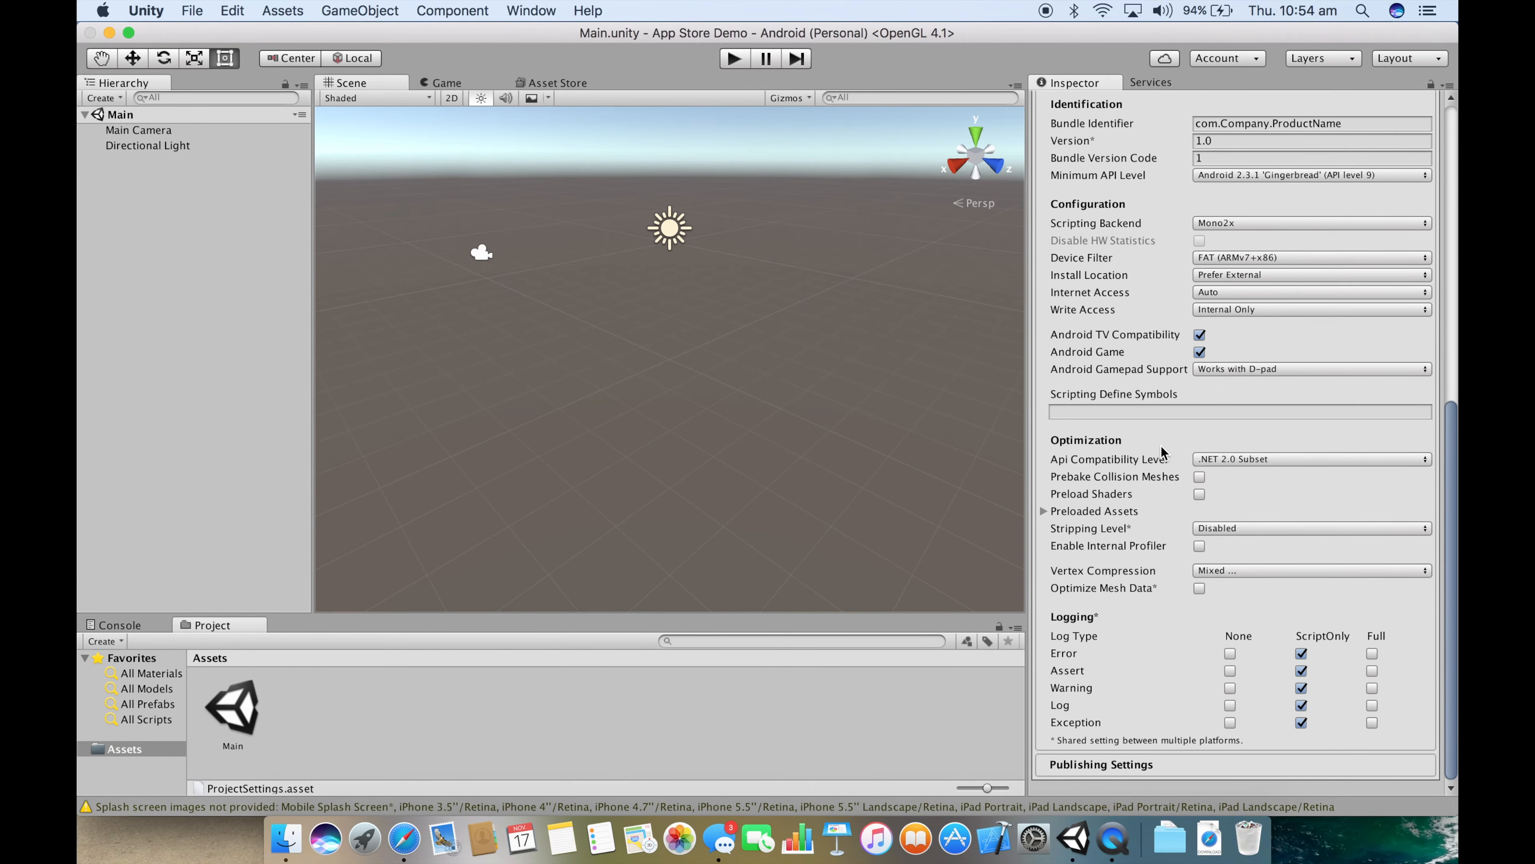
scroll("up", 3)
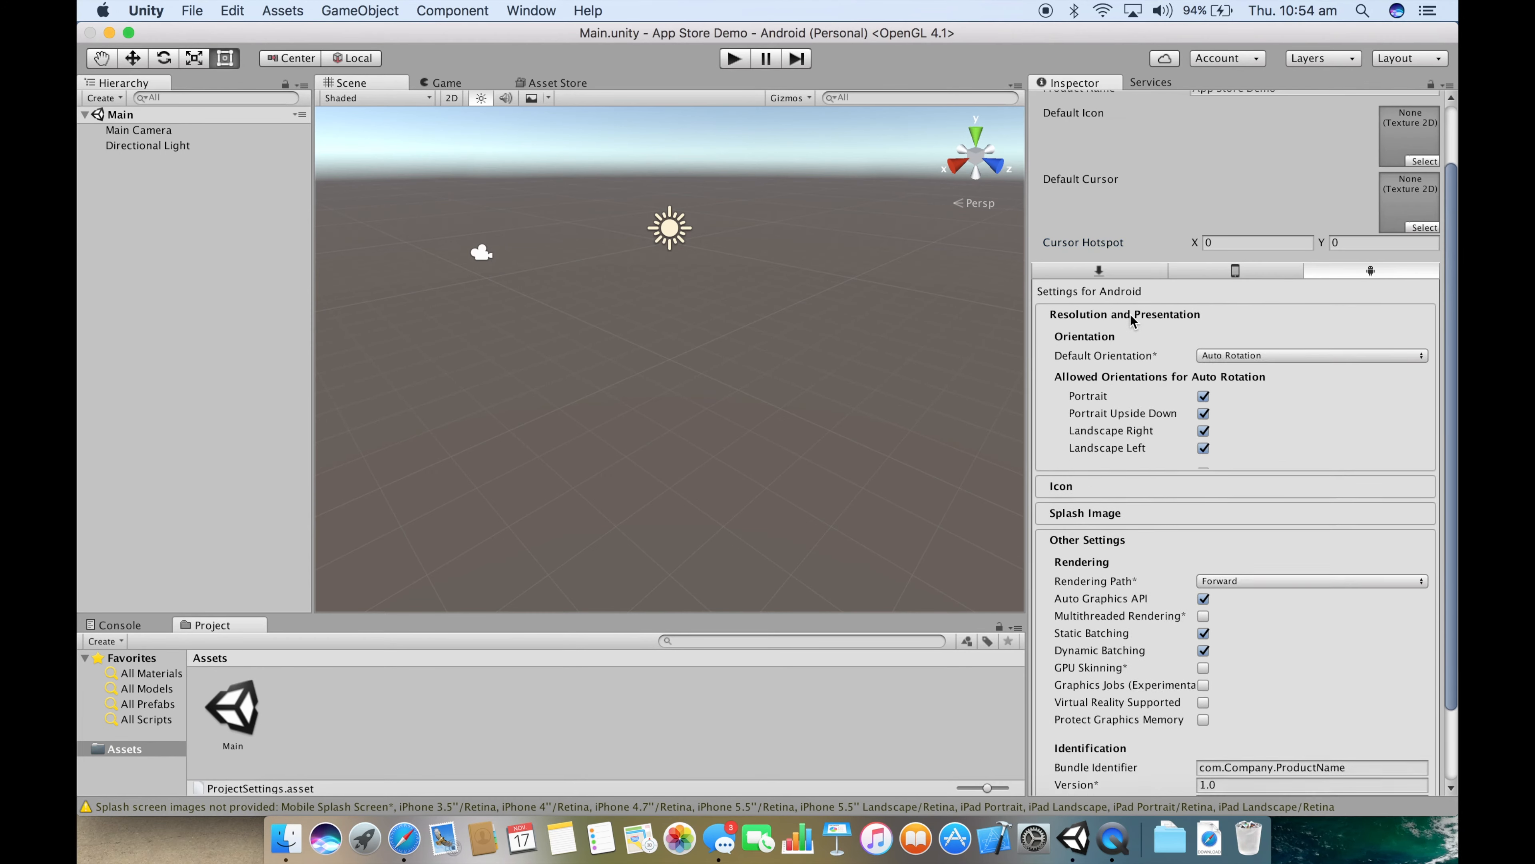
scroll("up", 3)
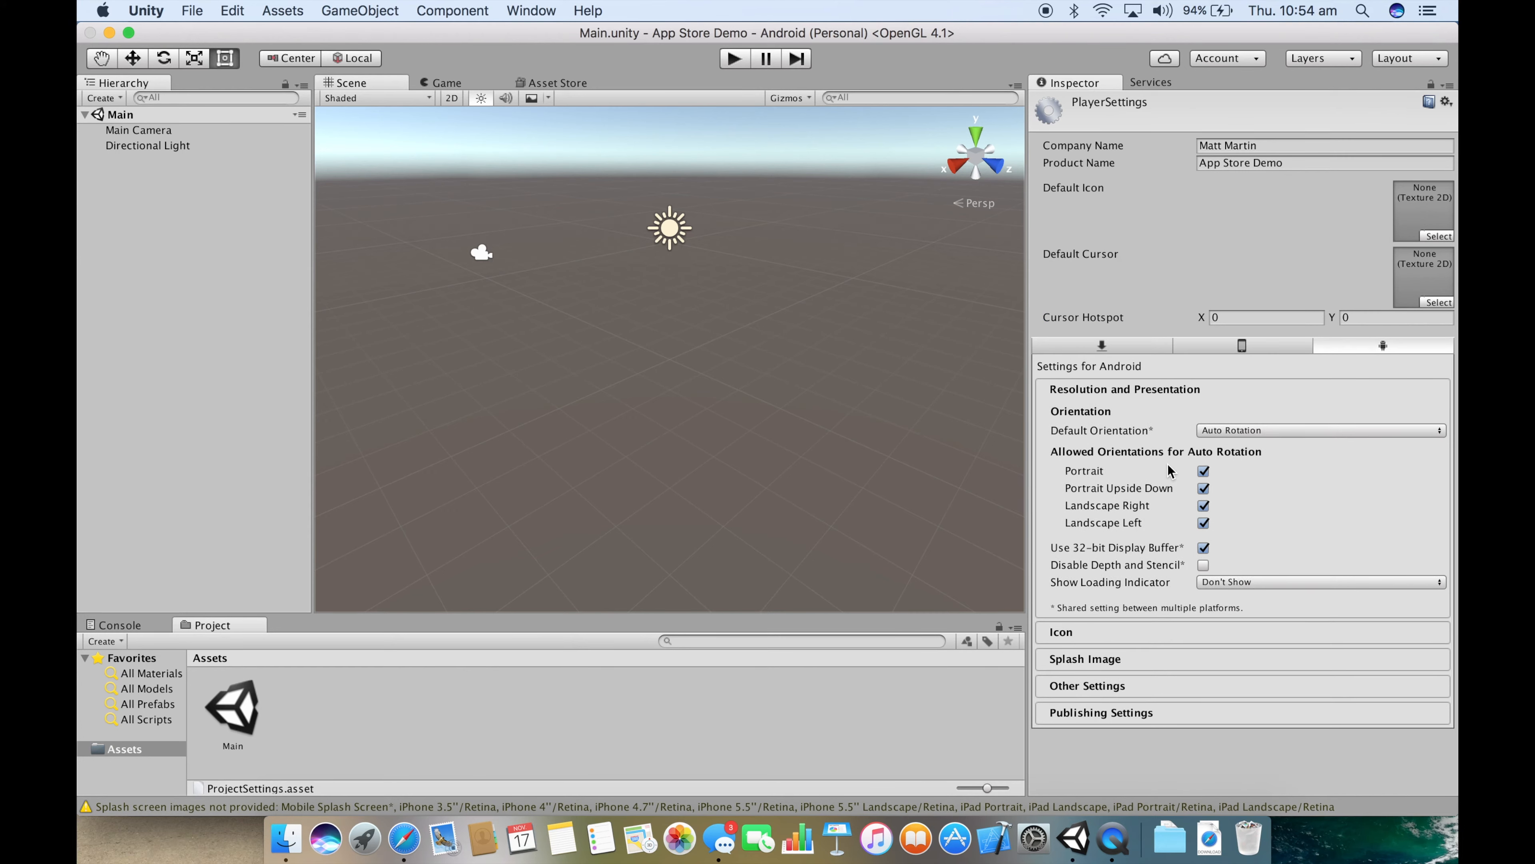
left_click(1318, 431)
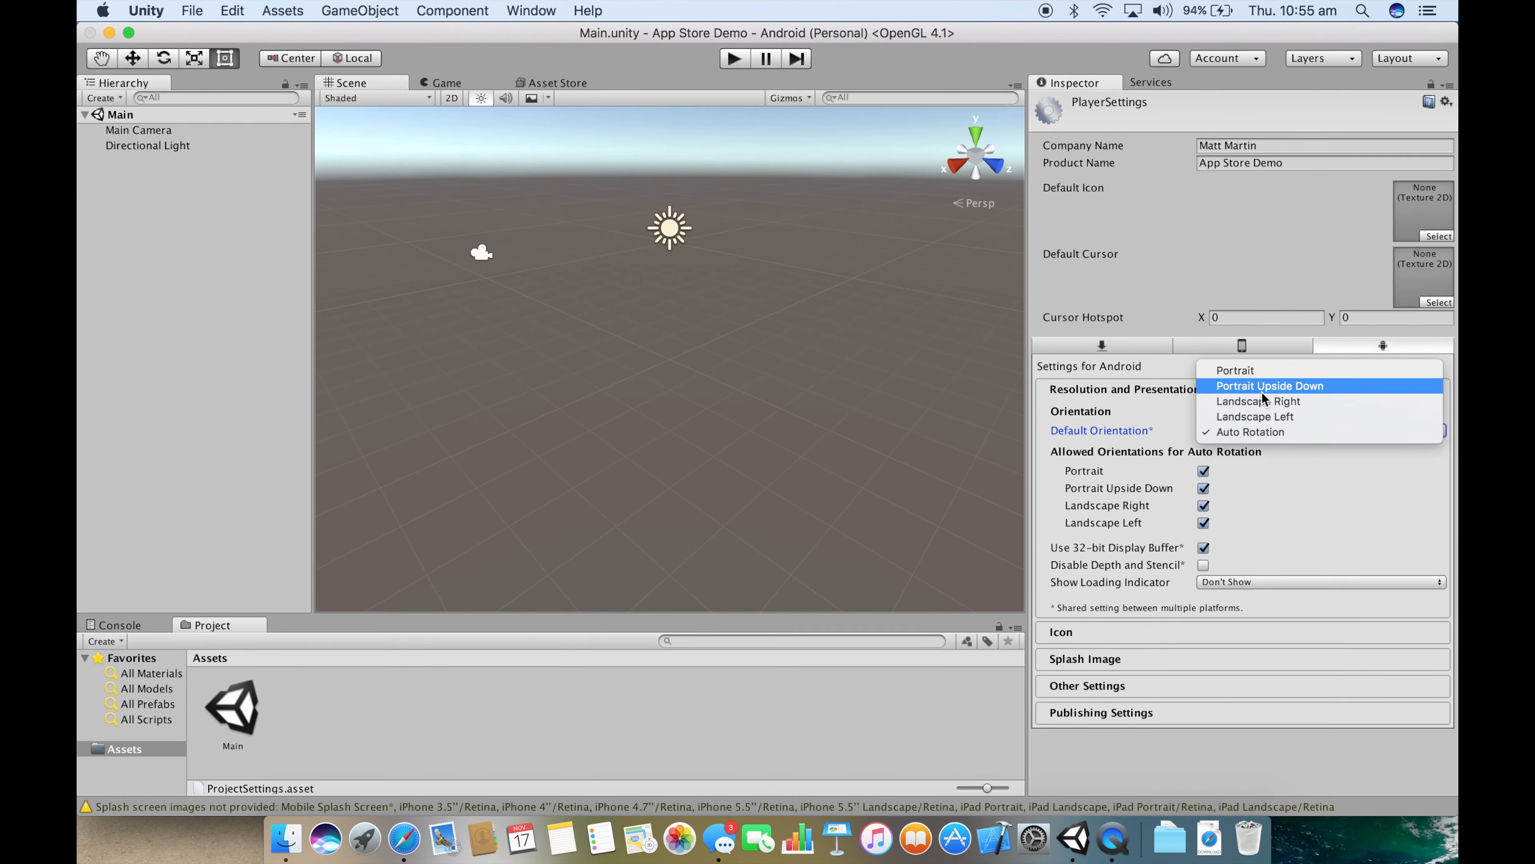
mouse_move(1270, 401)
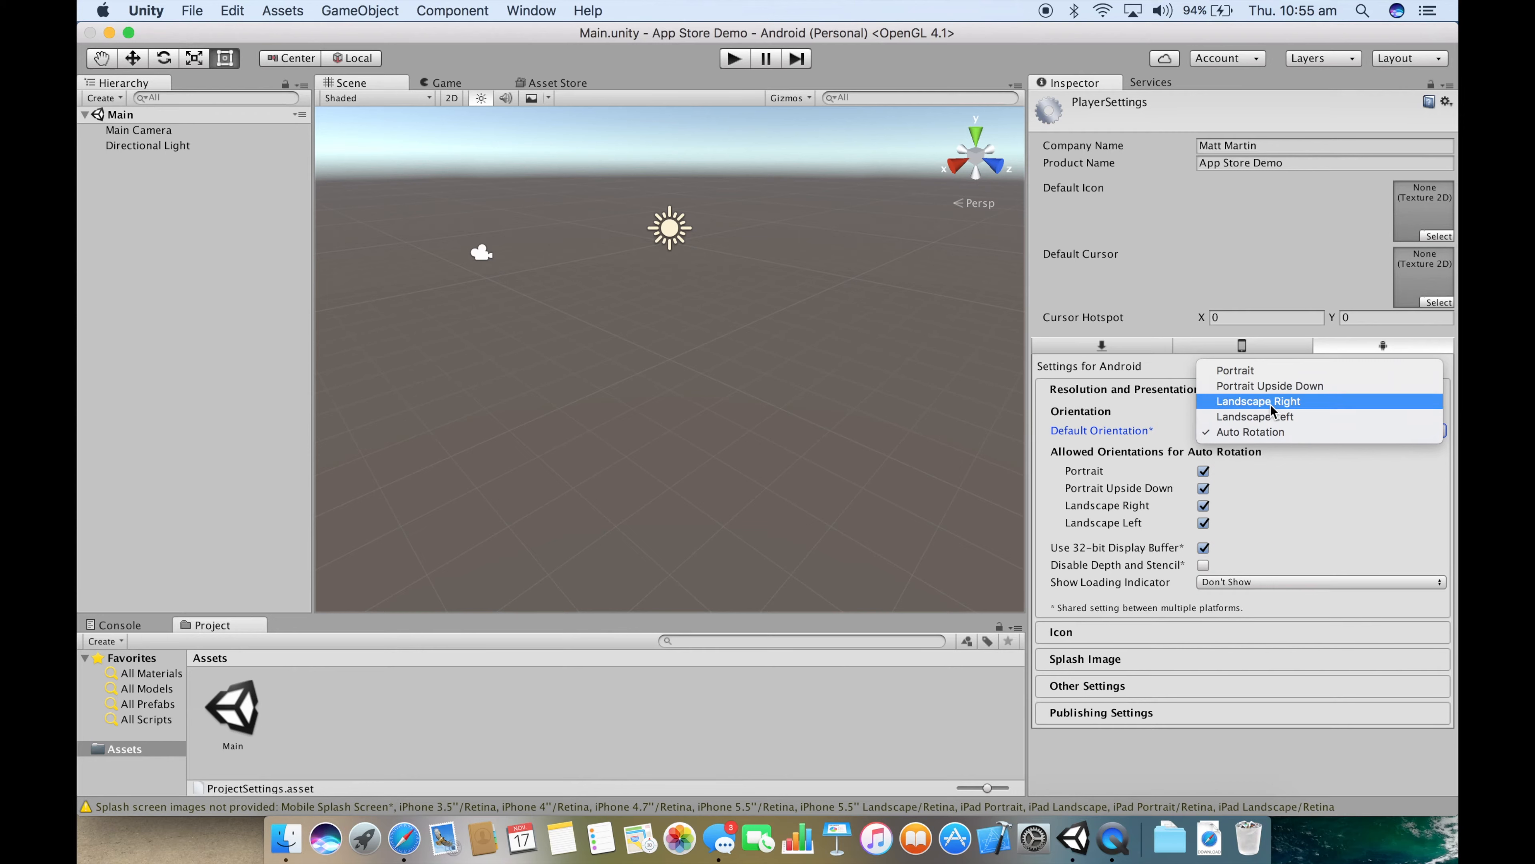
left_click(1251, 432)
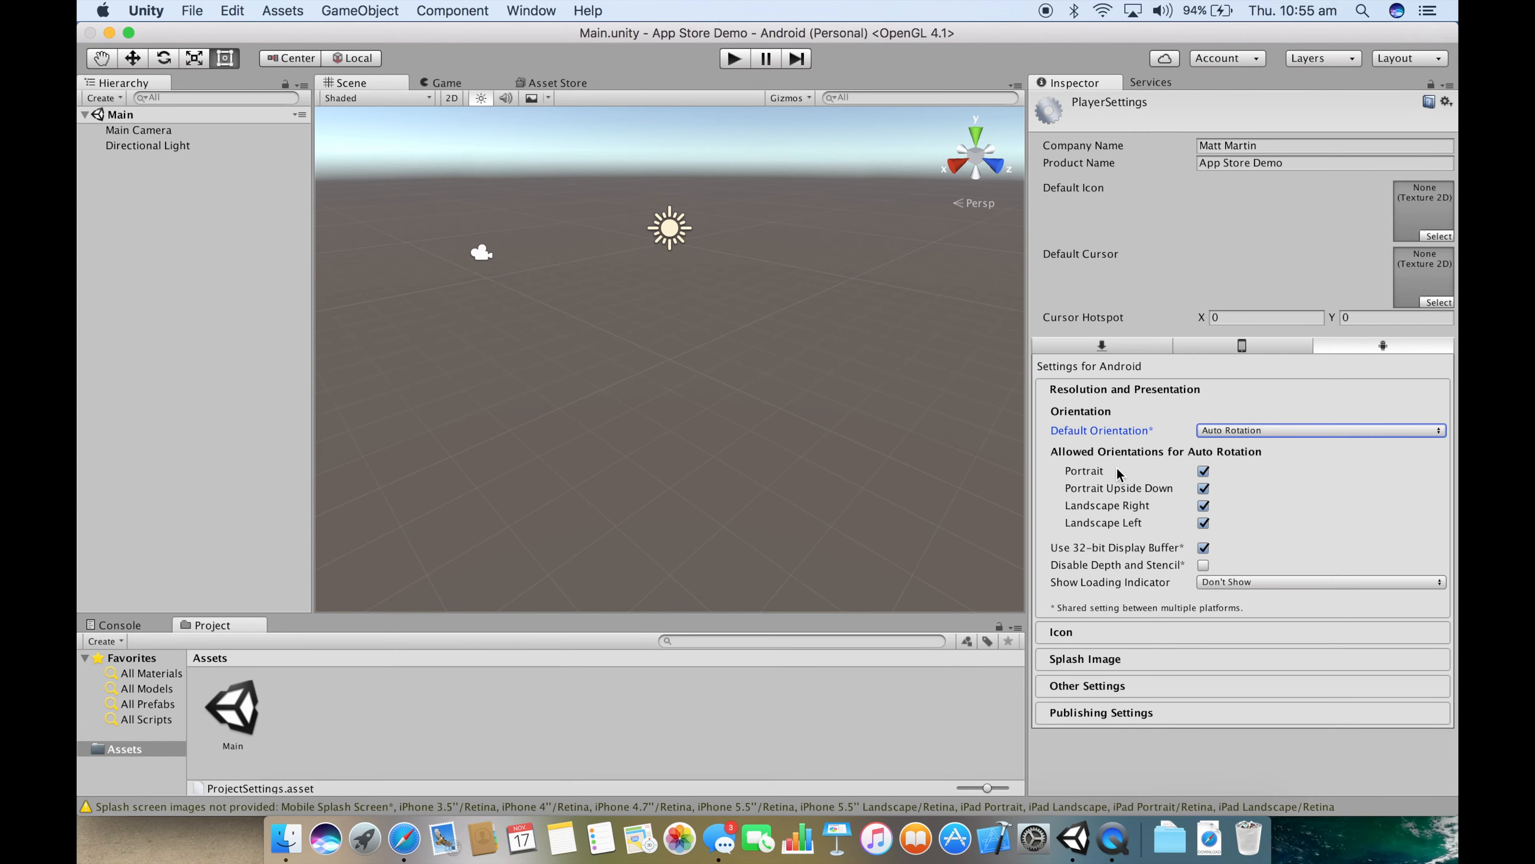
mouse_move(1111, 492)
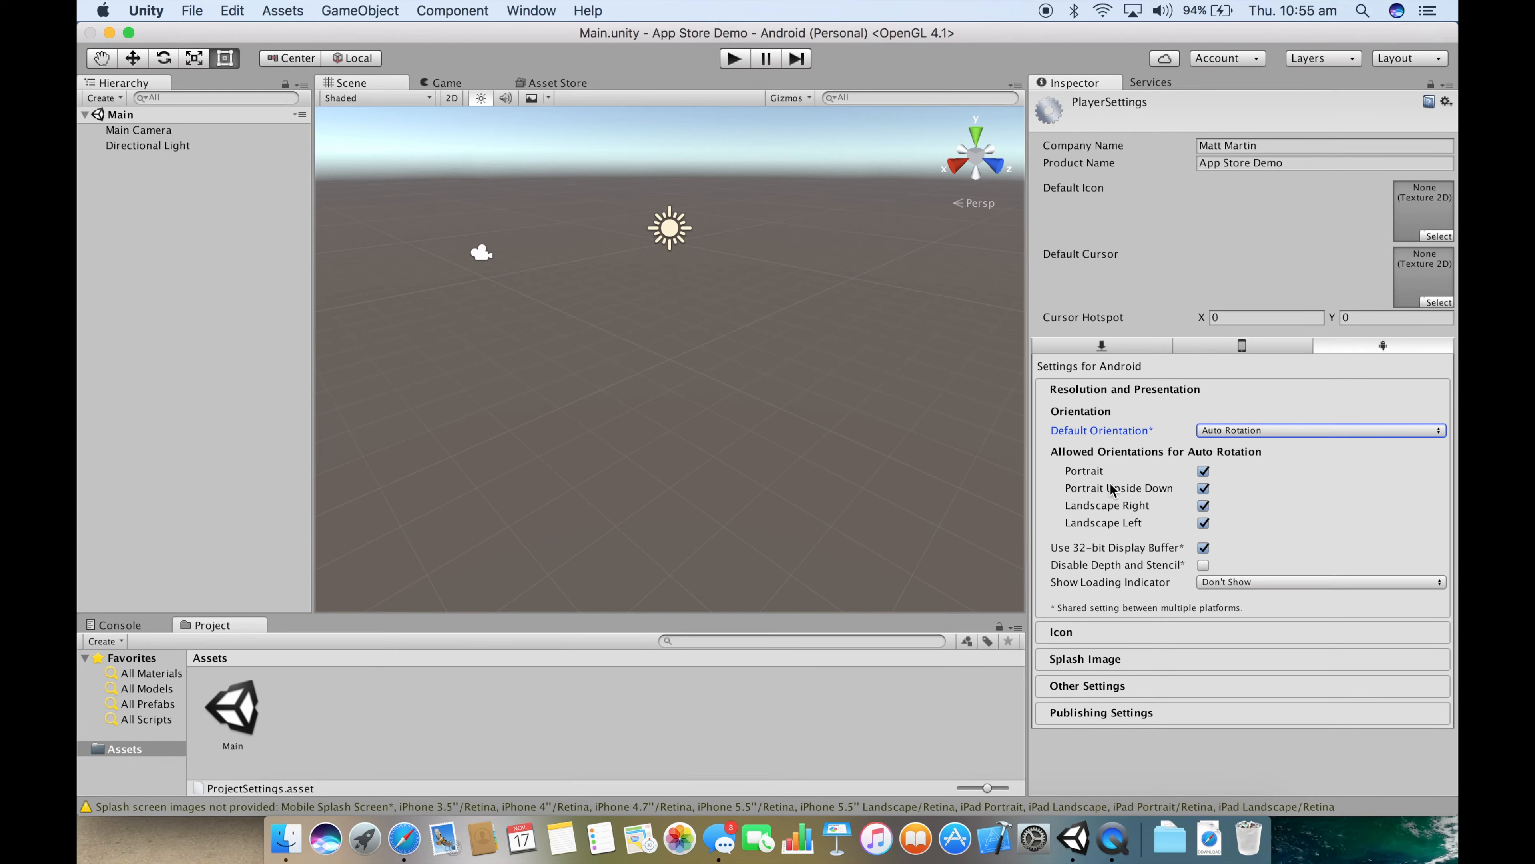
mouse_move(1160, 560)
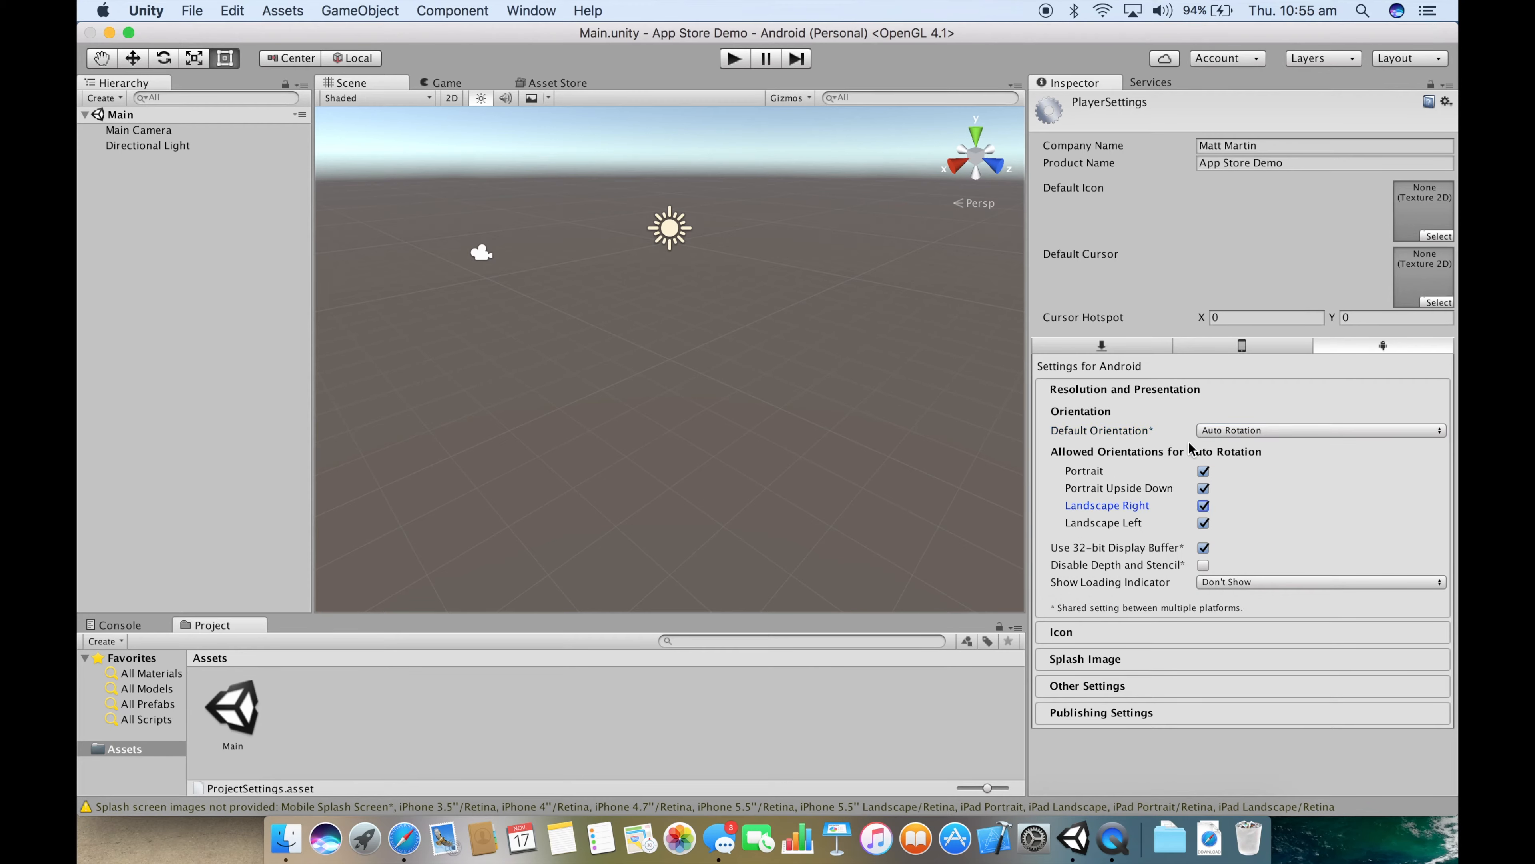
mouse_move(1095, 546)
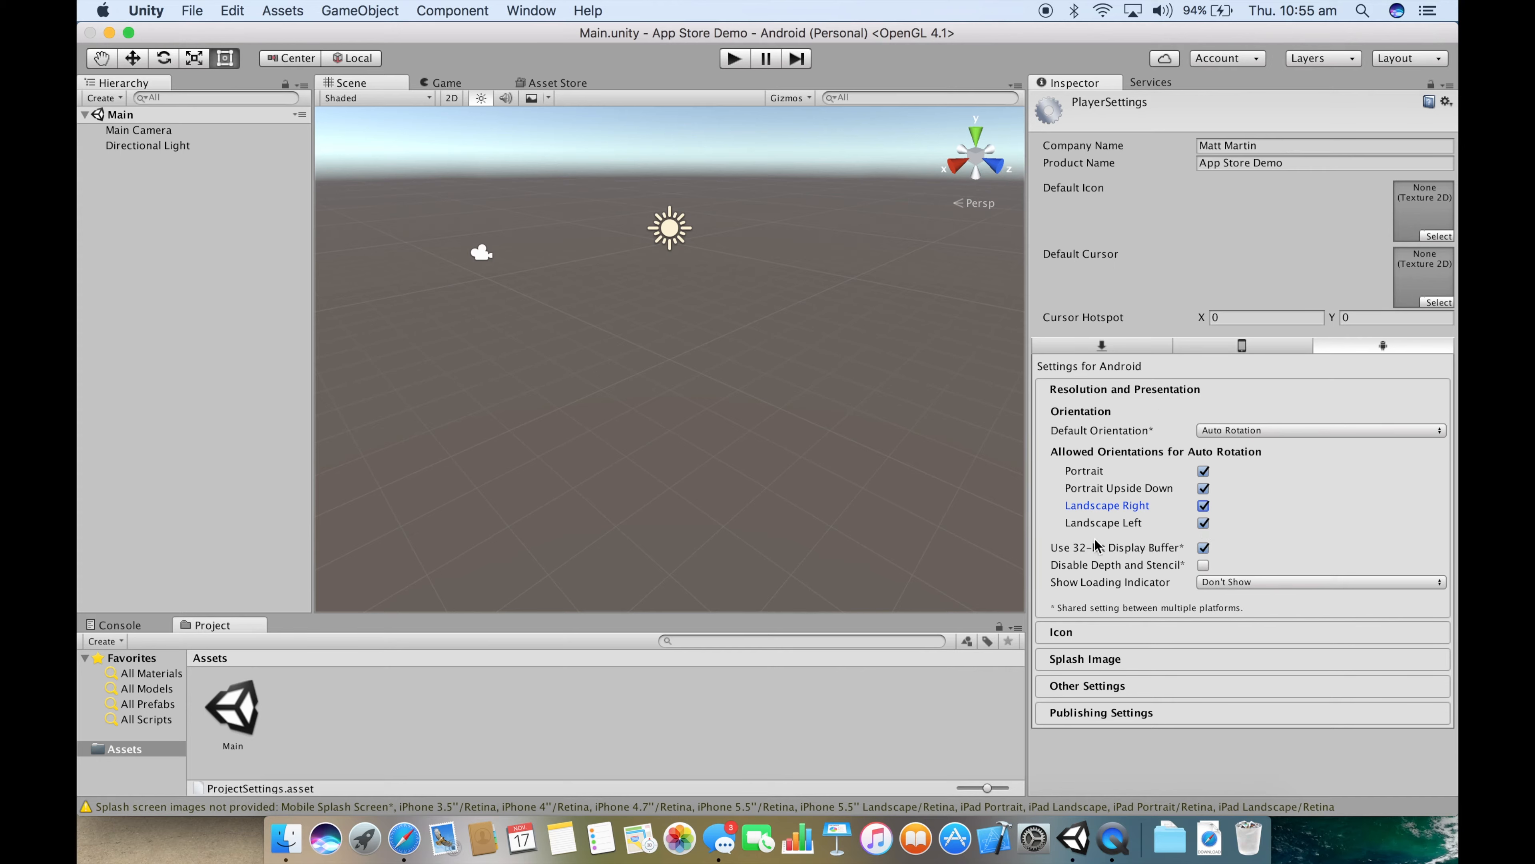
mouse_move(1115, 546)
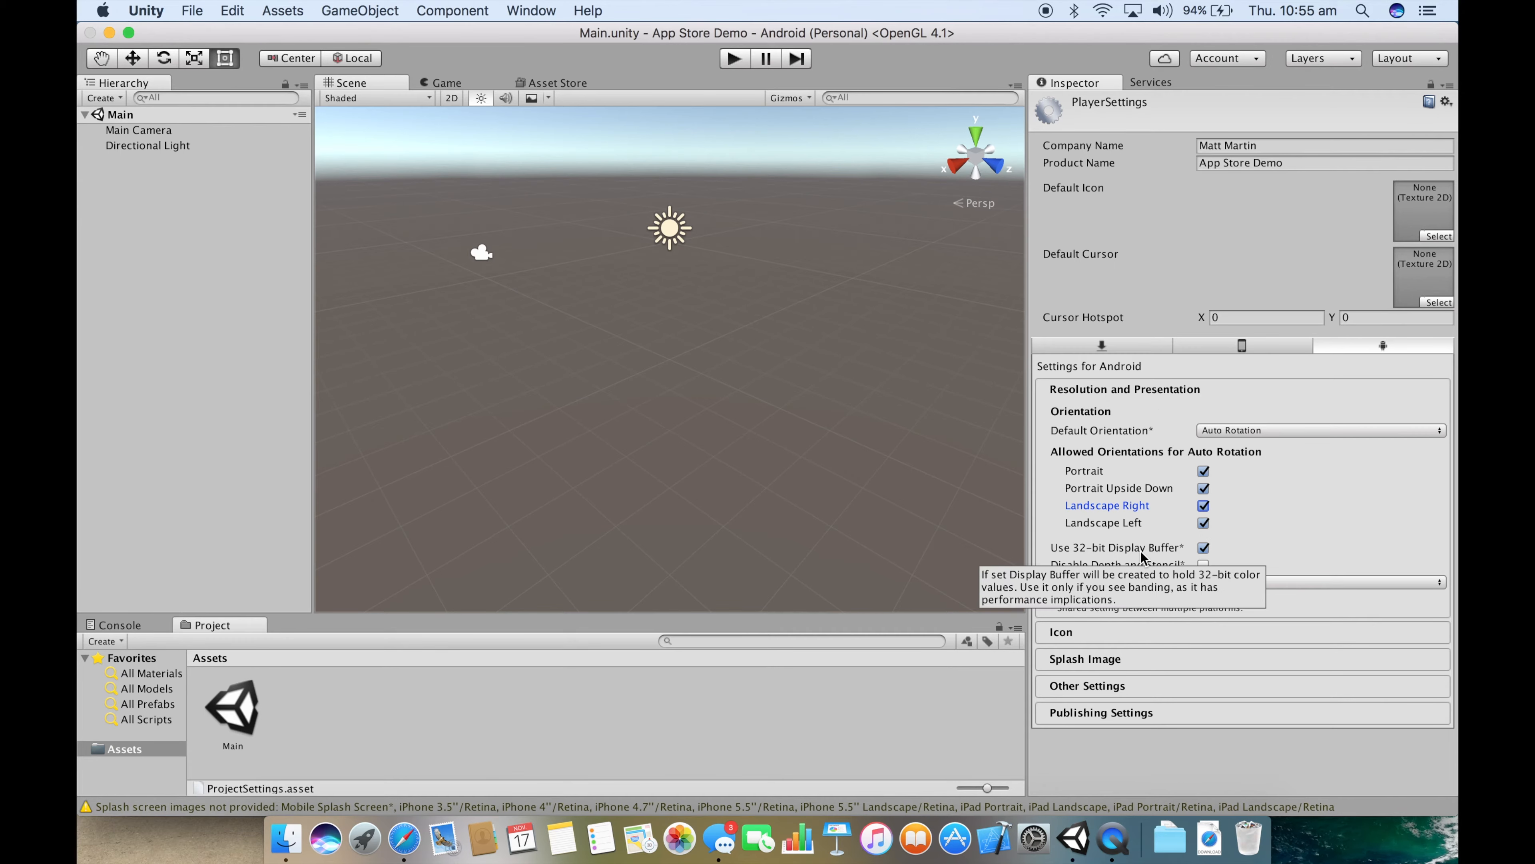
mouse_move(1109, 396)
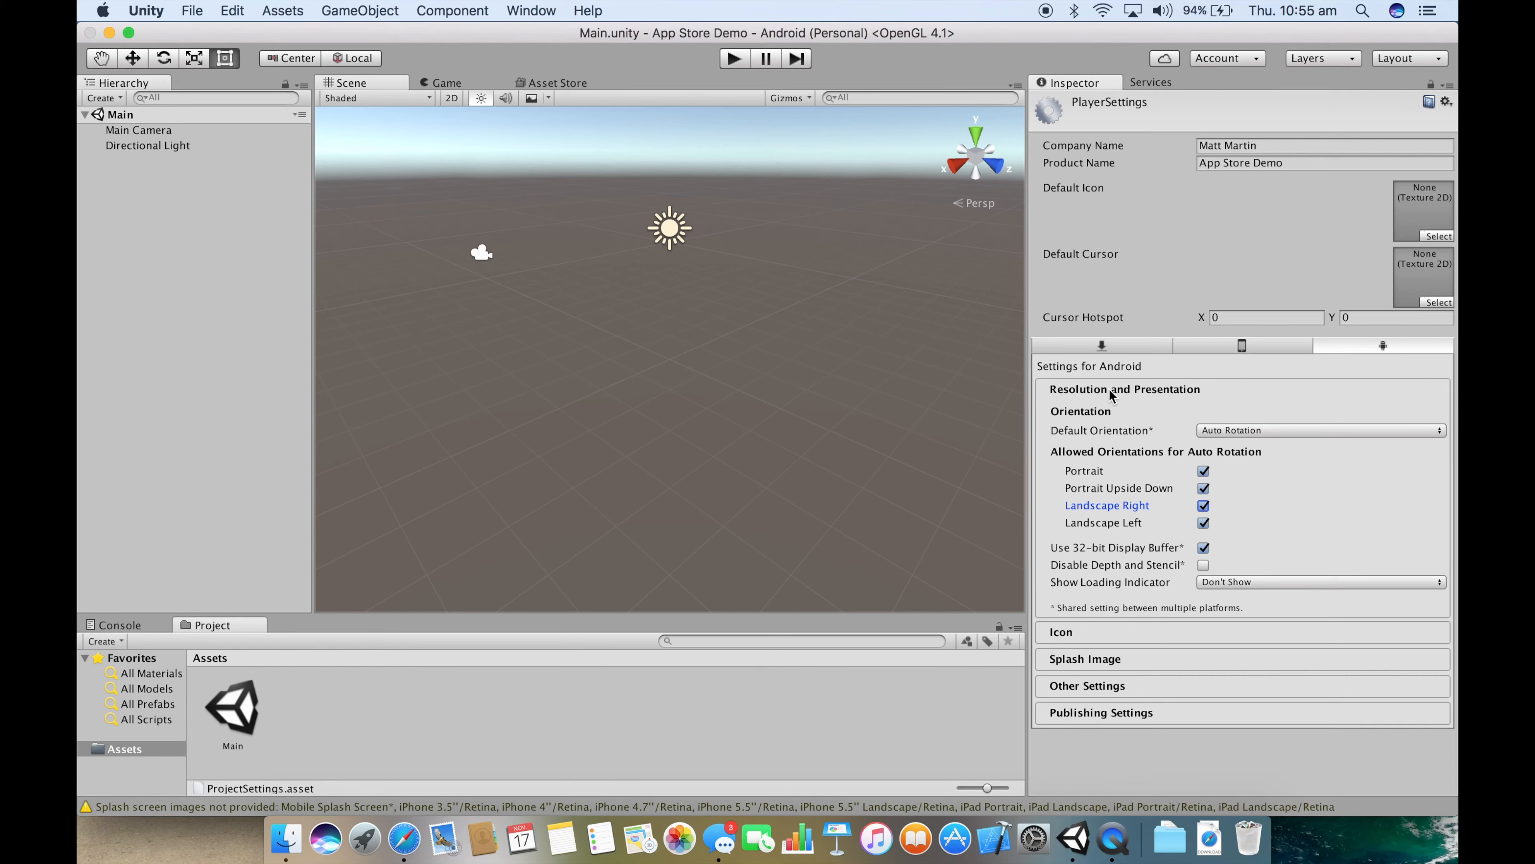
left_click(1124, 388)
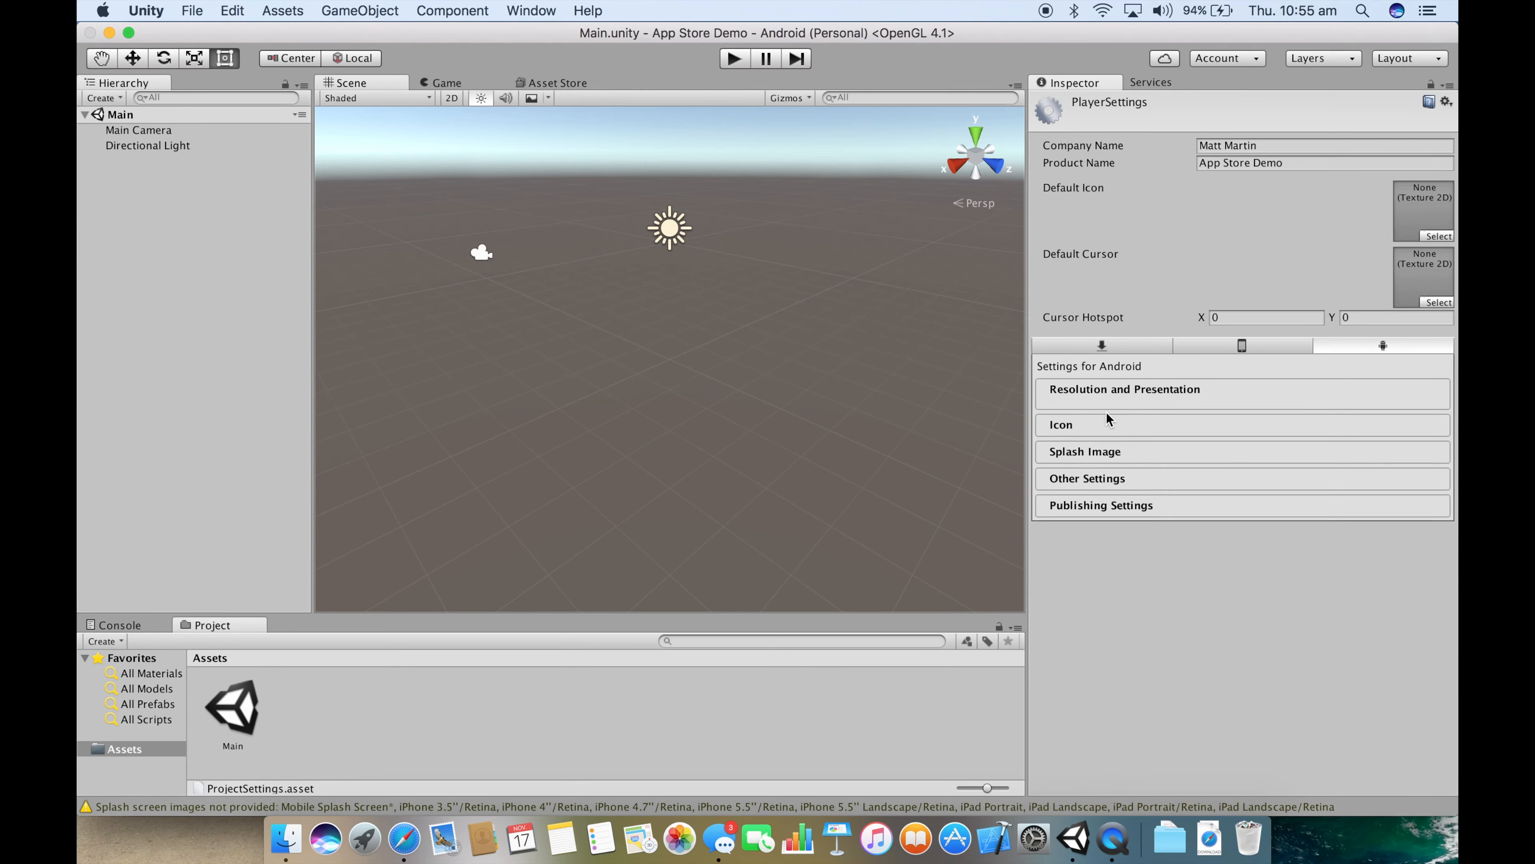
Step: Look over the Android icon sizes, fold Icon away and expand Splash Image
left_click(1061, 423)
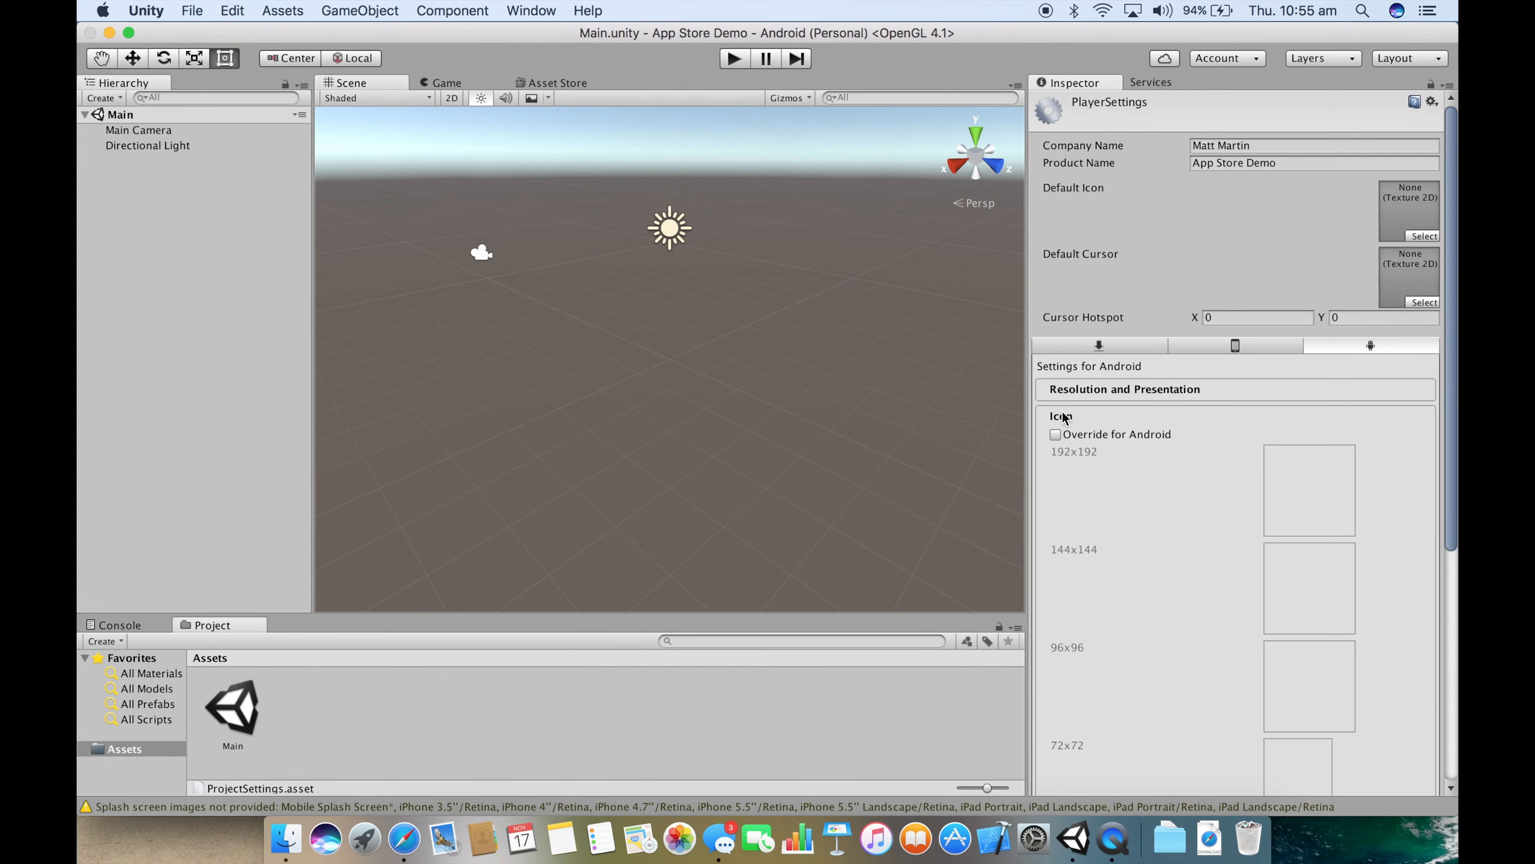
mouse_move(1125, 231)
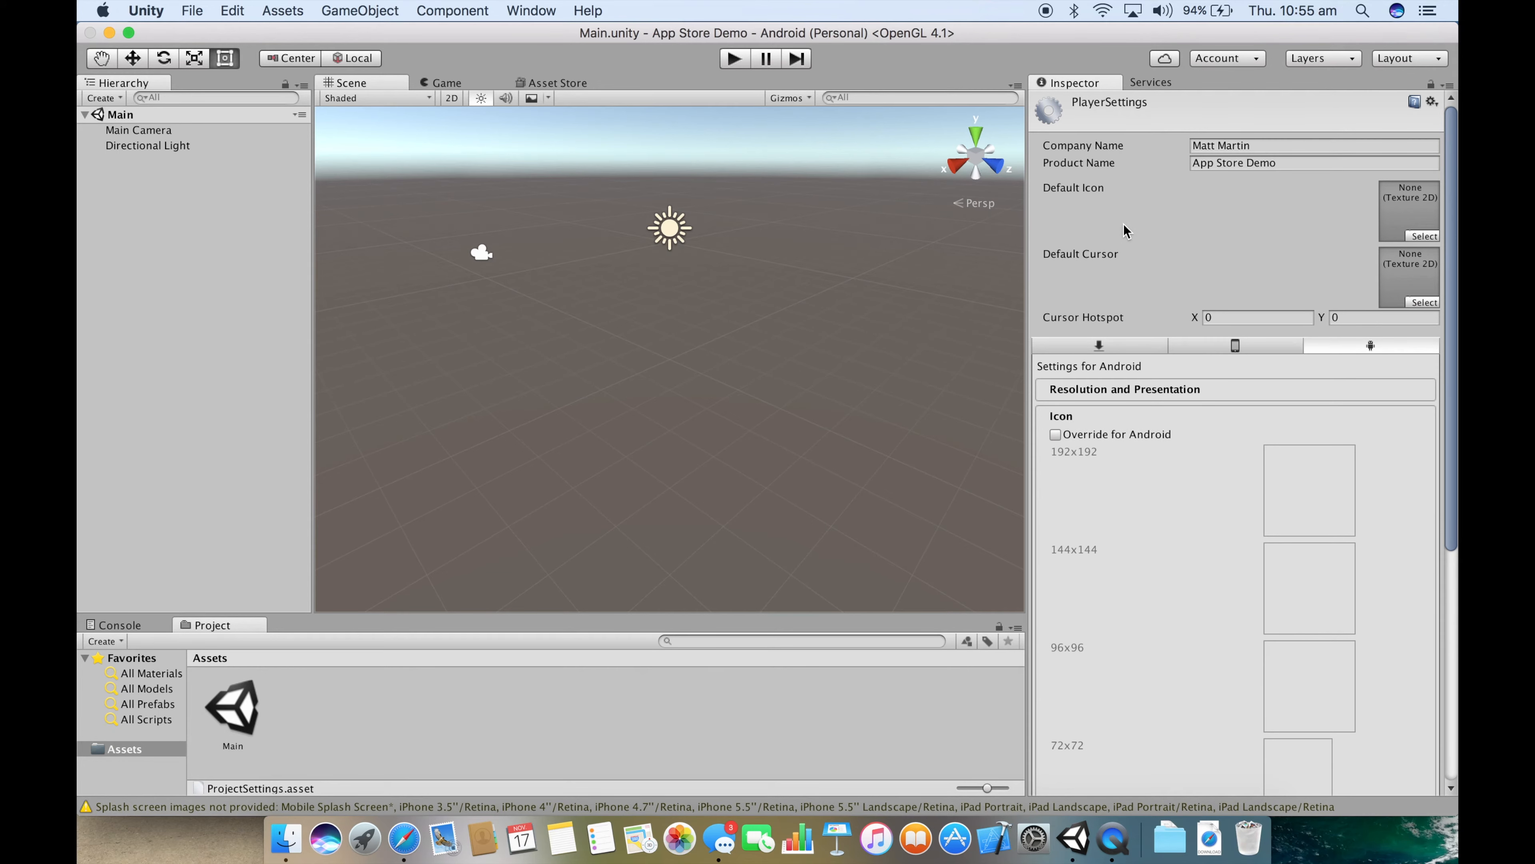
scroll("down", 3)
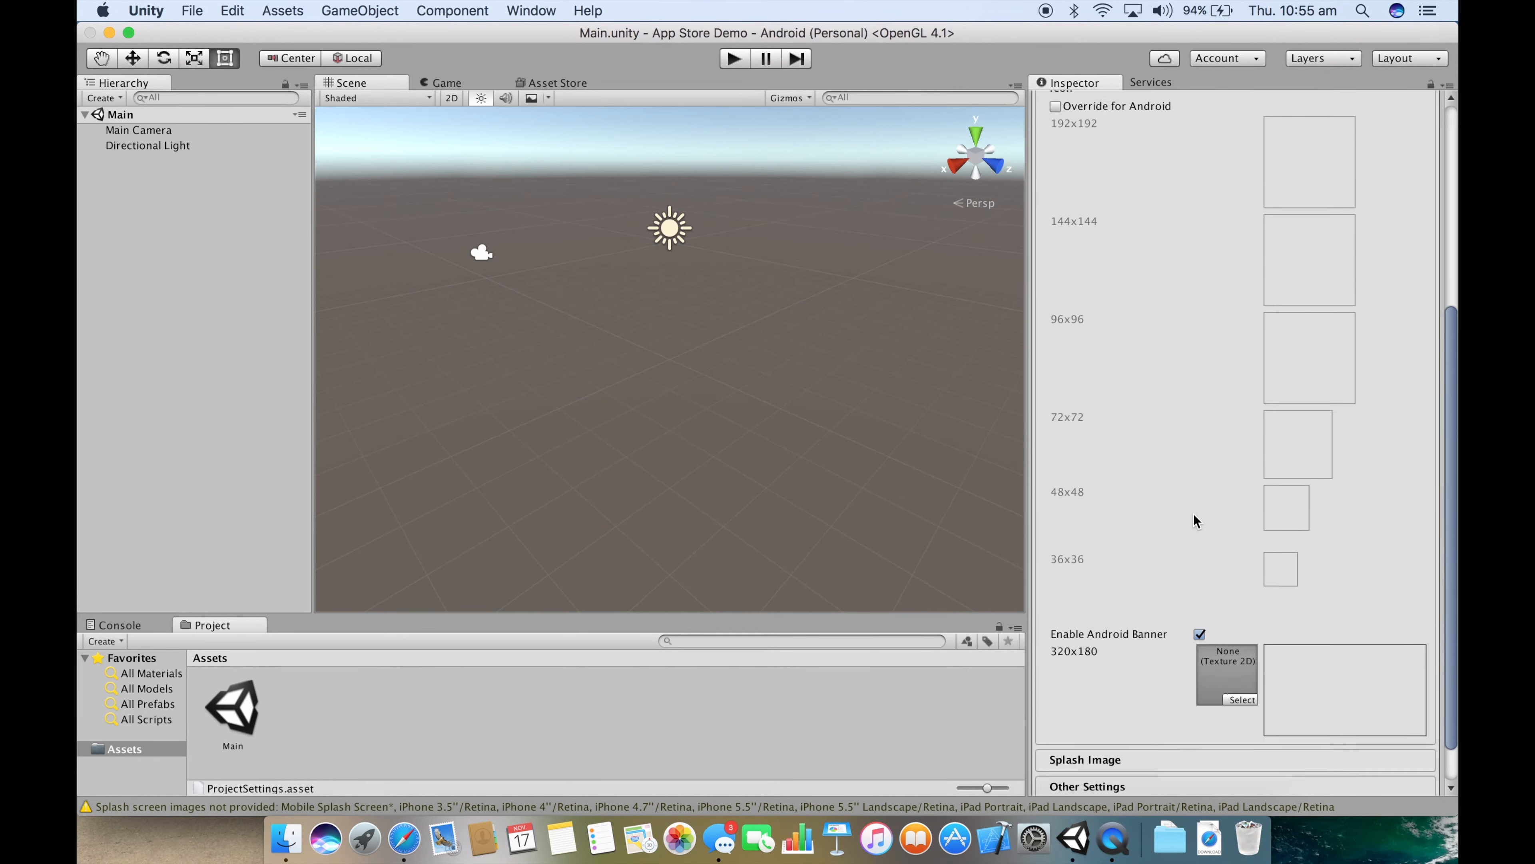
scroll("down", 3)
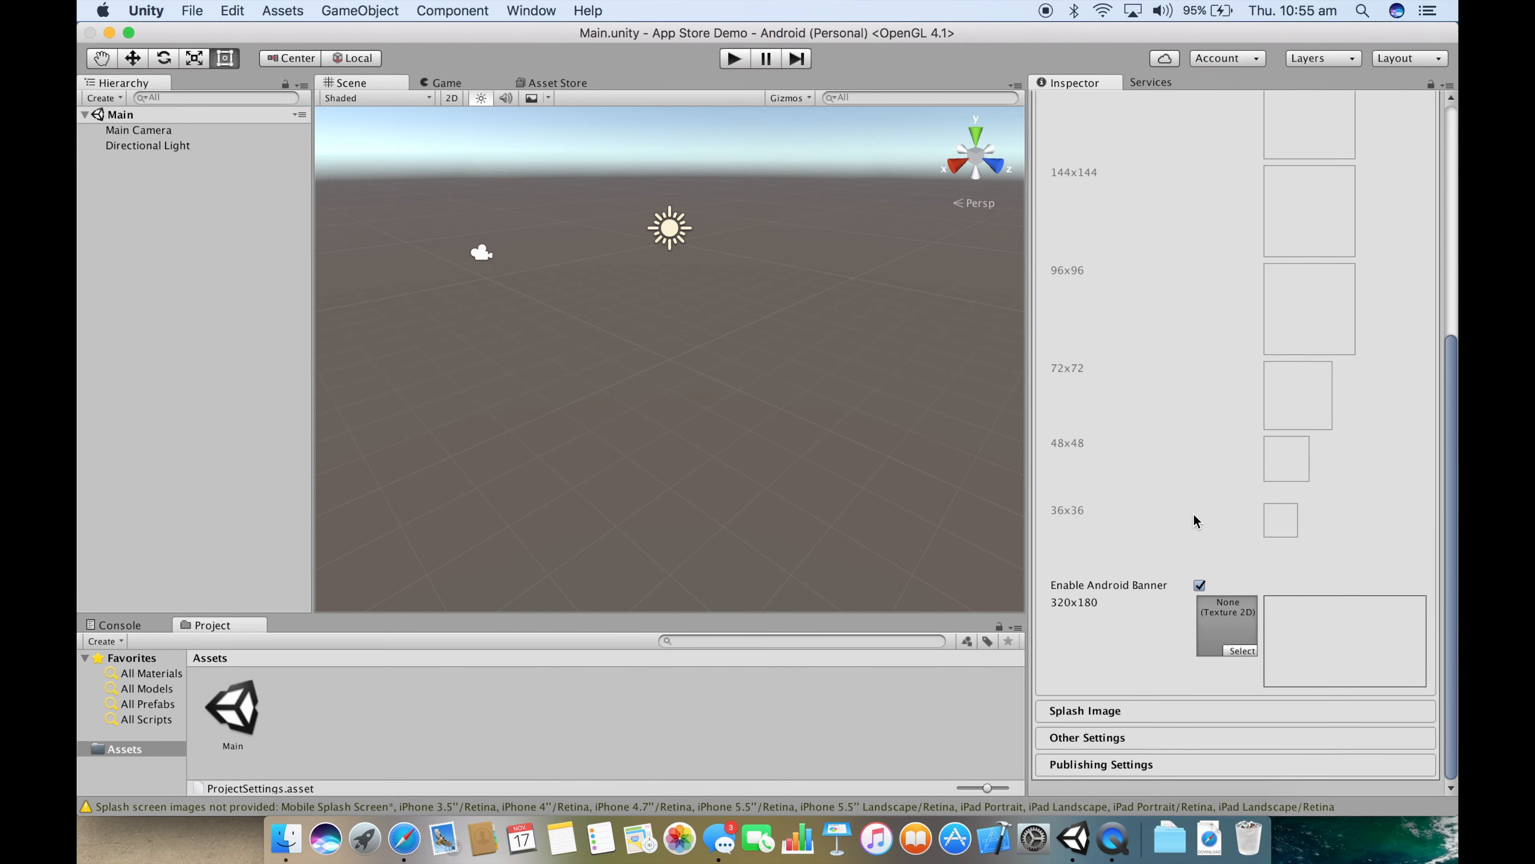
scroll("up", 3)
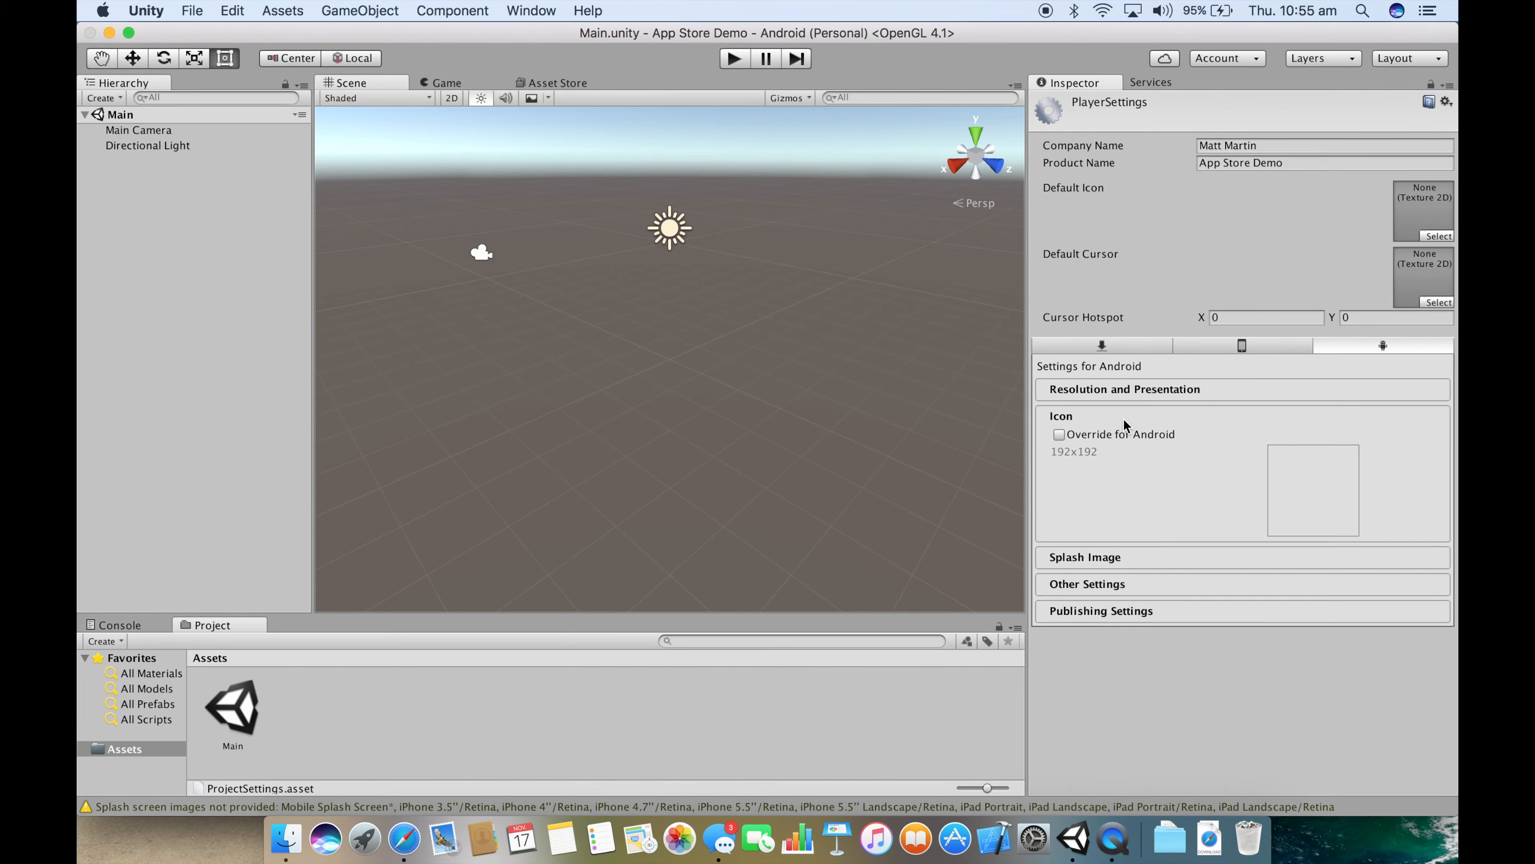
left_click(1060, 415)
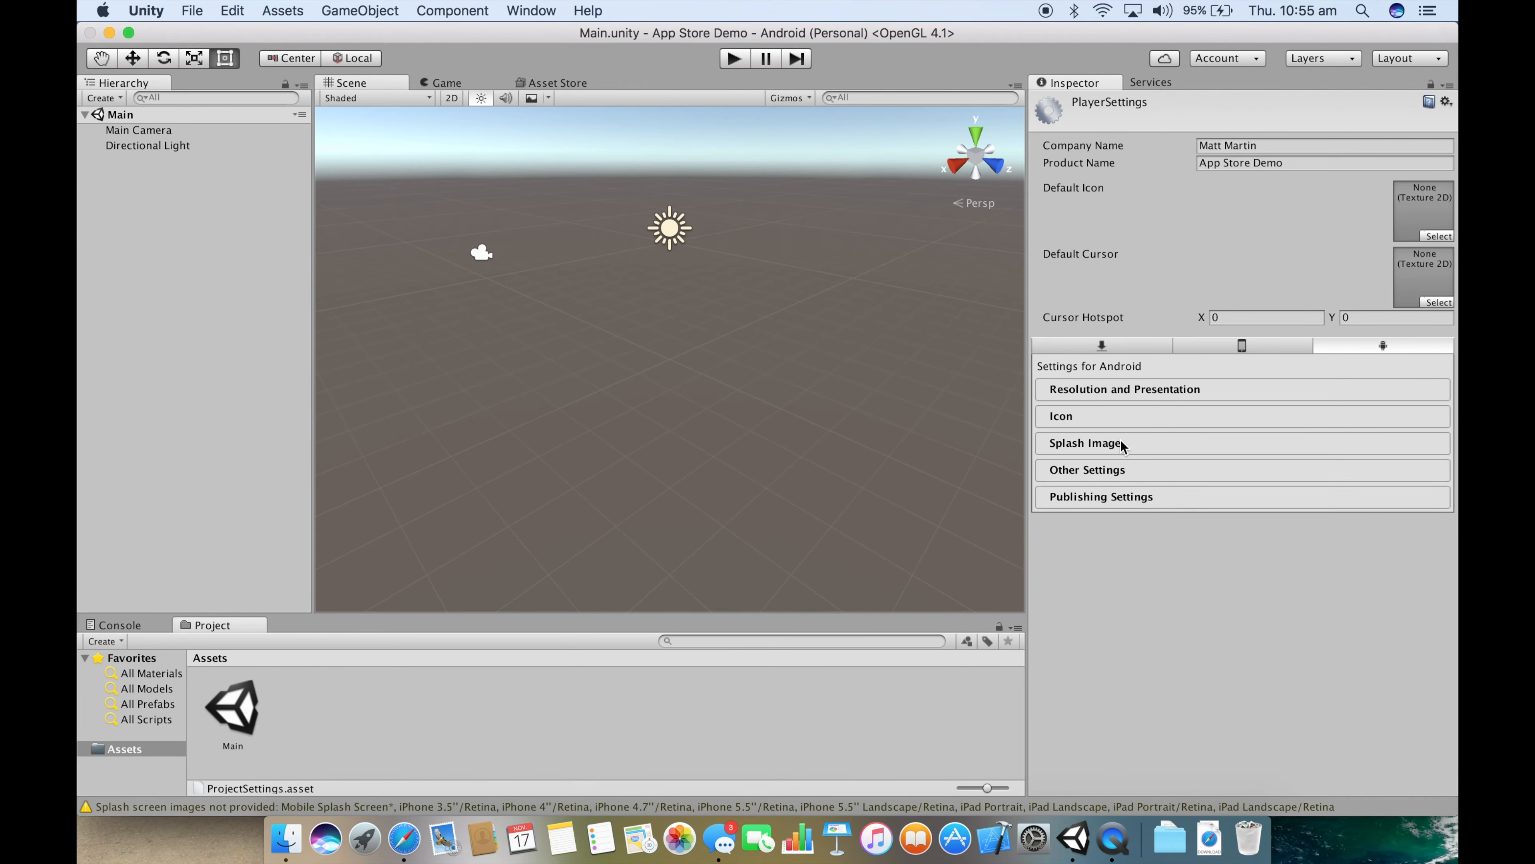
left_click(1087, 442)
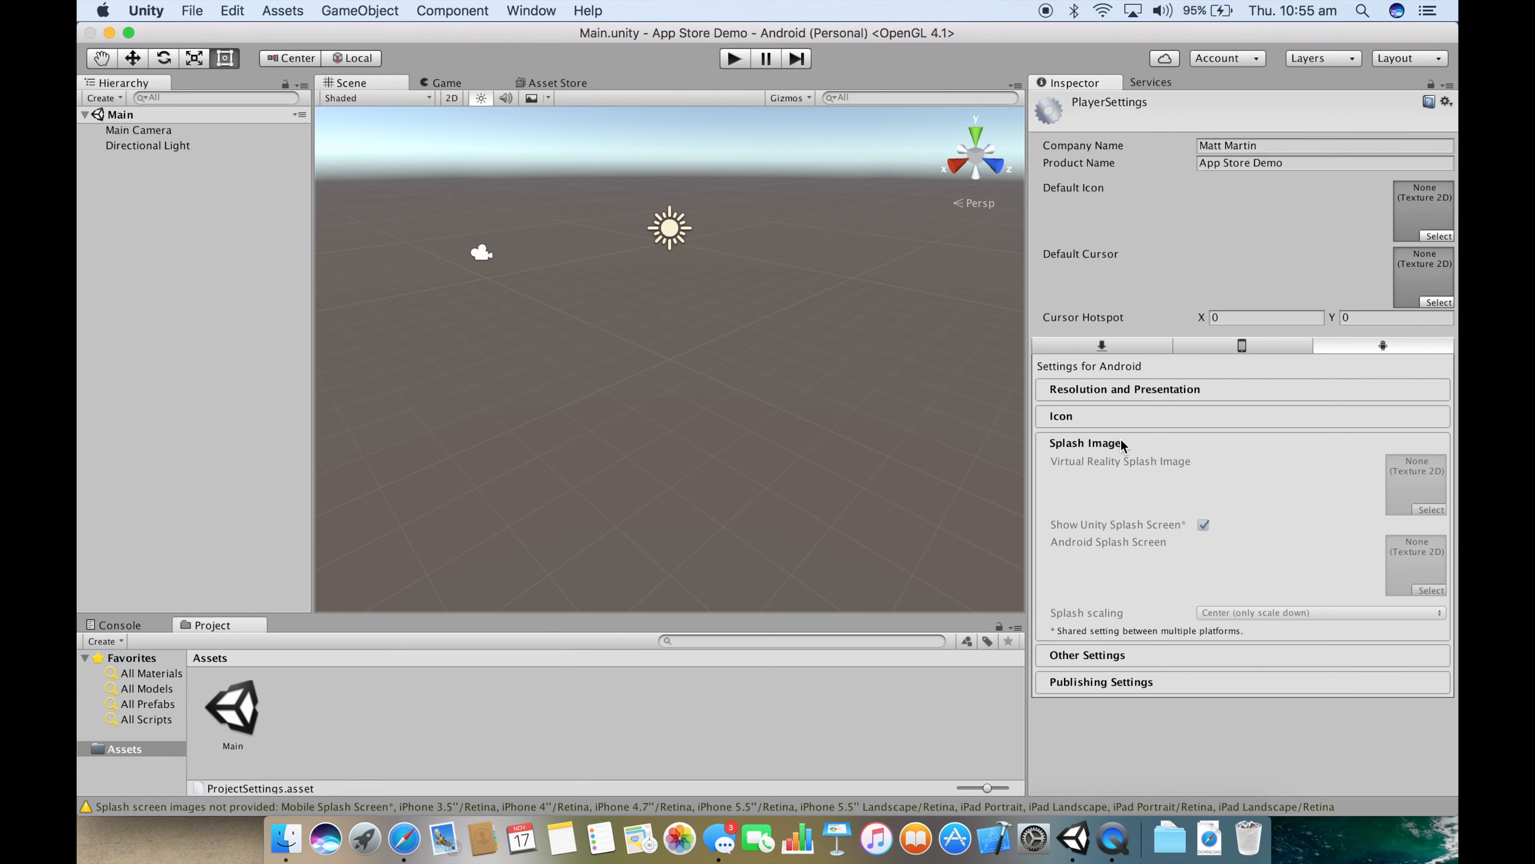
mouse_move(1411, 579)
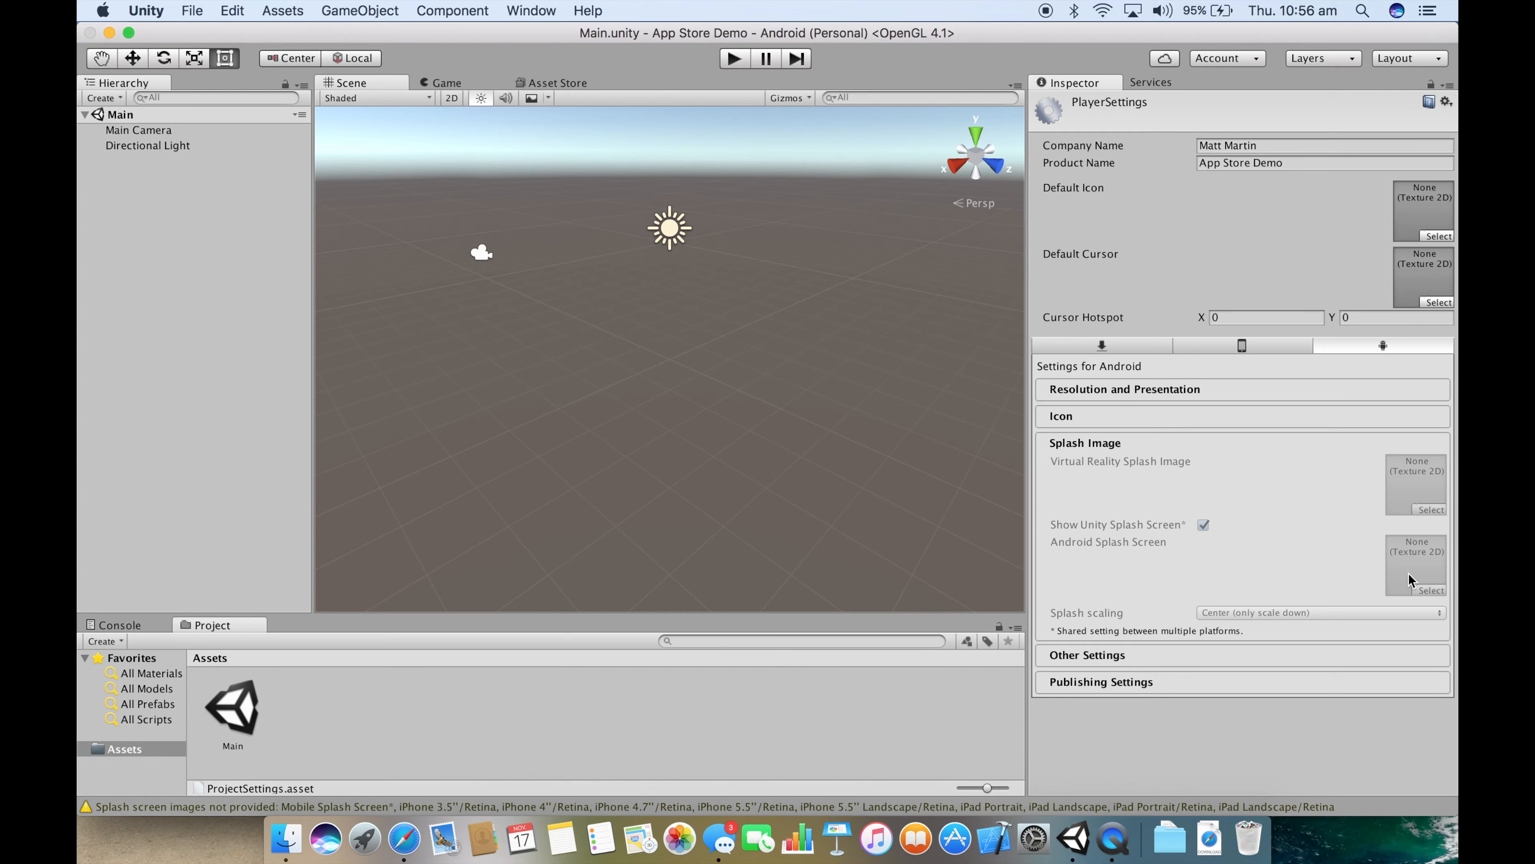
mouse_move(829, 267)
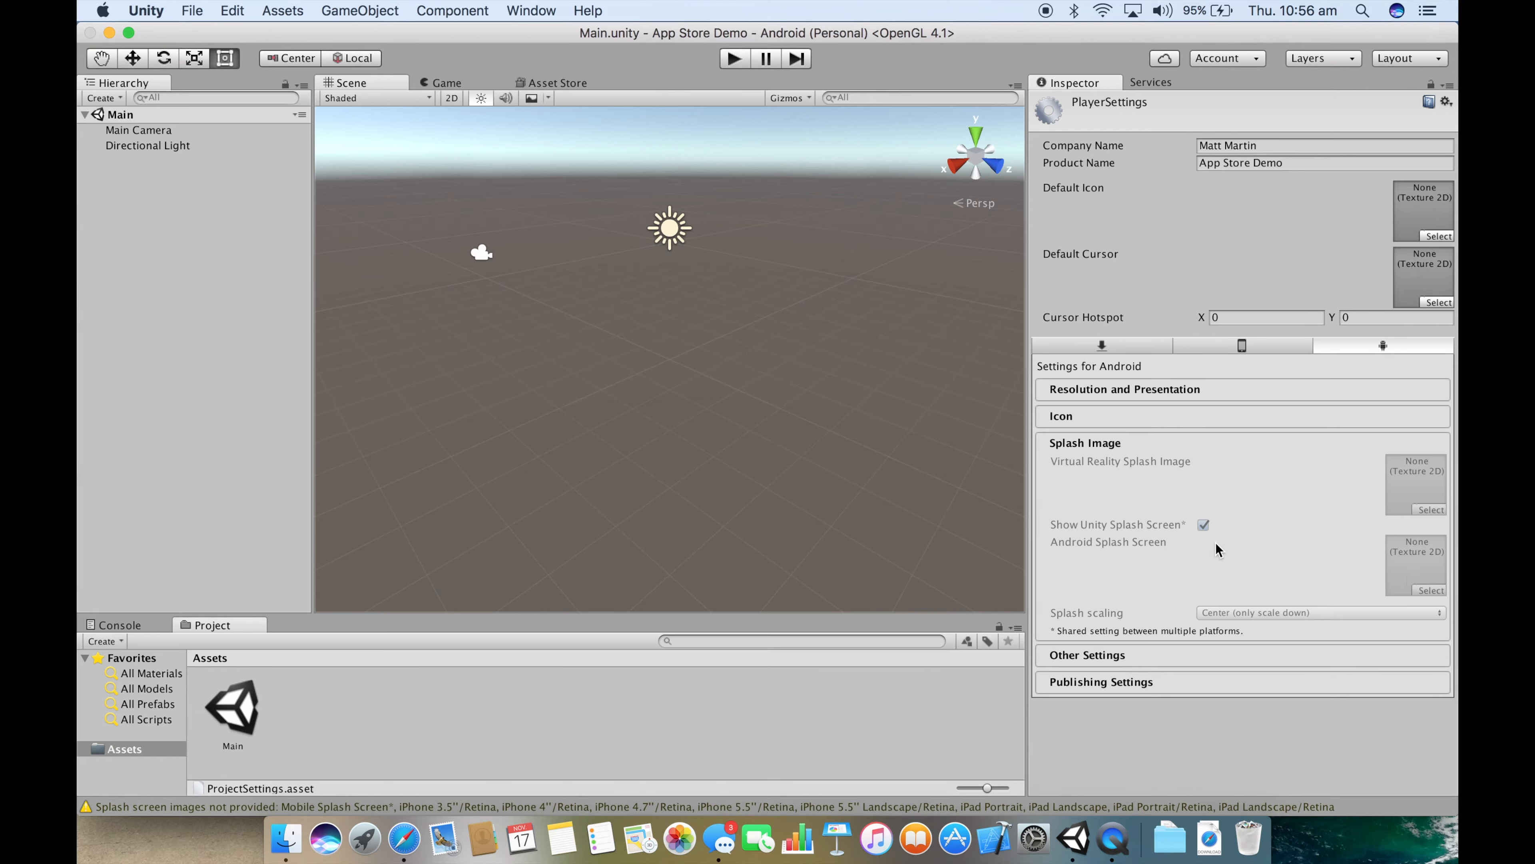
mouse_move(1106, 619)
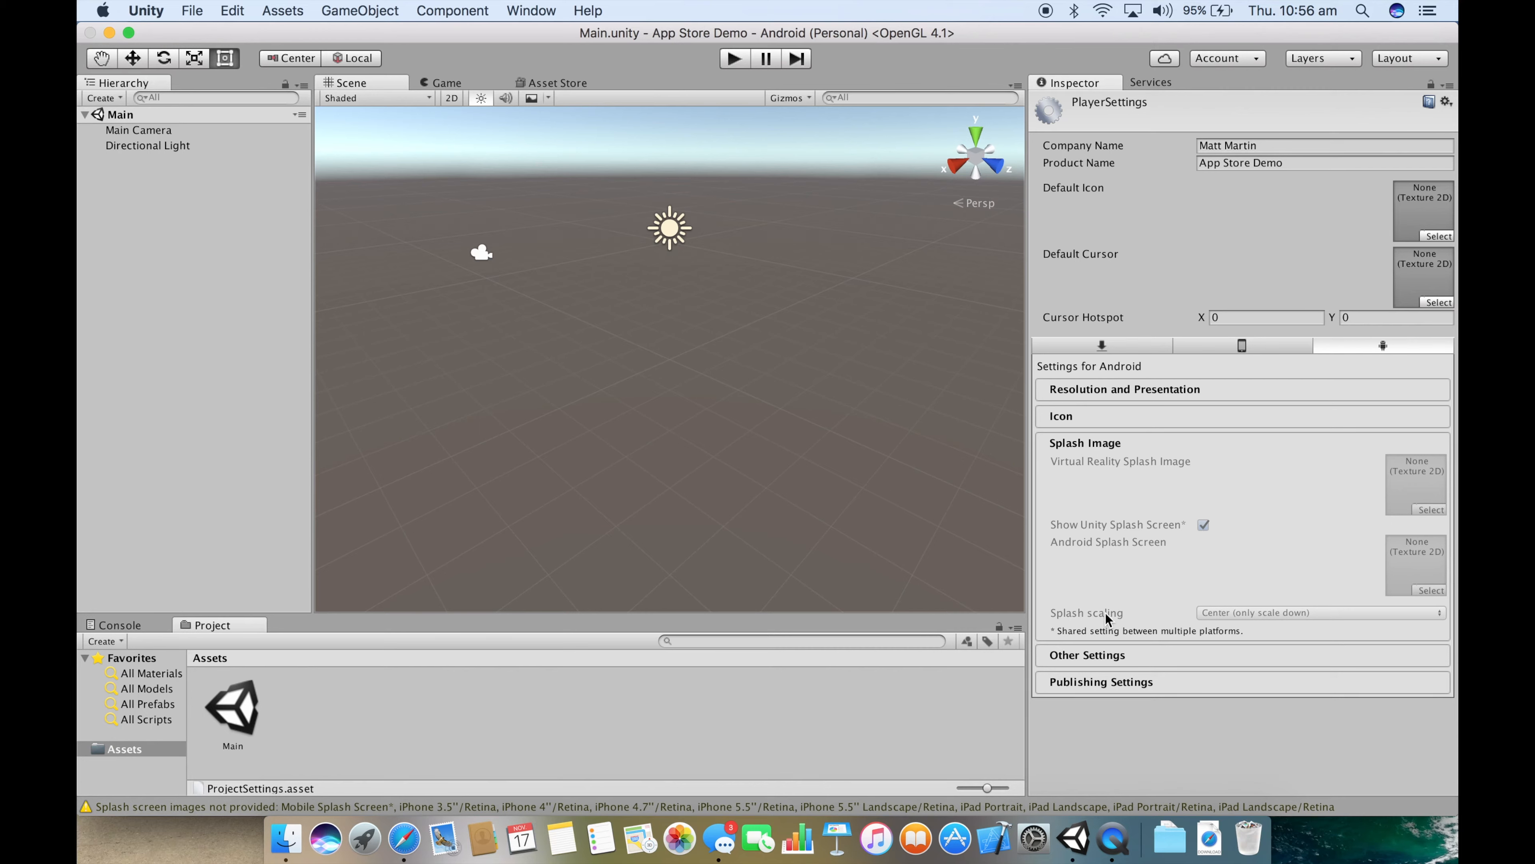
mouse_move(1122, 452)
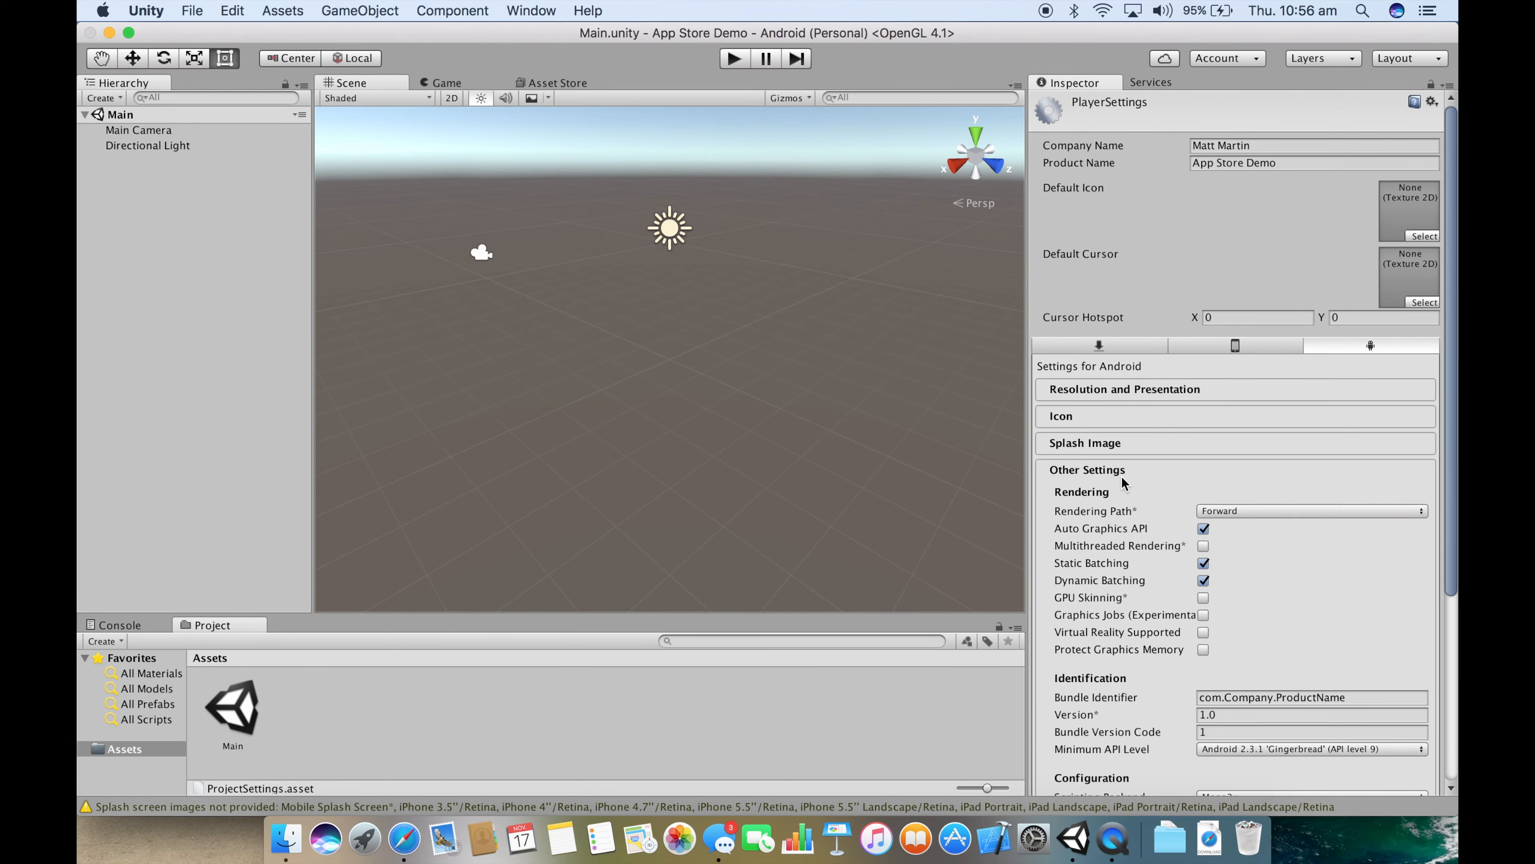
Step: Scroll through the Other Settings rendering, identification and configuration options
scroll("down", 3)
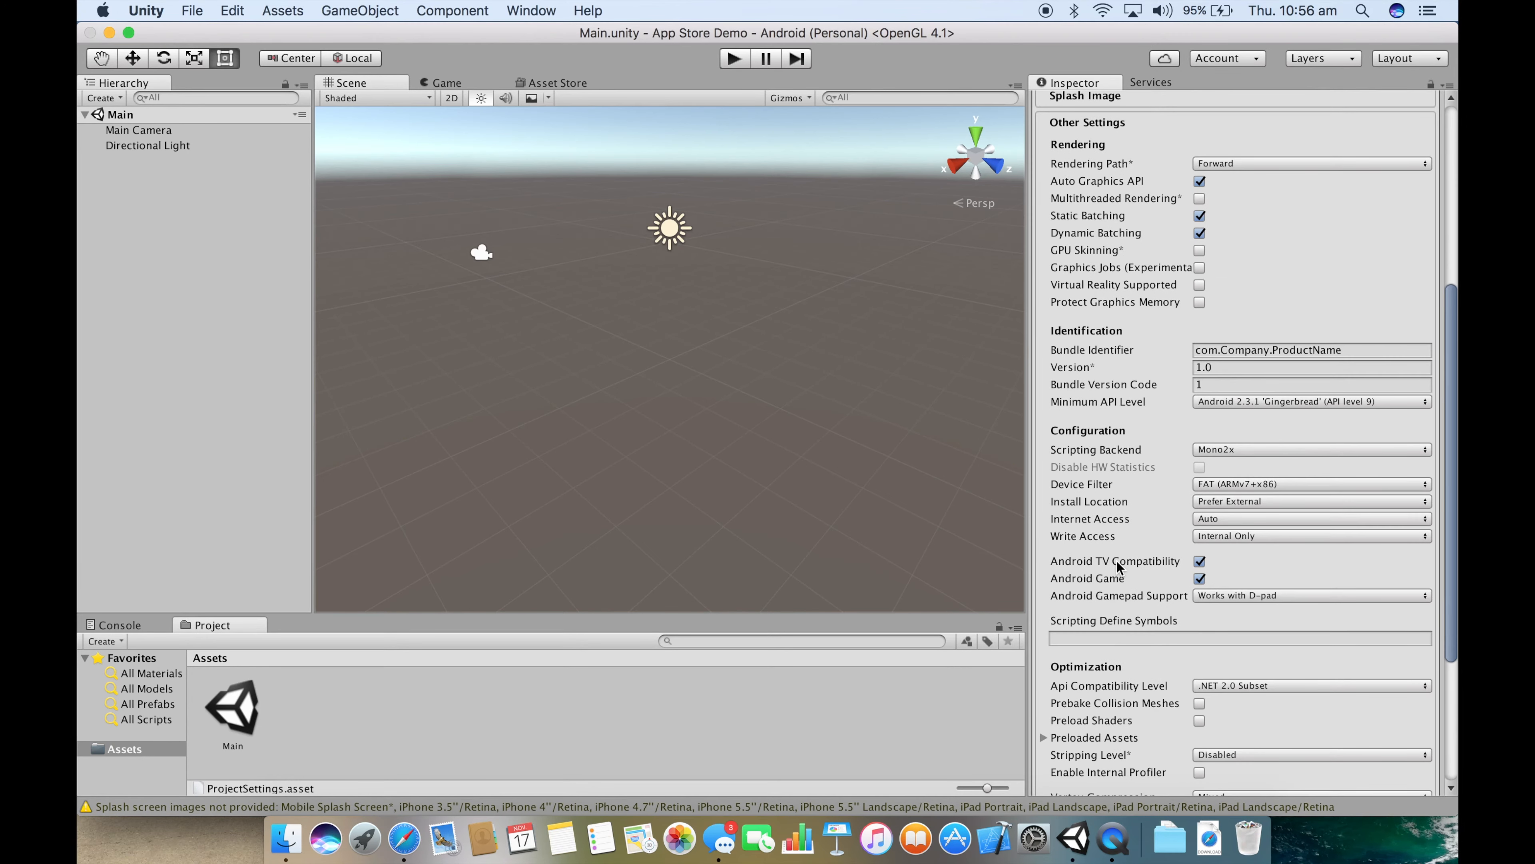
scroll("down", 3)
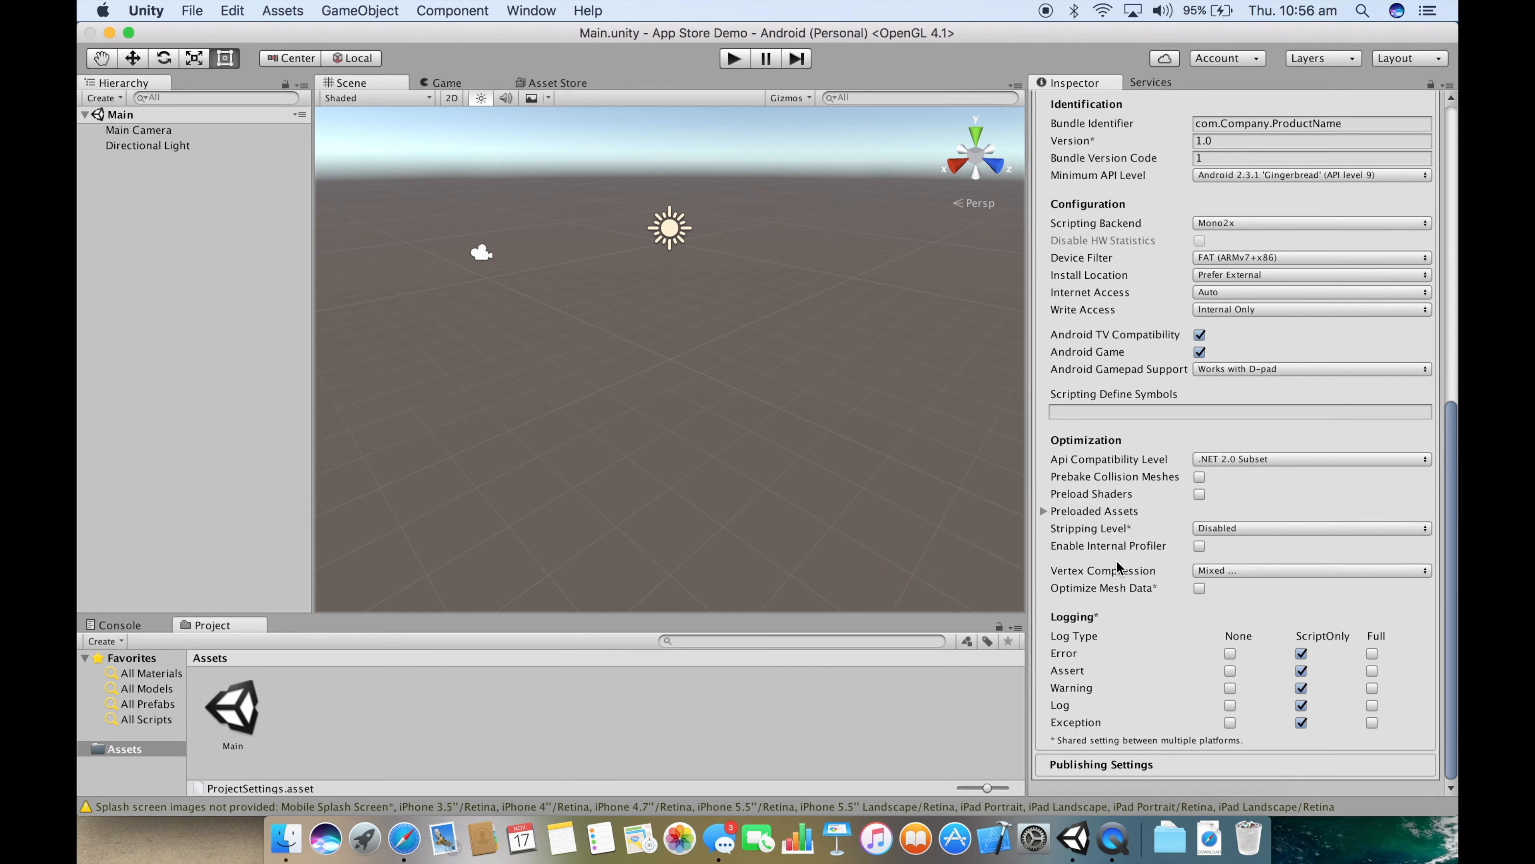
scroll("up", 3)
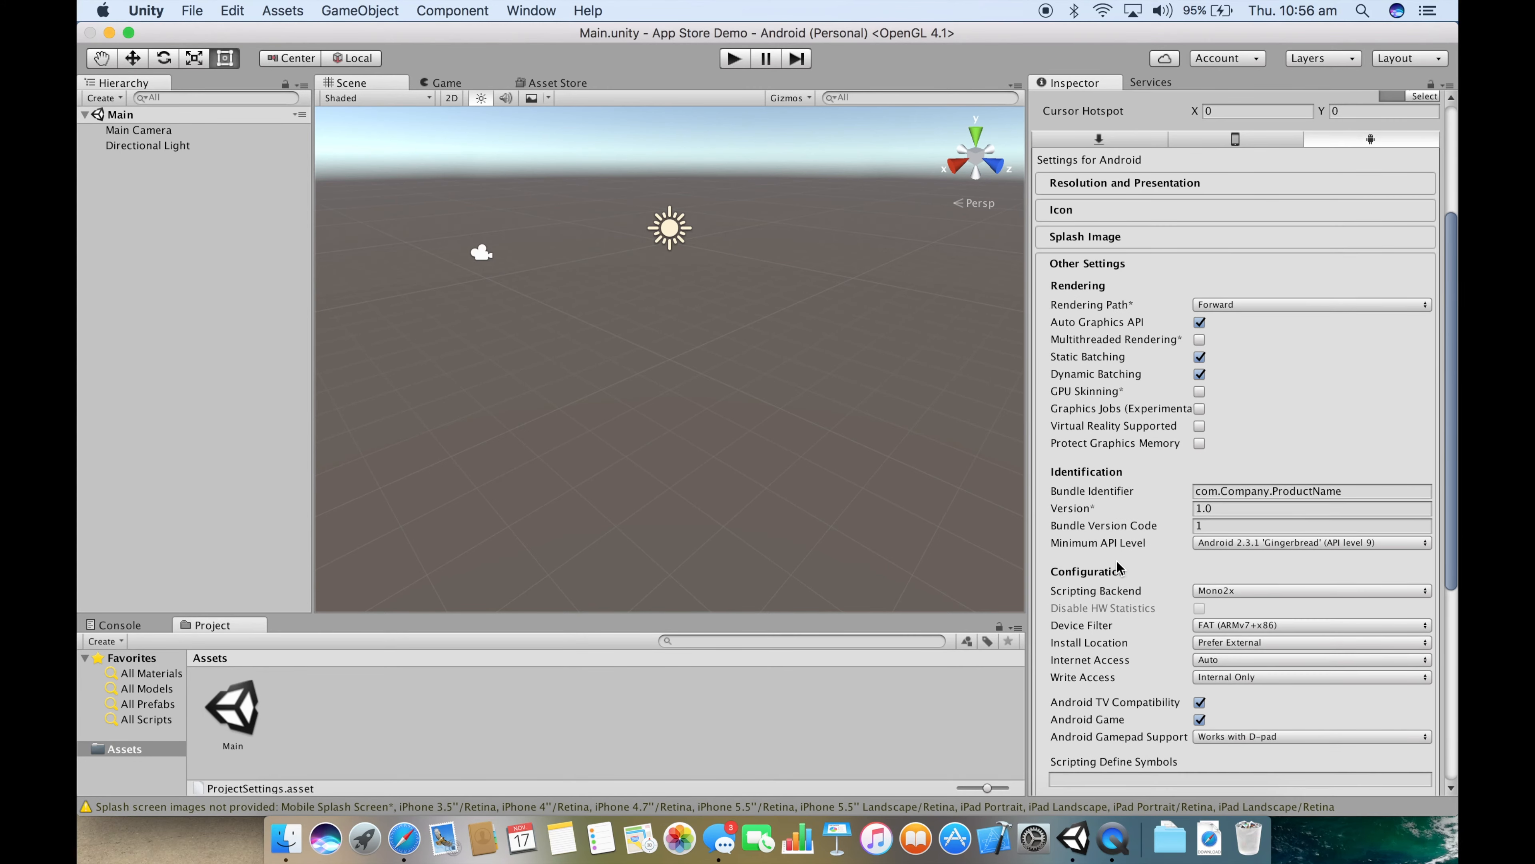
mouse_move(1062, 383)
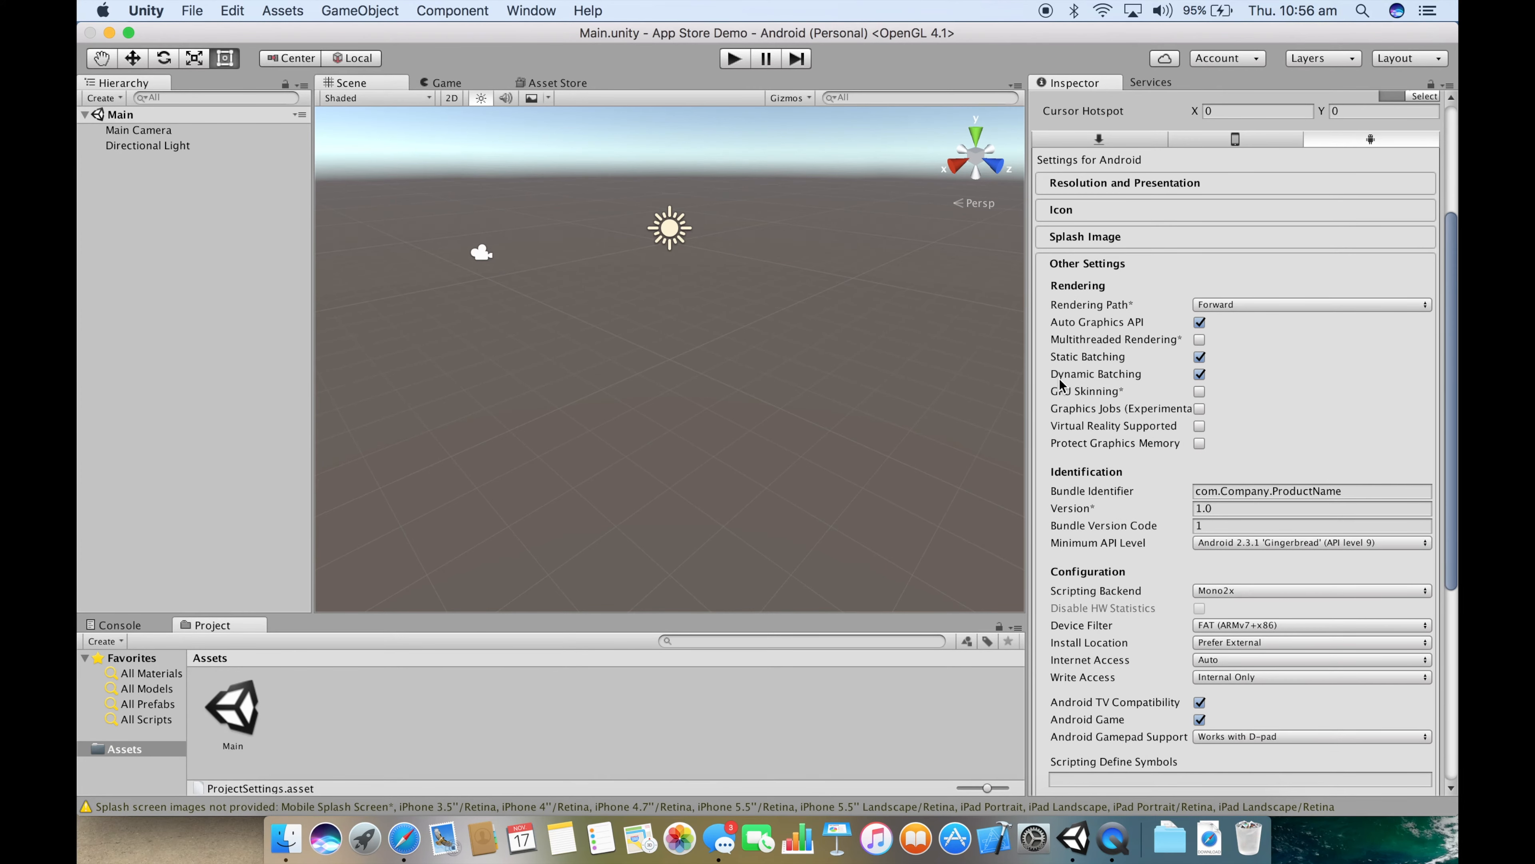
mouse_move(1070, 524)
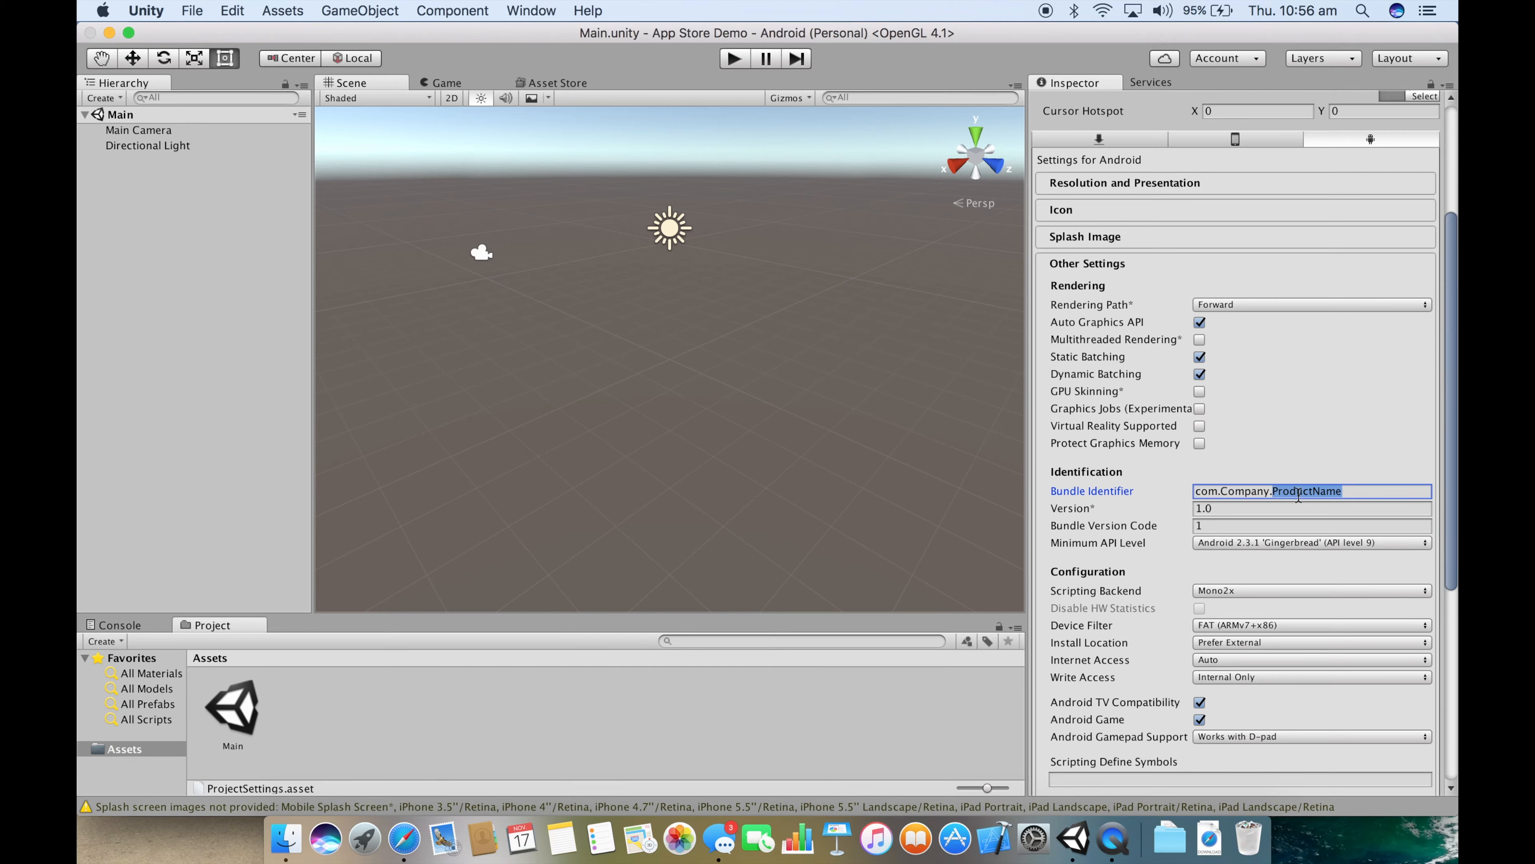
left_click(1312, 509)
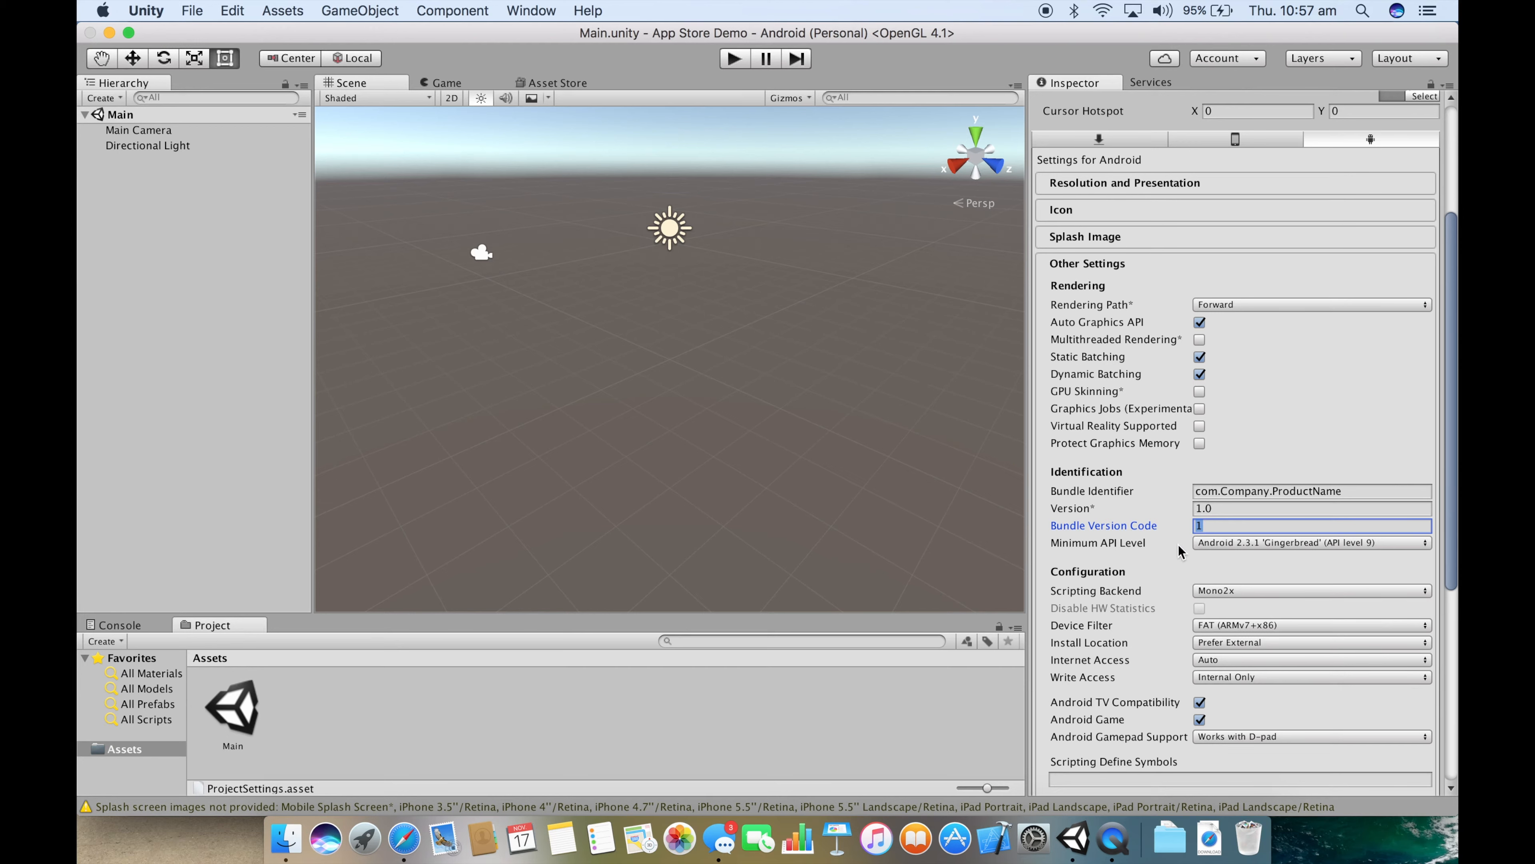
left_click(1312, 542)
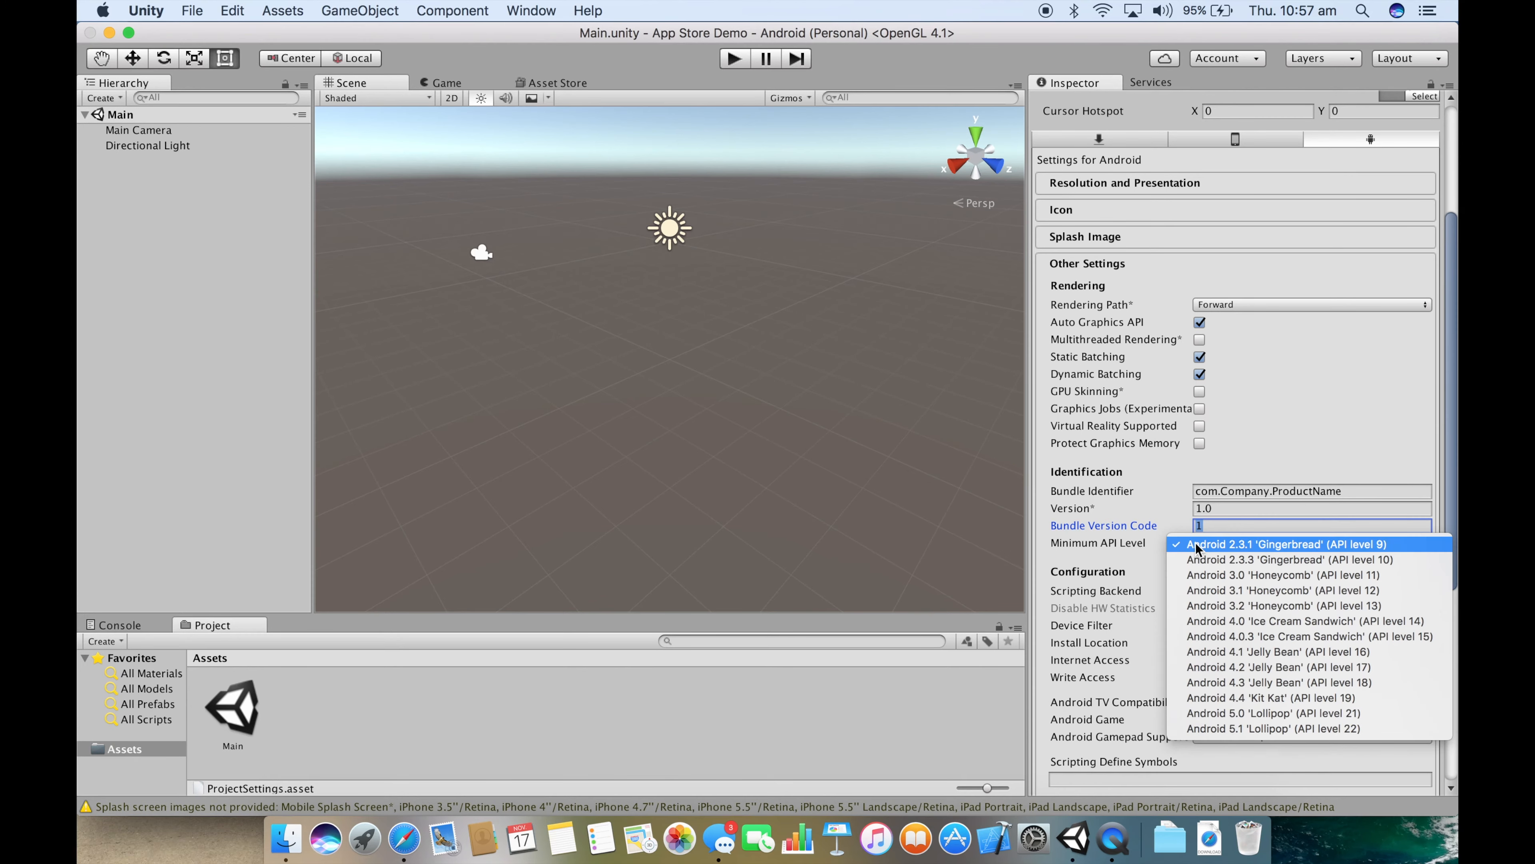
mouse_move(1080, 546)
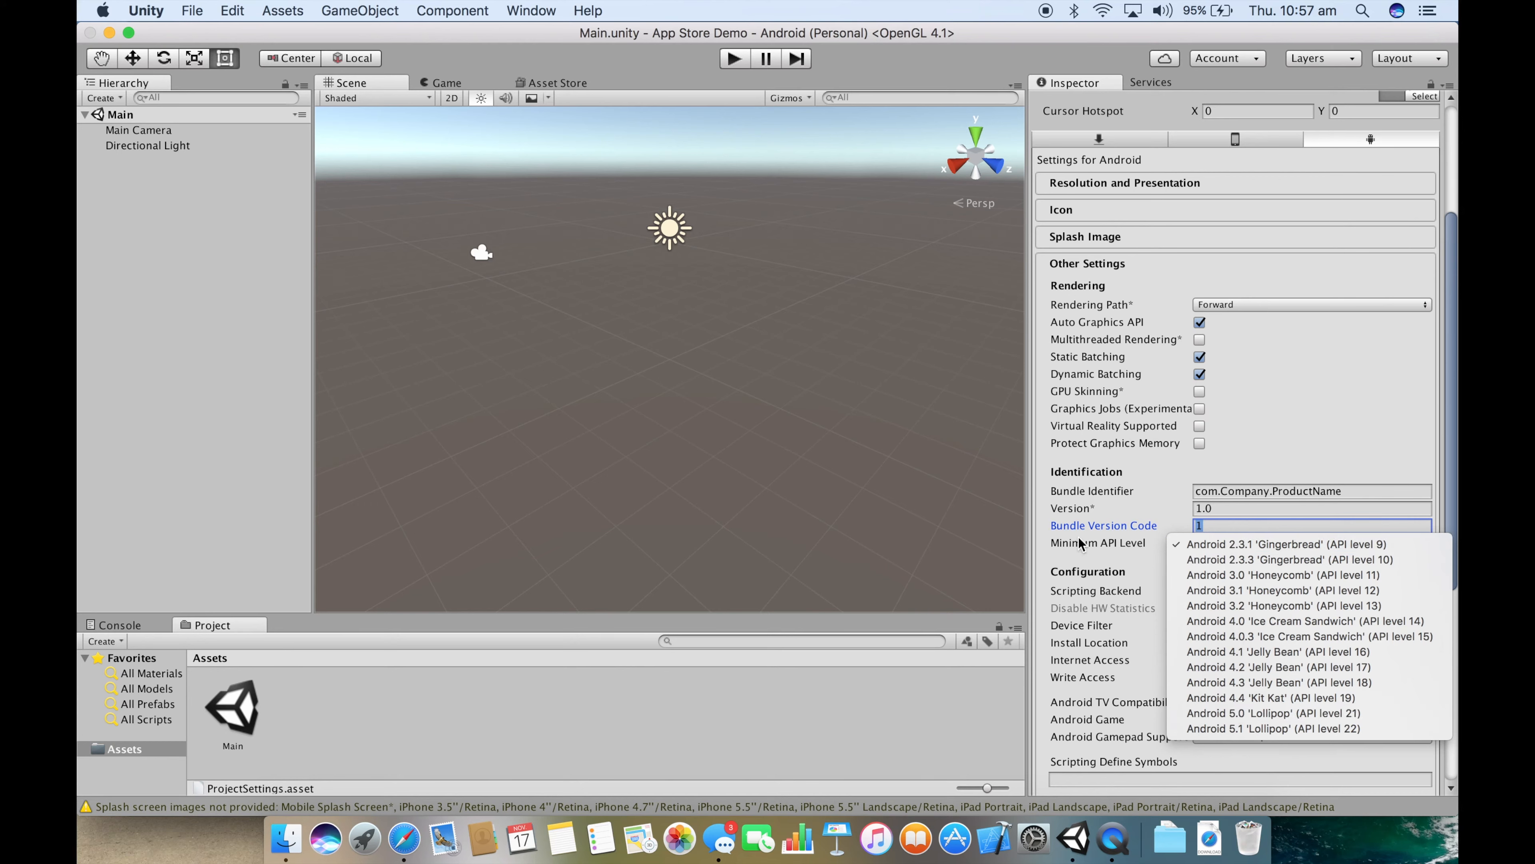
left_click(1256, 543)
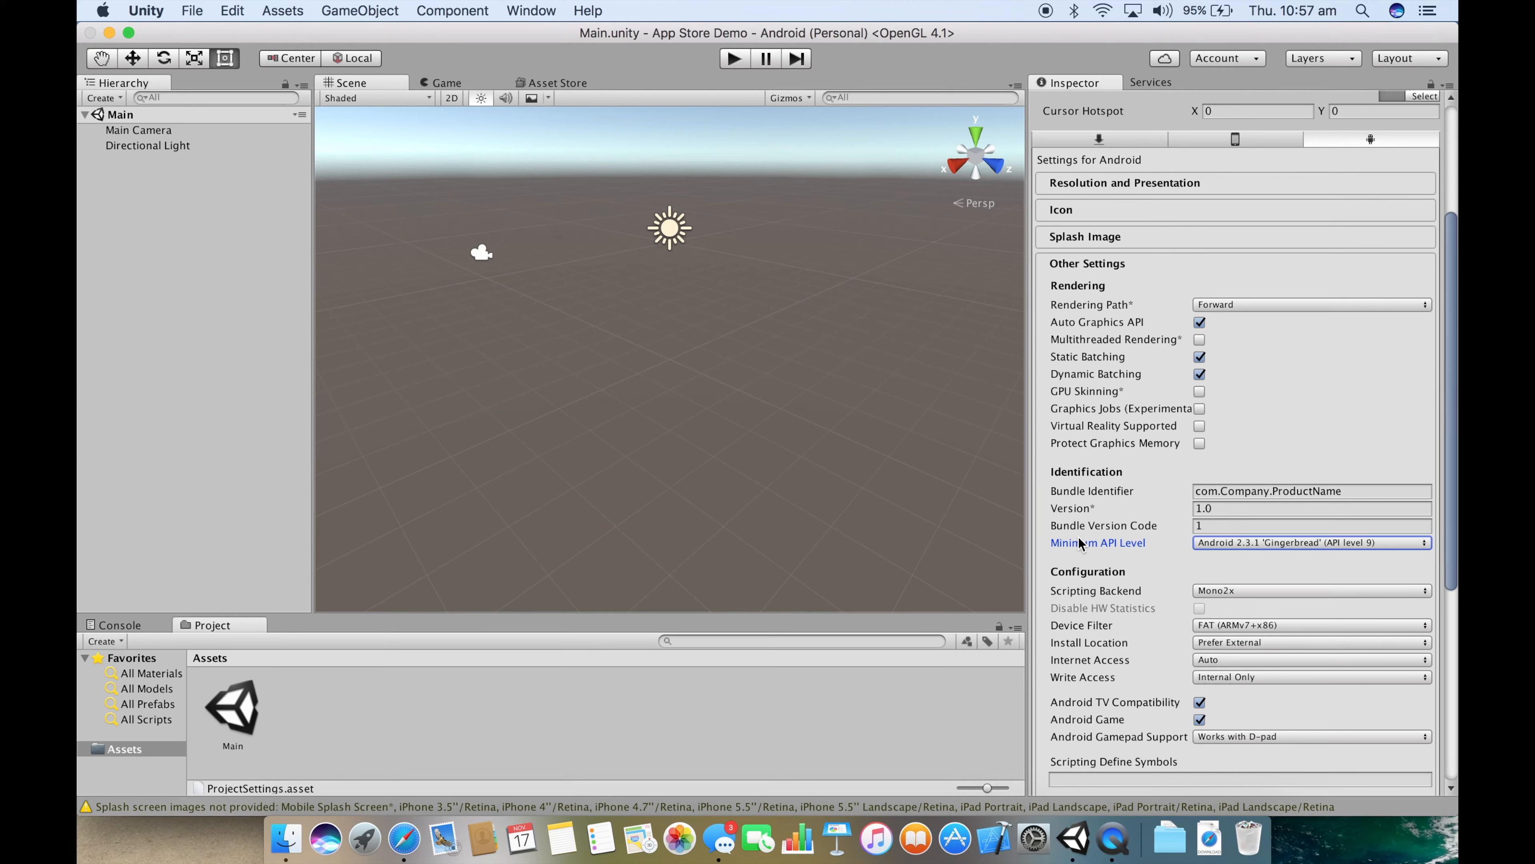
mouse_move(1219, 577)
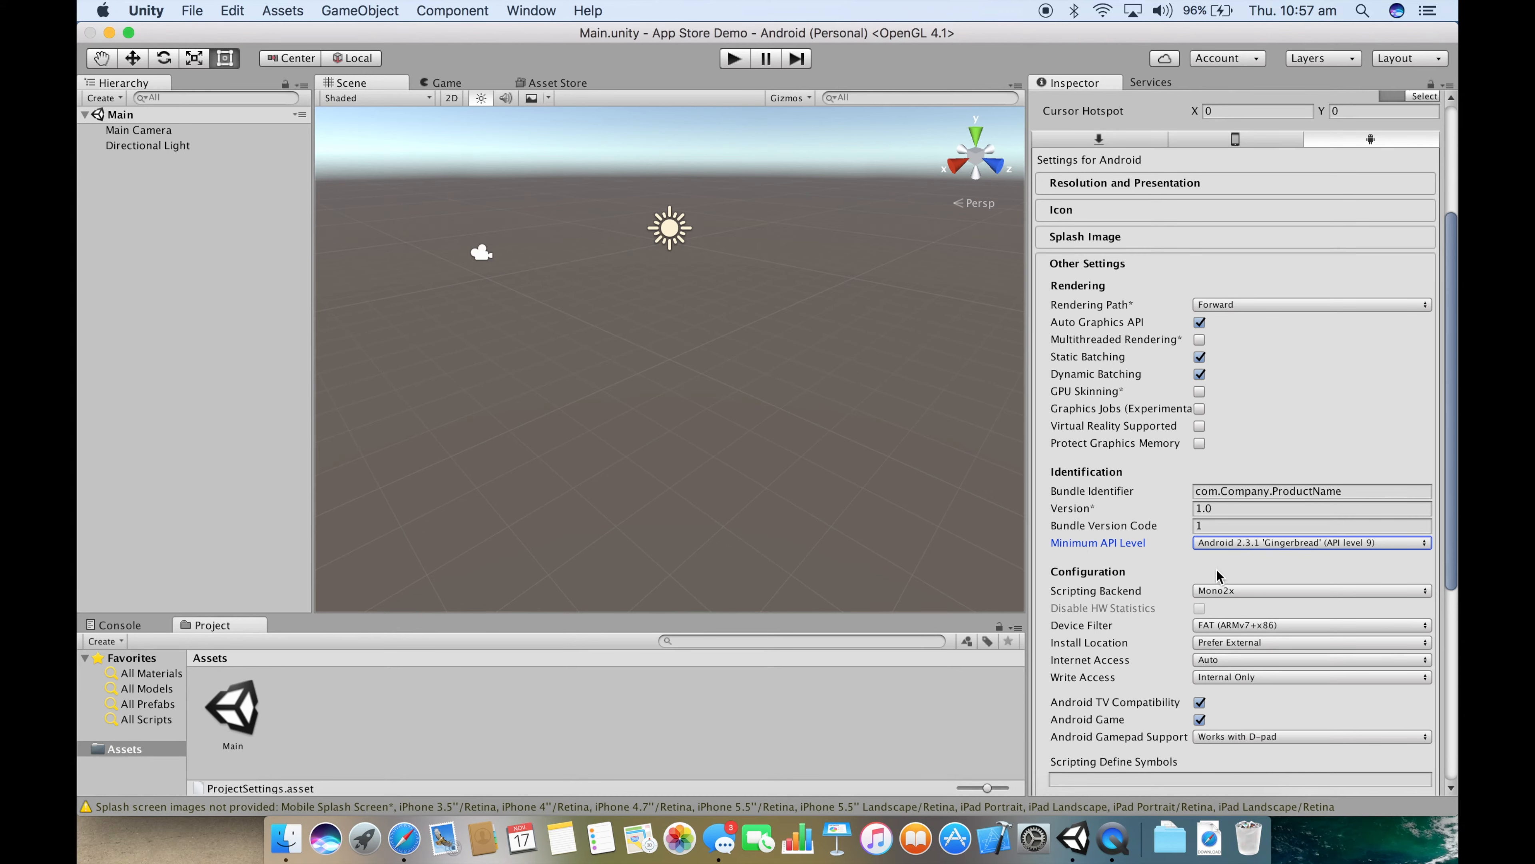
left_click(1310, 542)
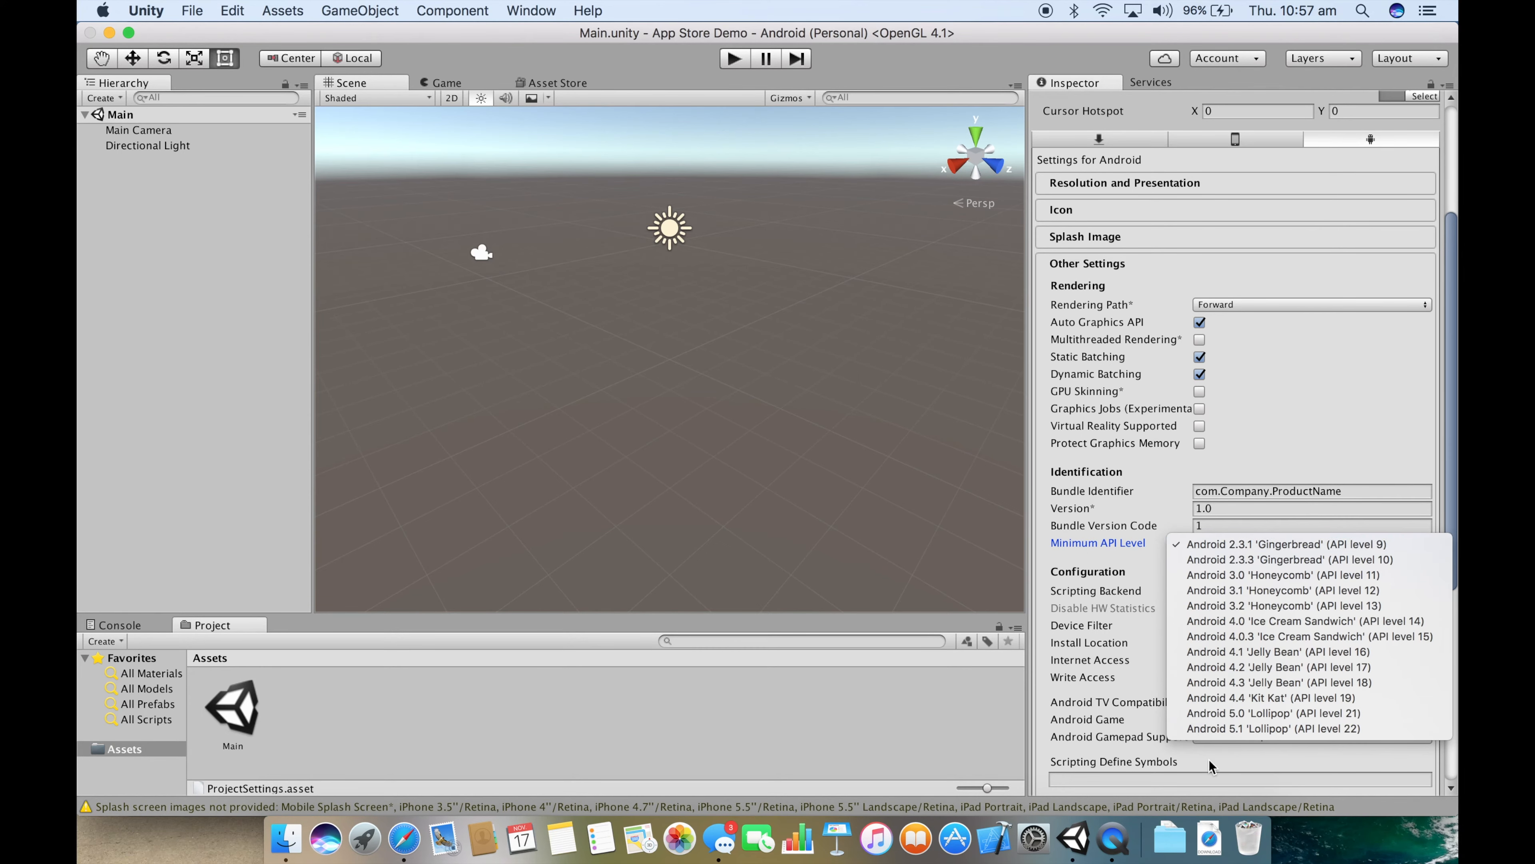
left_click(1256, 543)
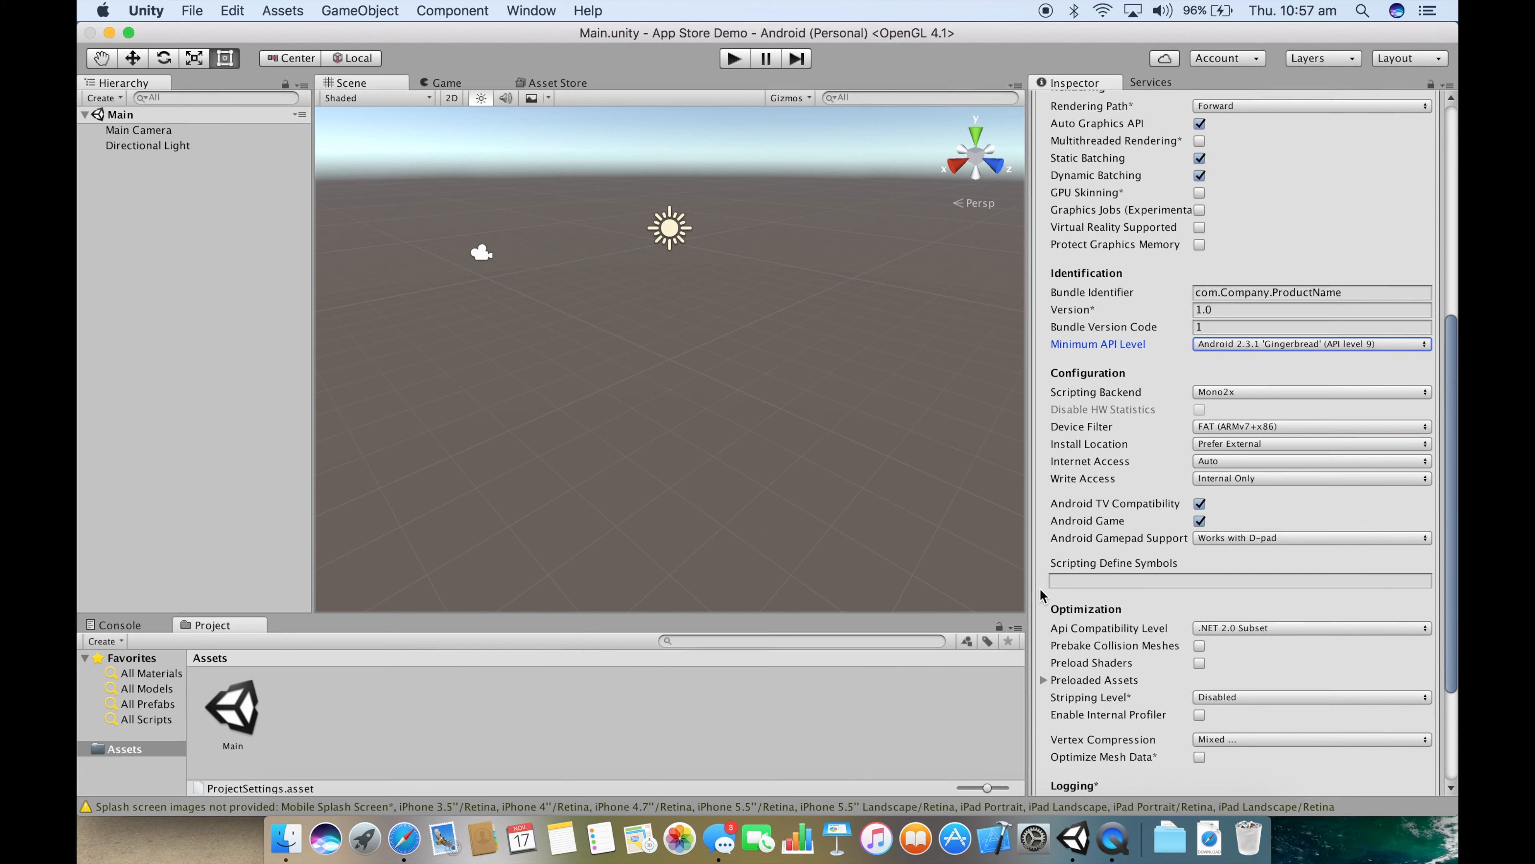
mouse_move(1130, 602)
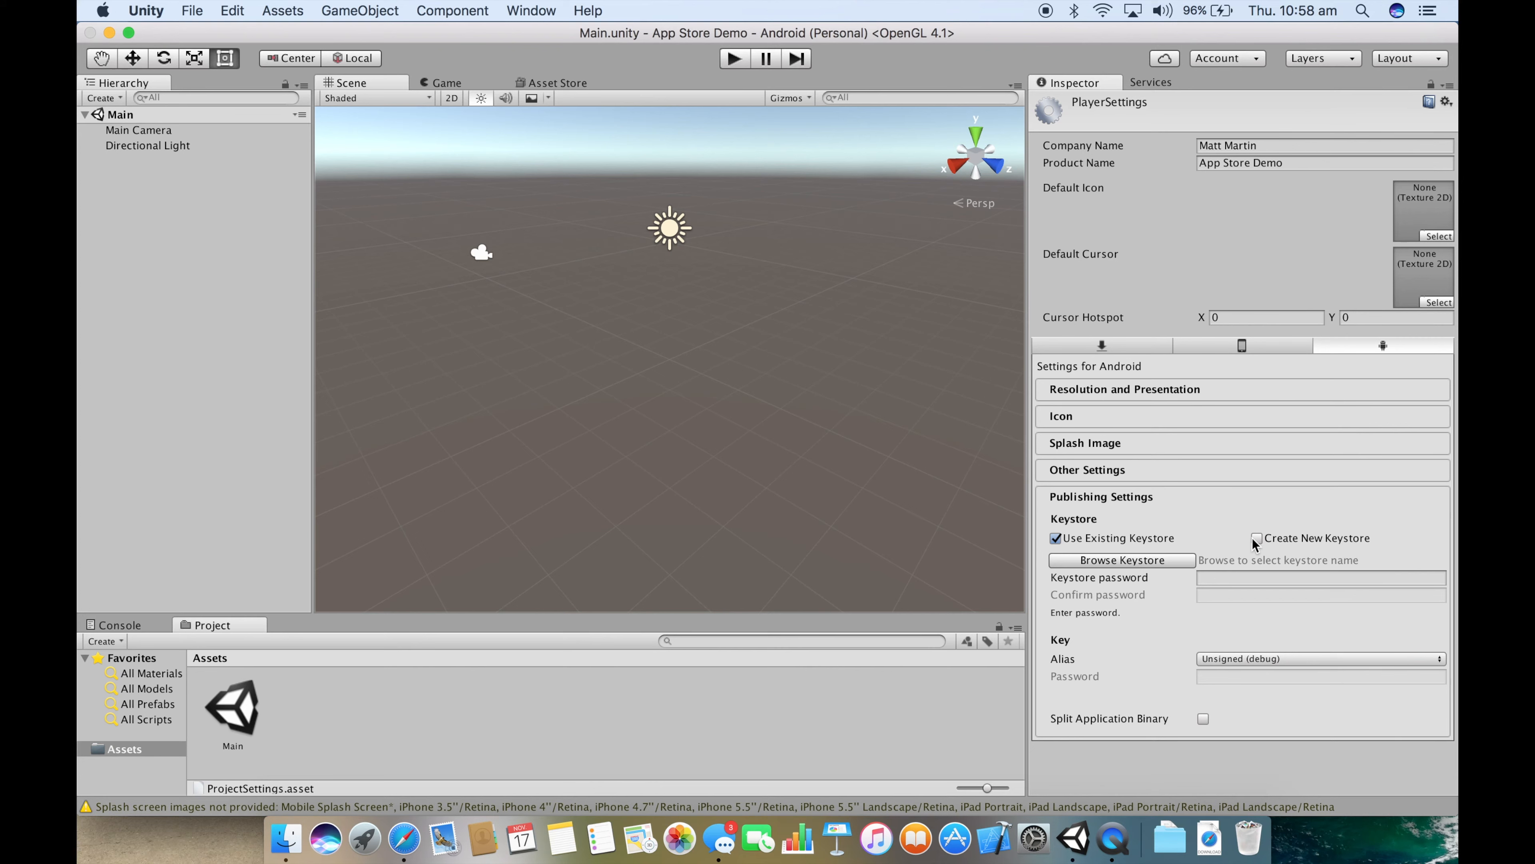
Step: Choose Create New Keystore and browse for where to save it
left_click(1256, 538)
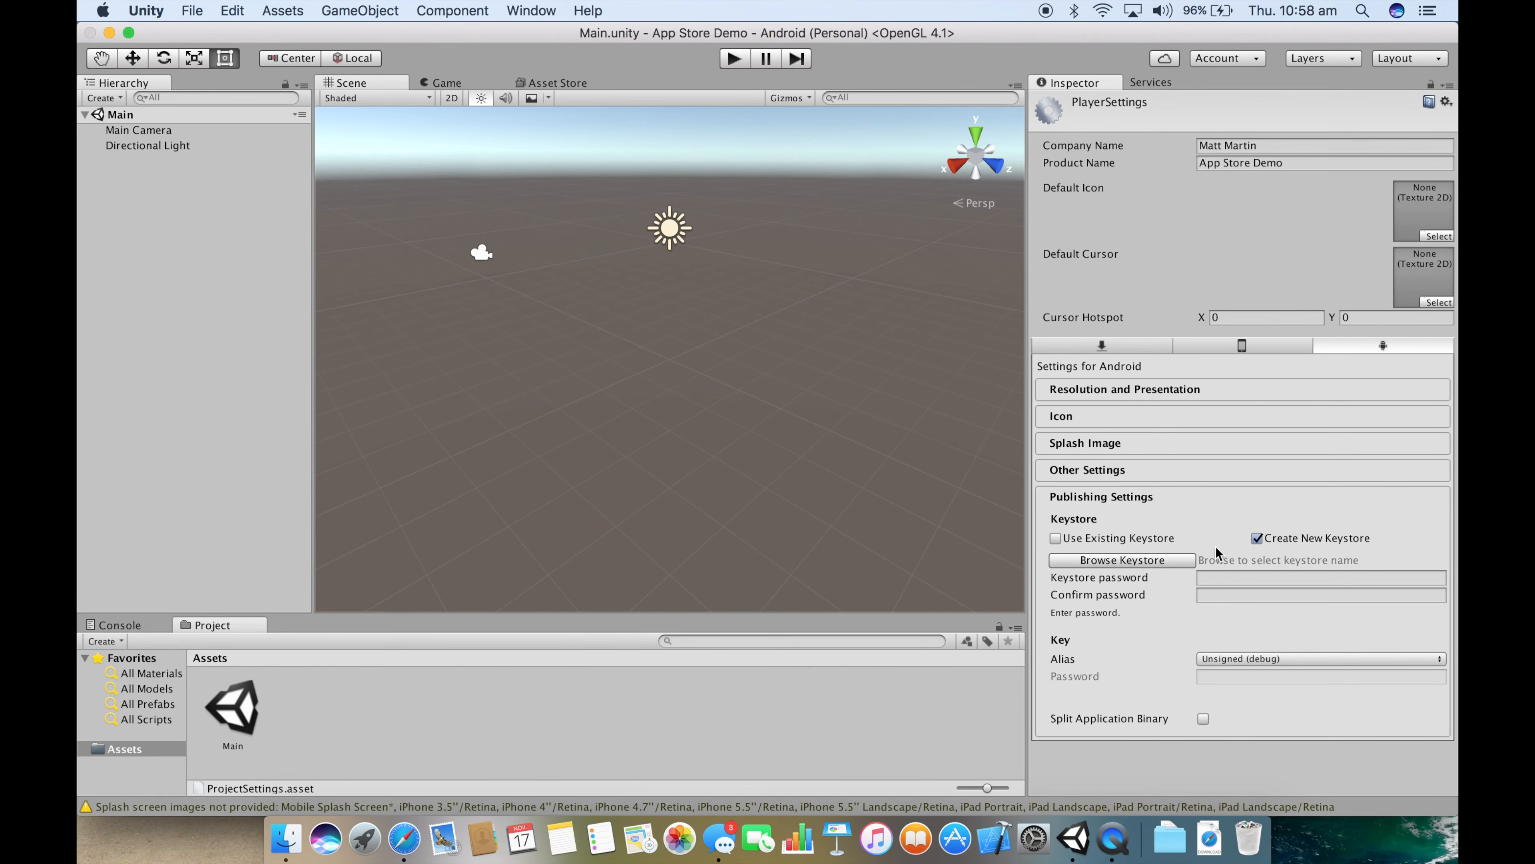
mouse_move(1170, 559)
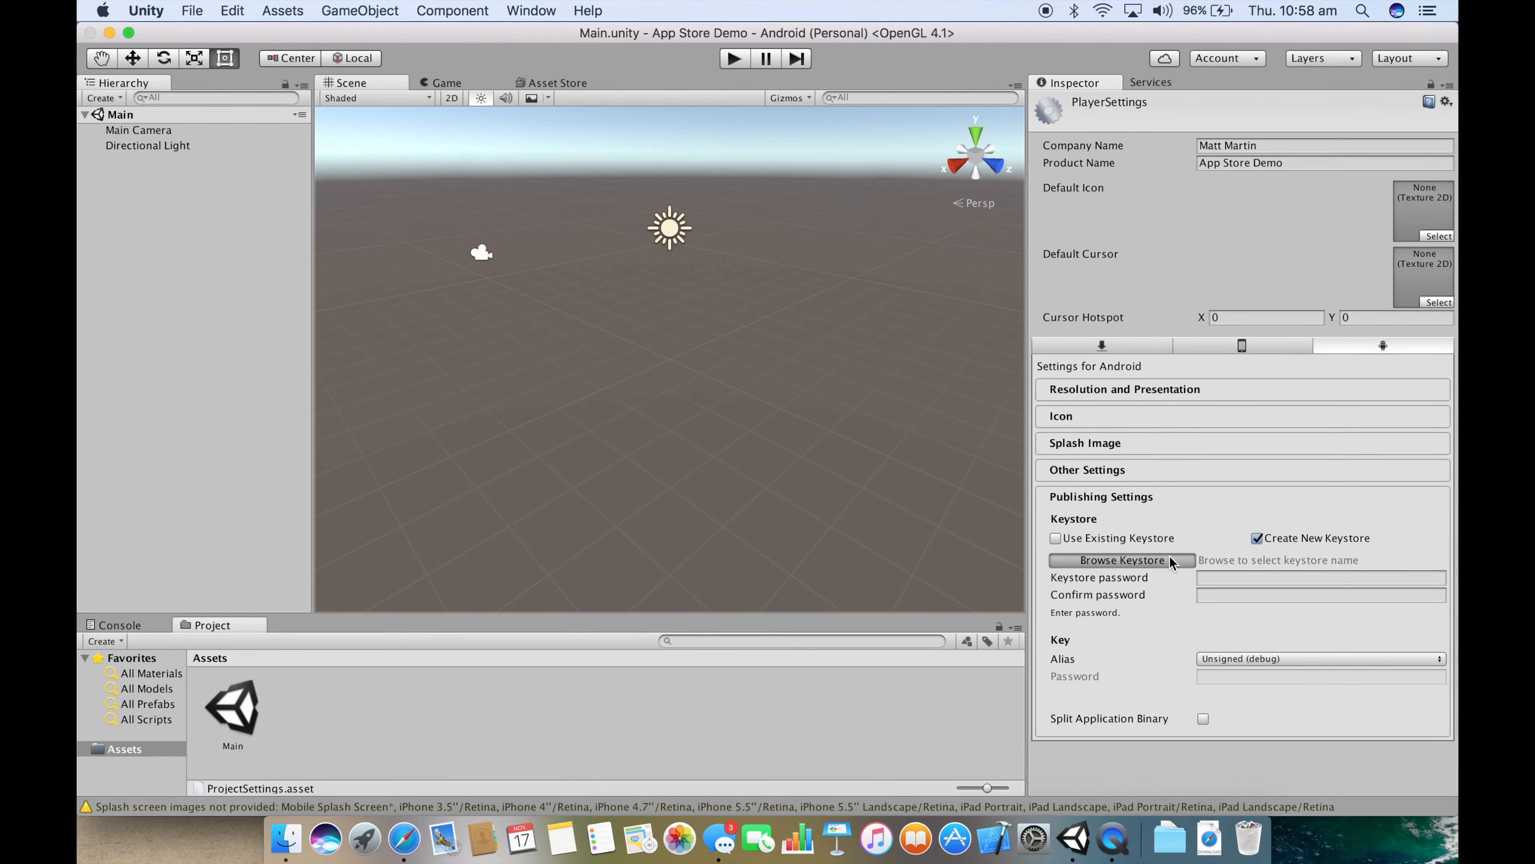
left_click(1117, 559)
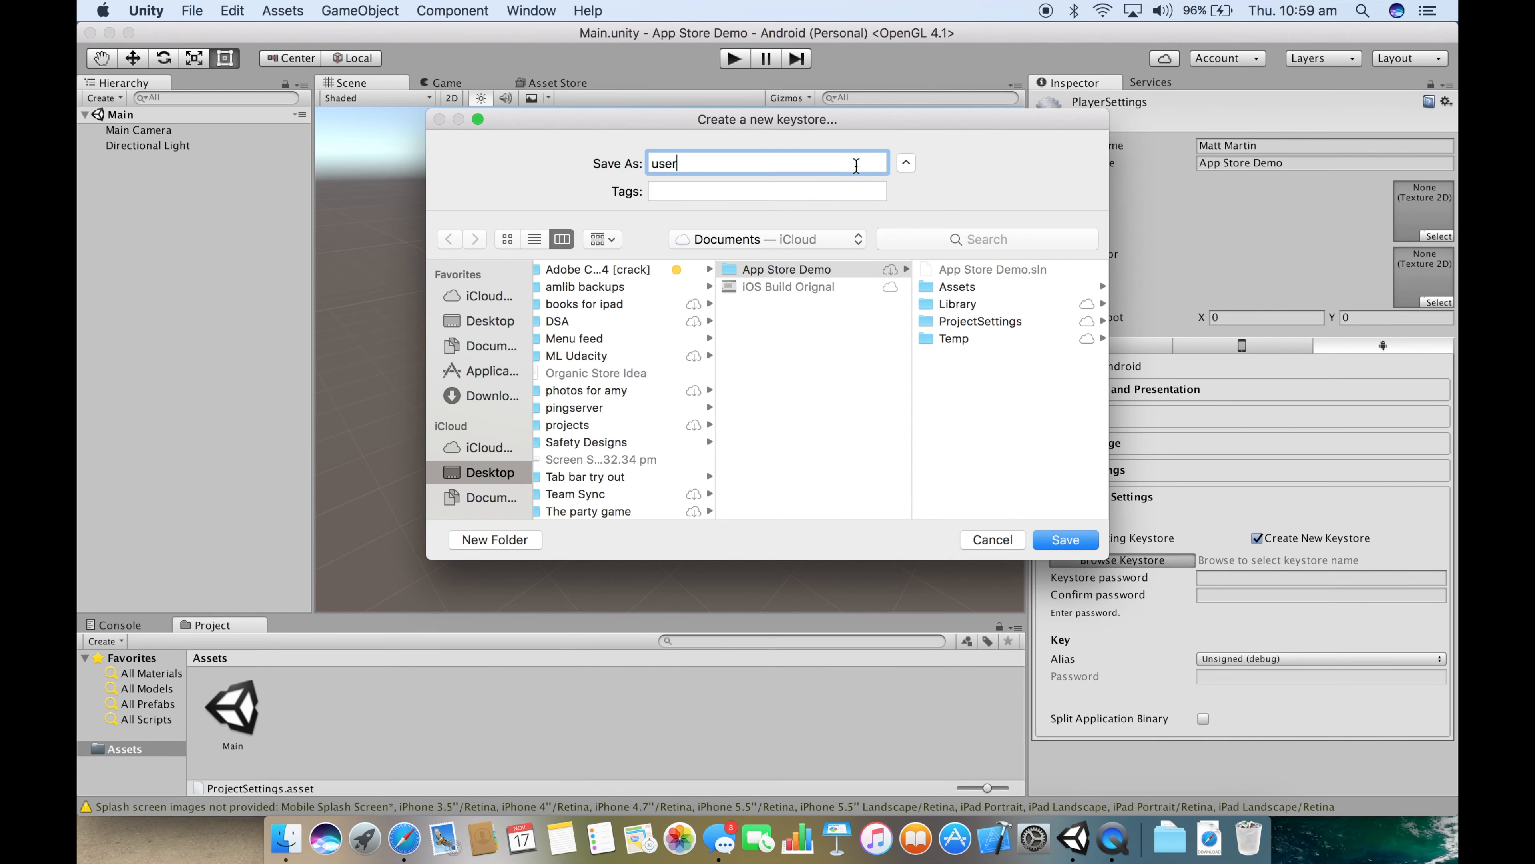
mouse_move(1041, 501)
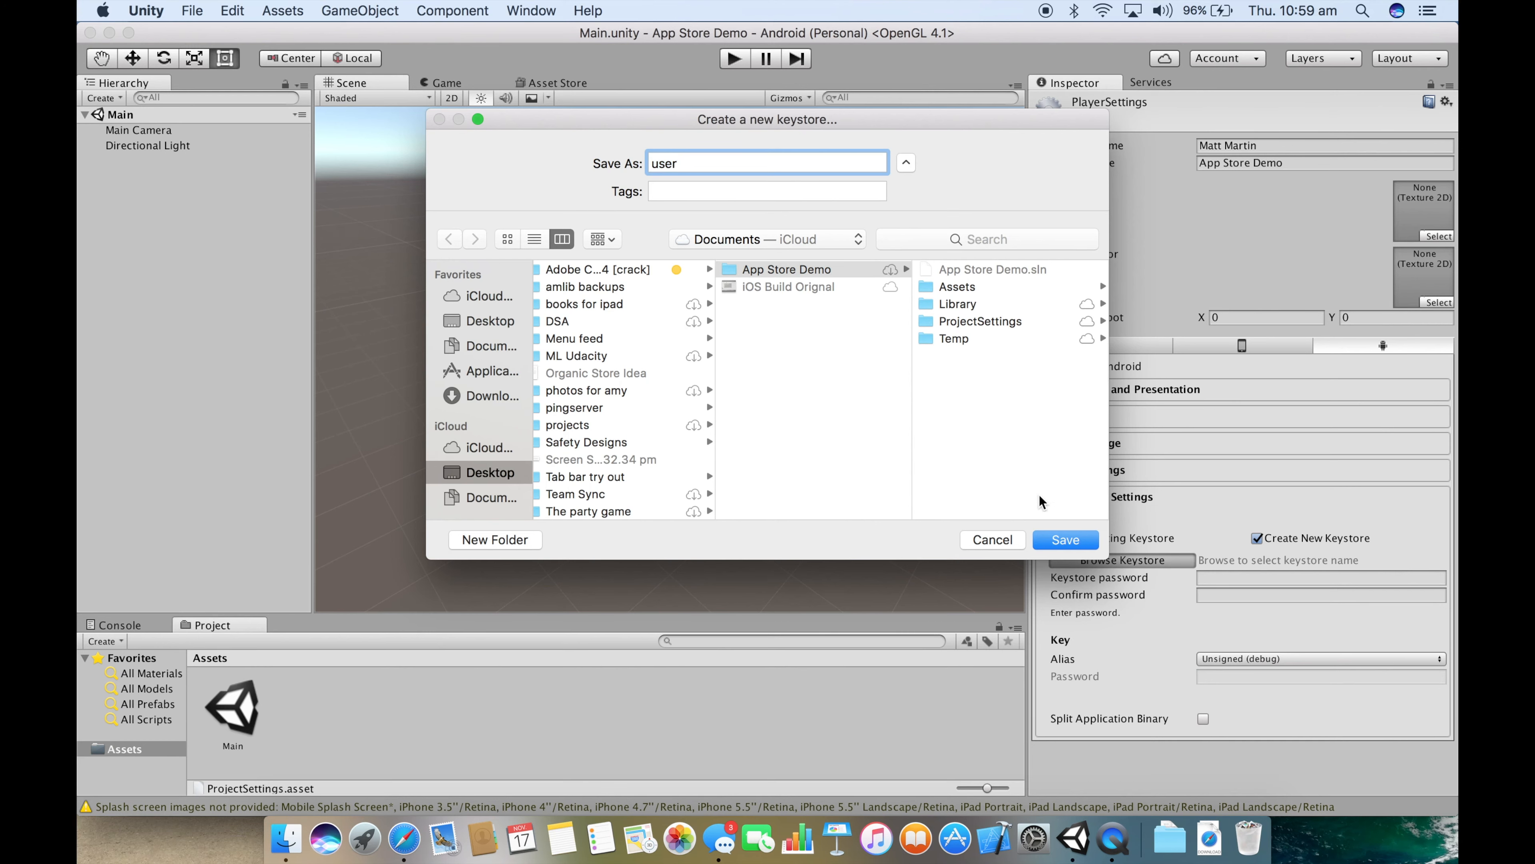
mouse_move(1054, 536)
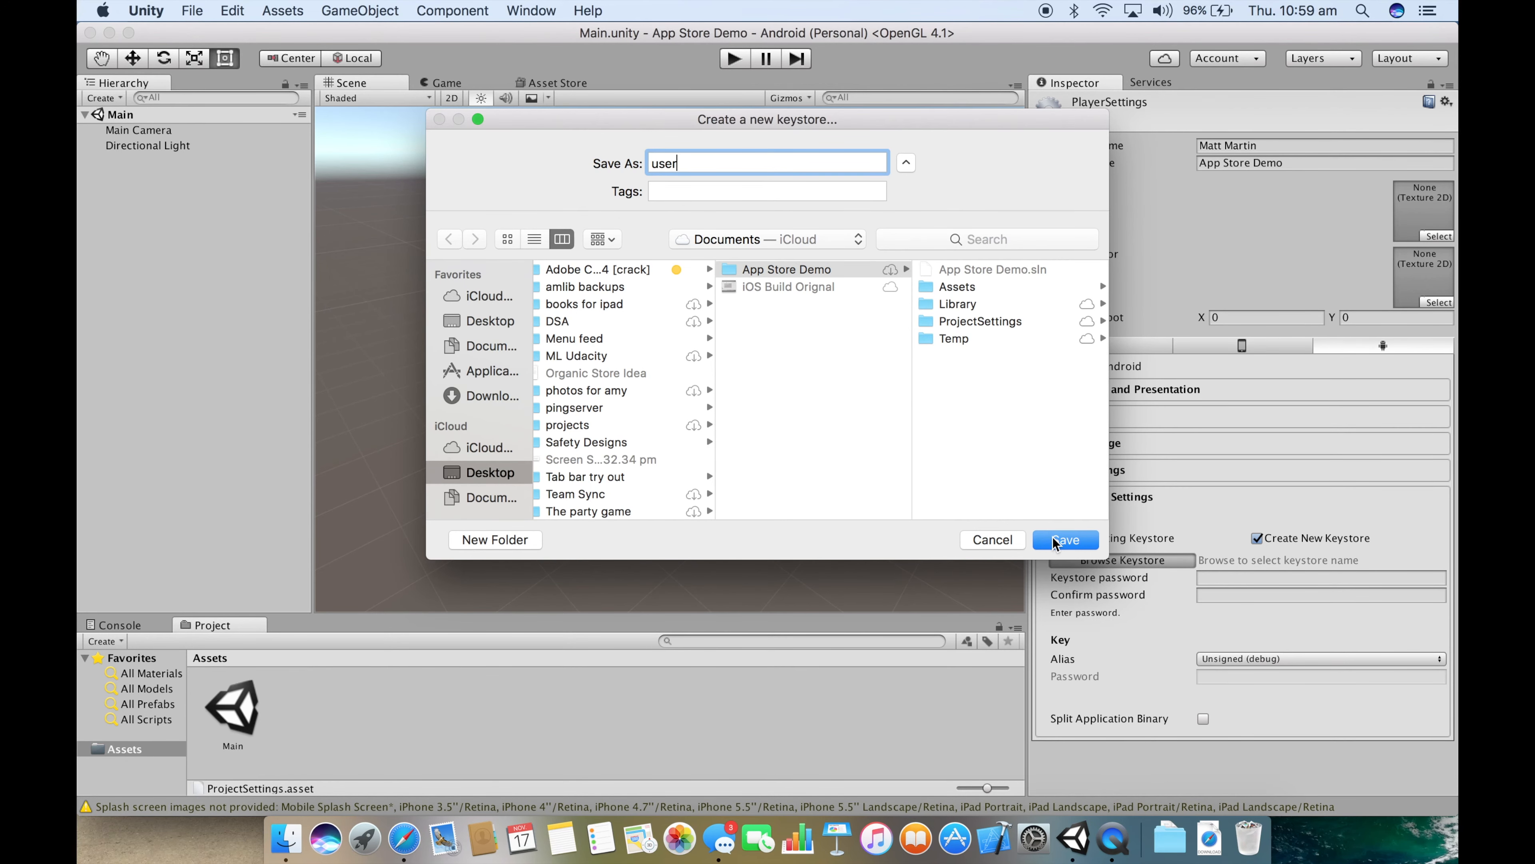
Step: Save user.keystore and create a new signing key with the alias demo
left_click(1064, 539)
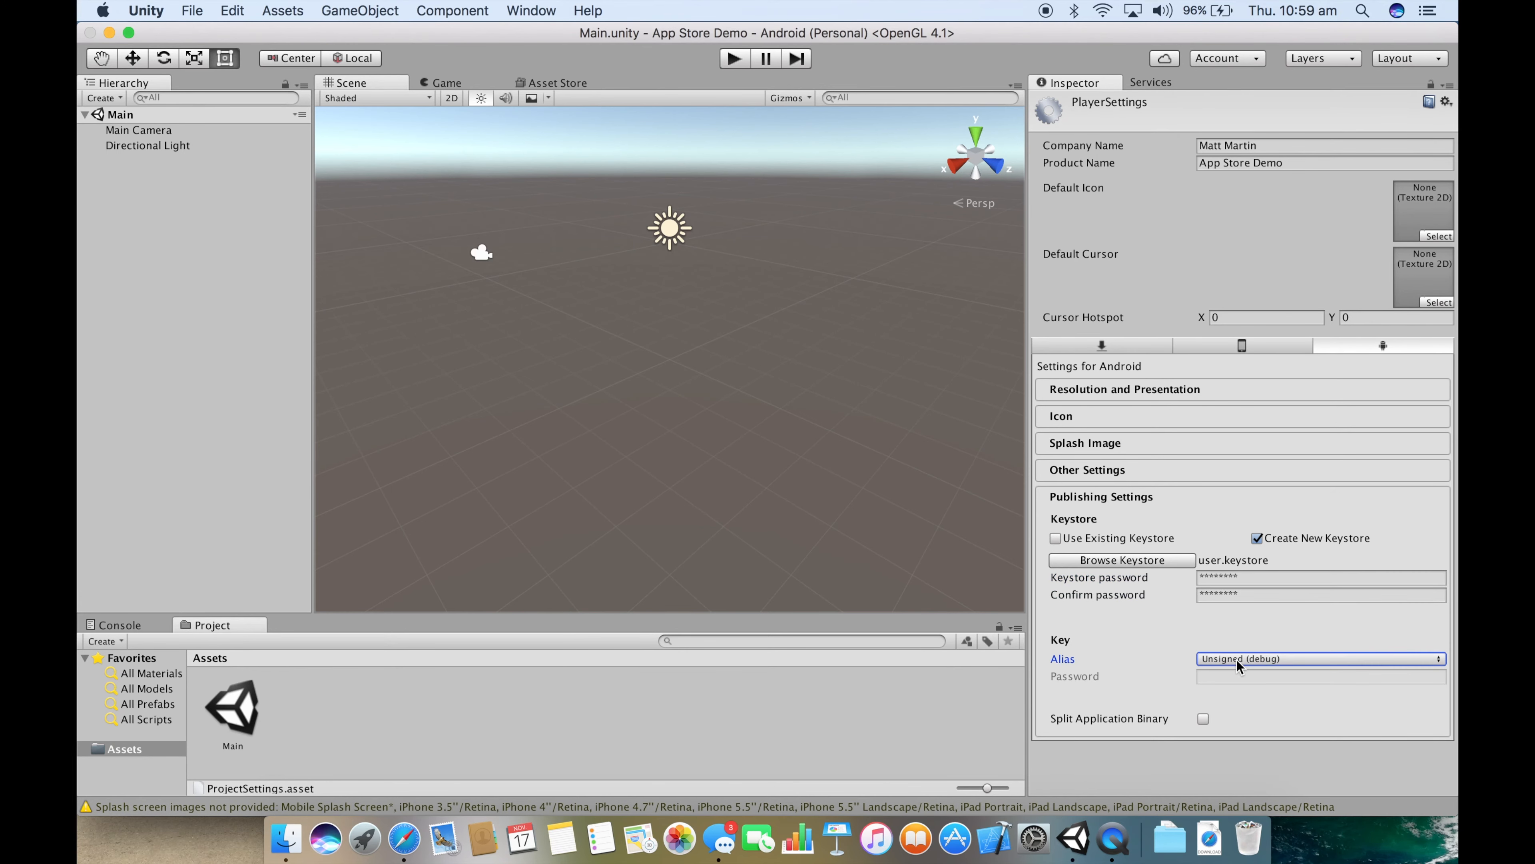
left_click(1318, 658)
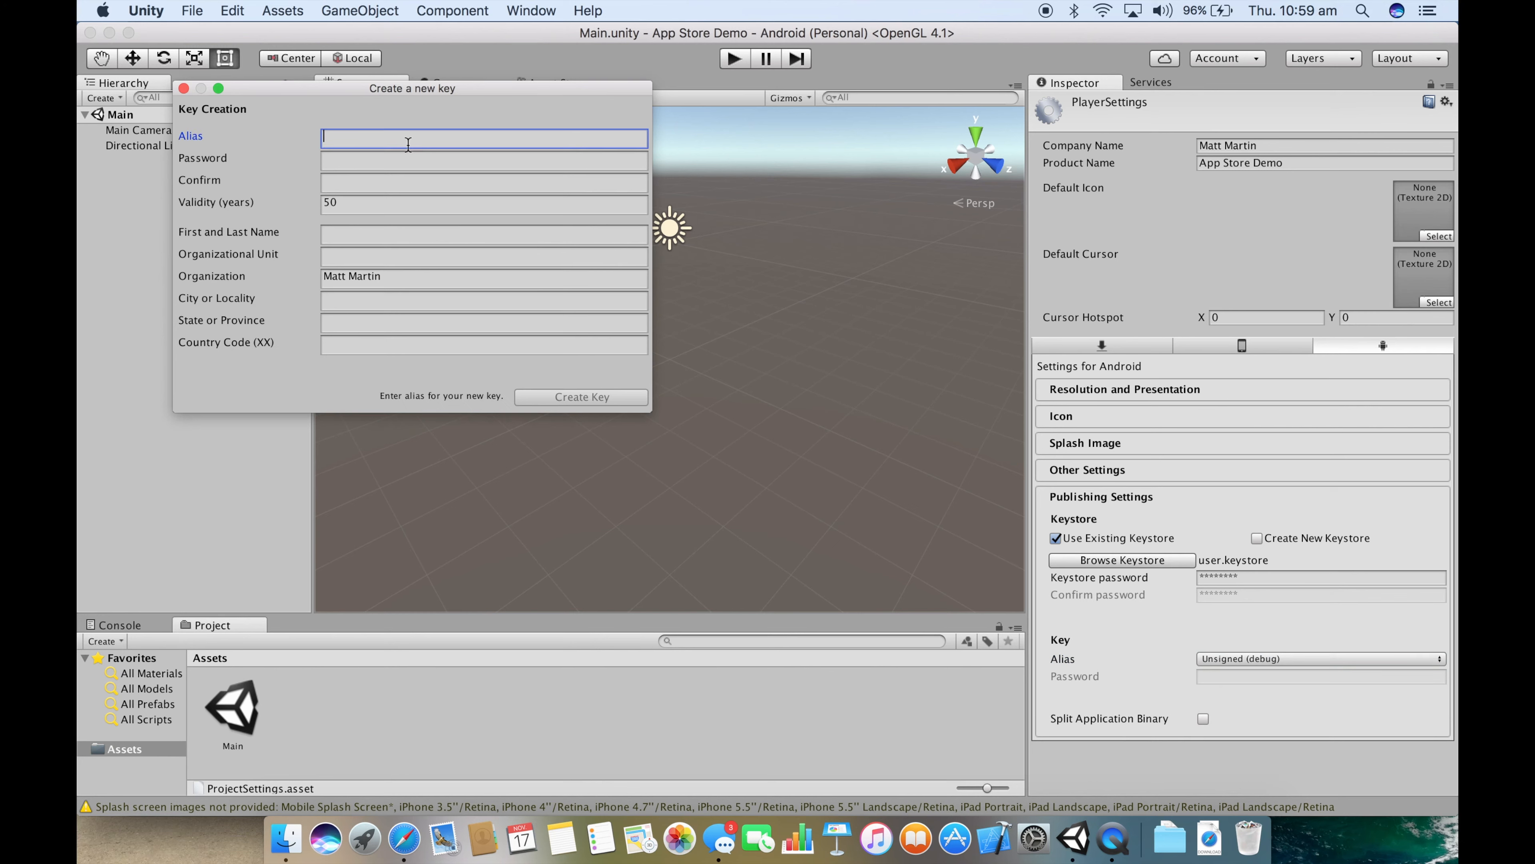
type("Demp")
left_click(484, 343)
type("gre")
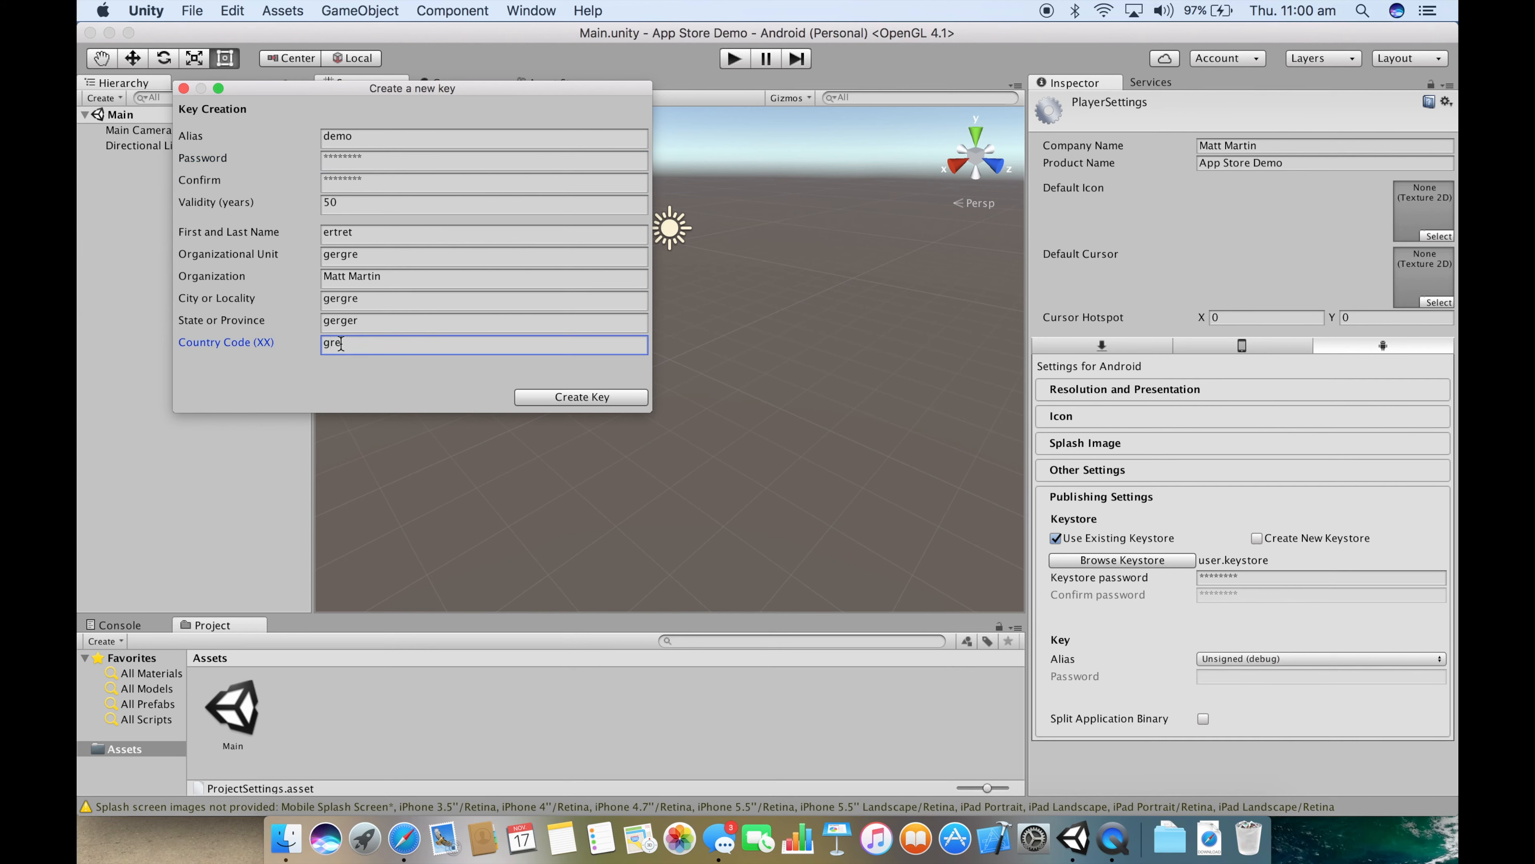
key("Backspace")
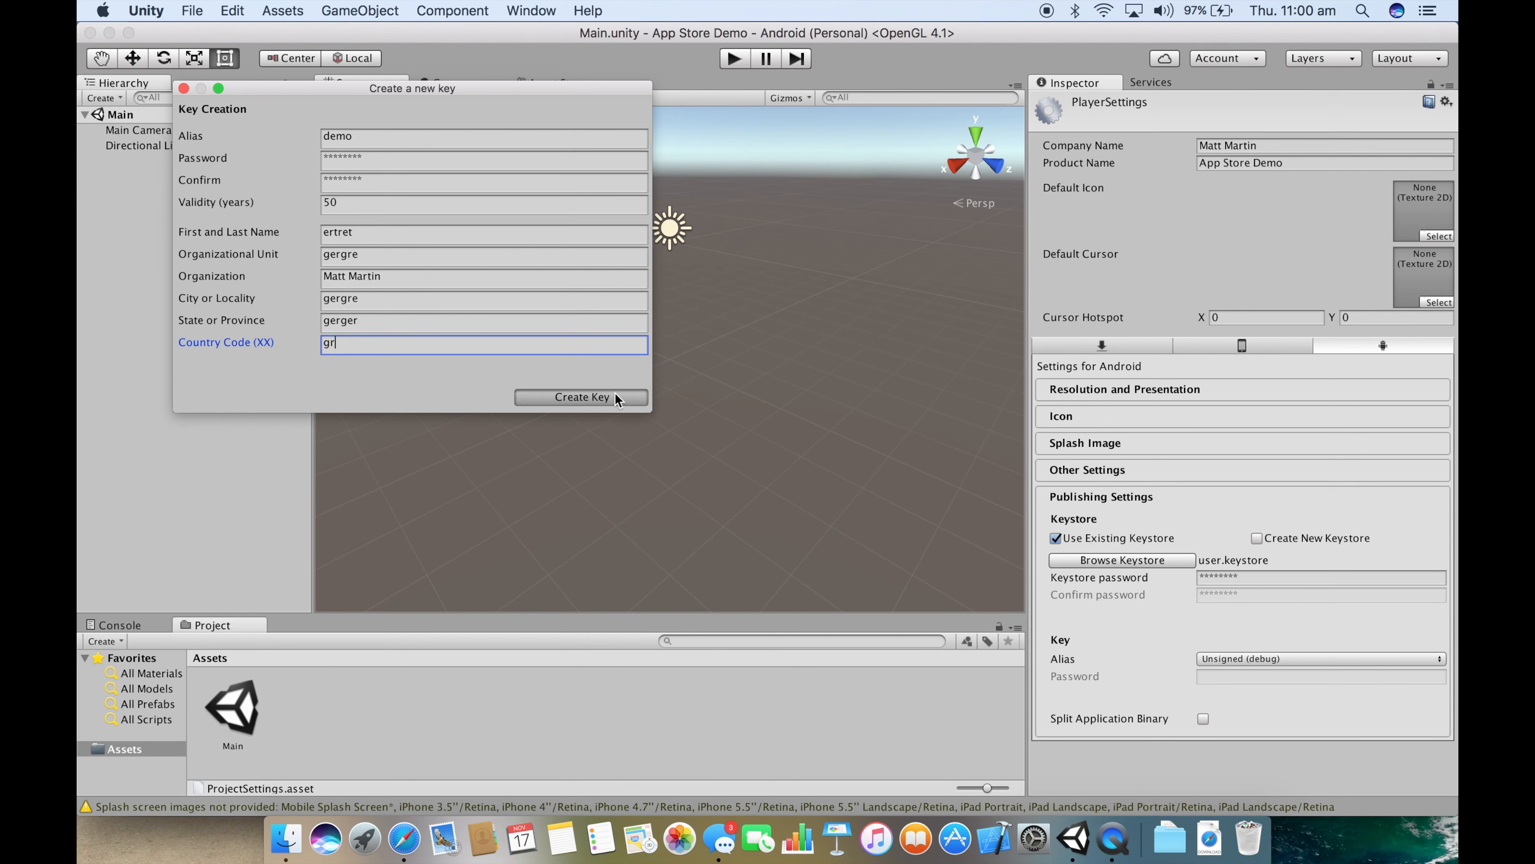
left_click(580, 397)
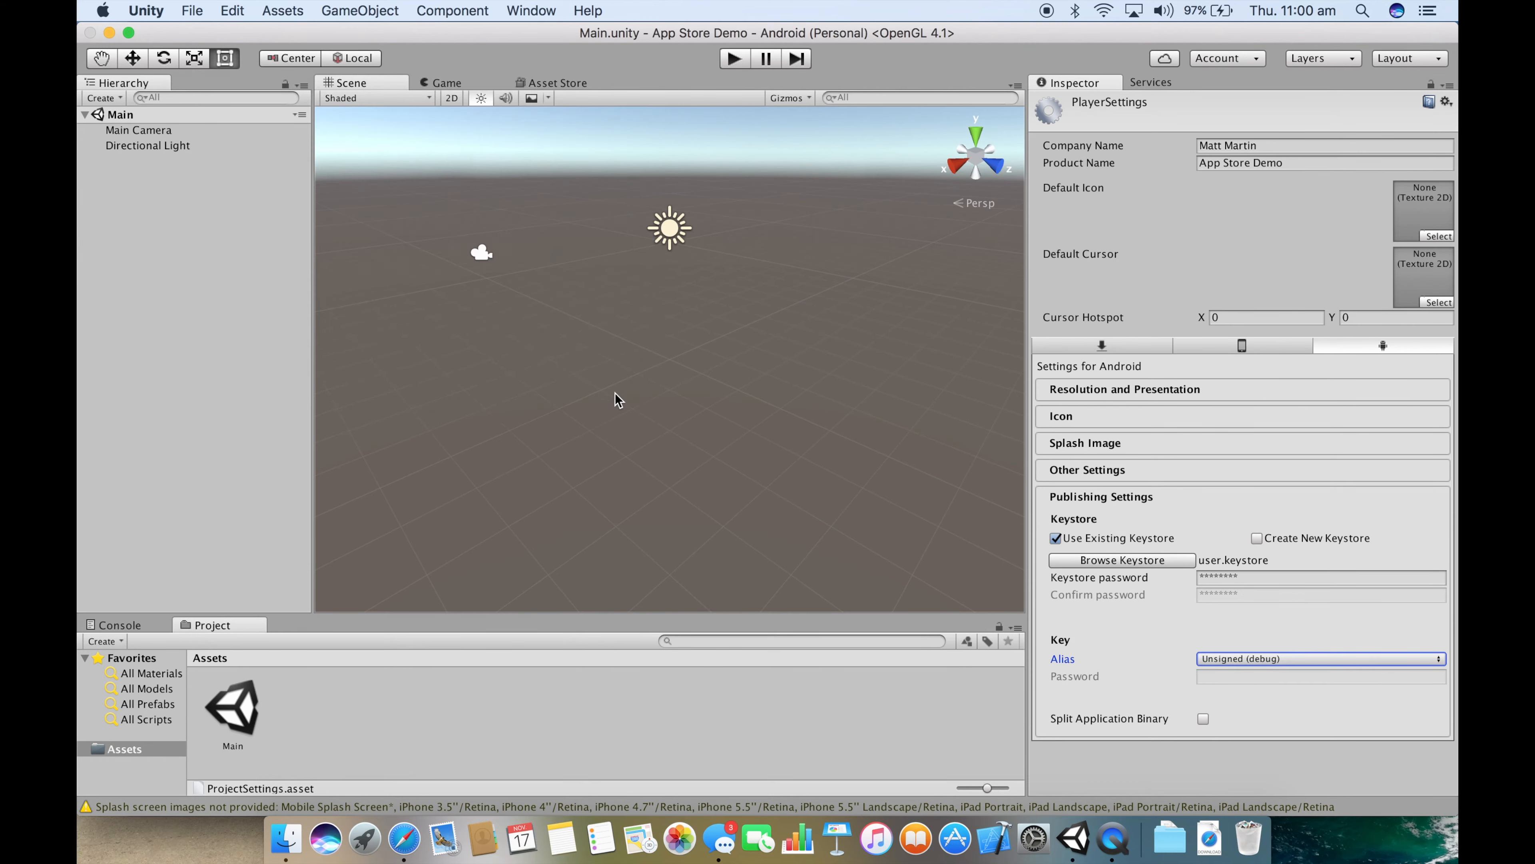
Step: Sign the build with the demo alias and enter its password and the keystore password
left_click(1318, 658)
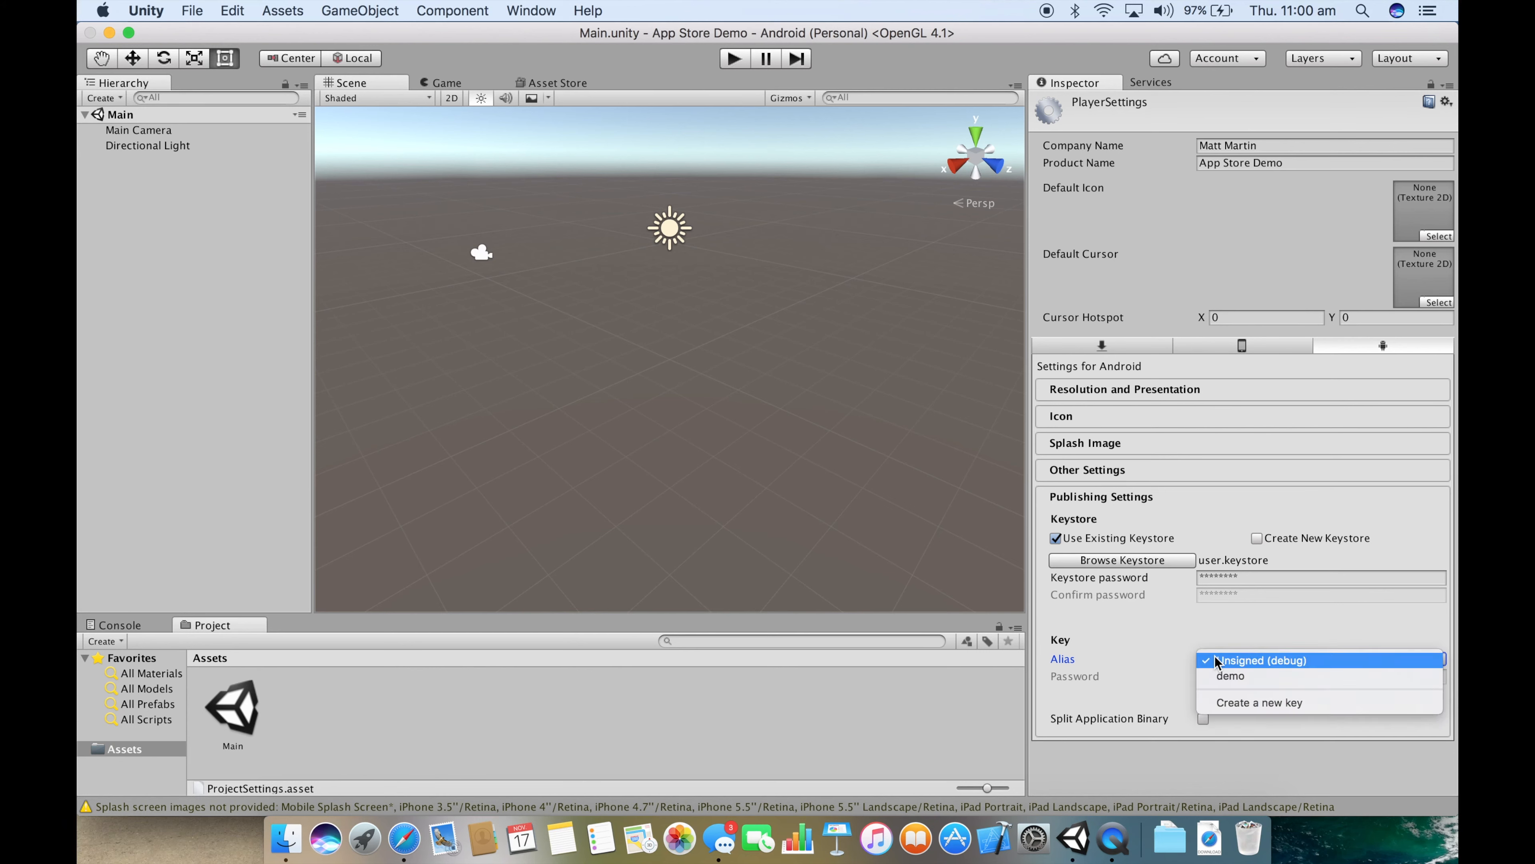
left_click(1230, 676)
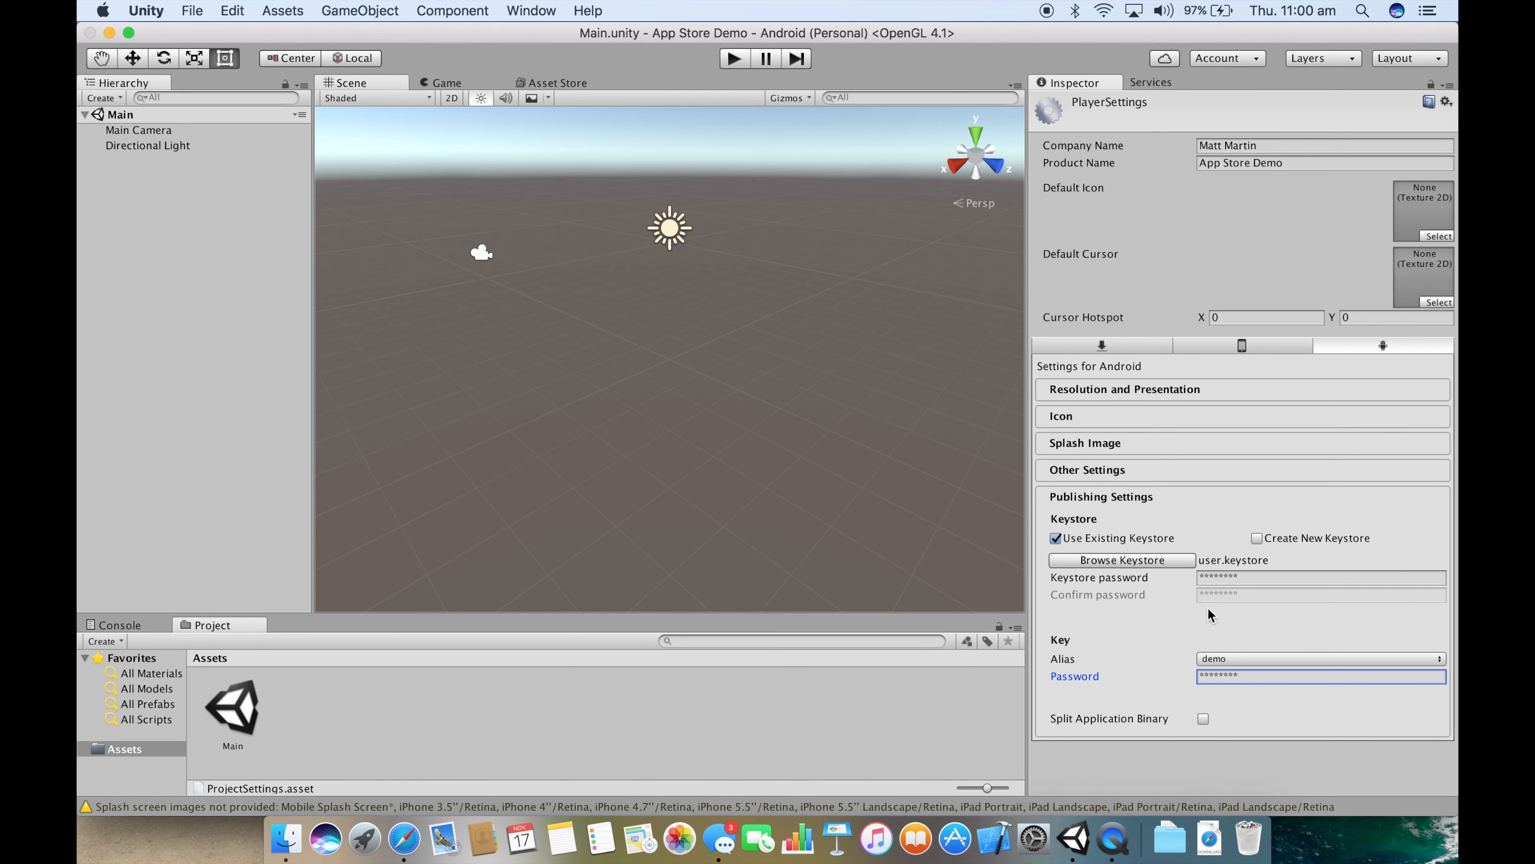
left_click(1321, 577)
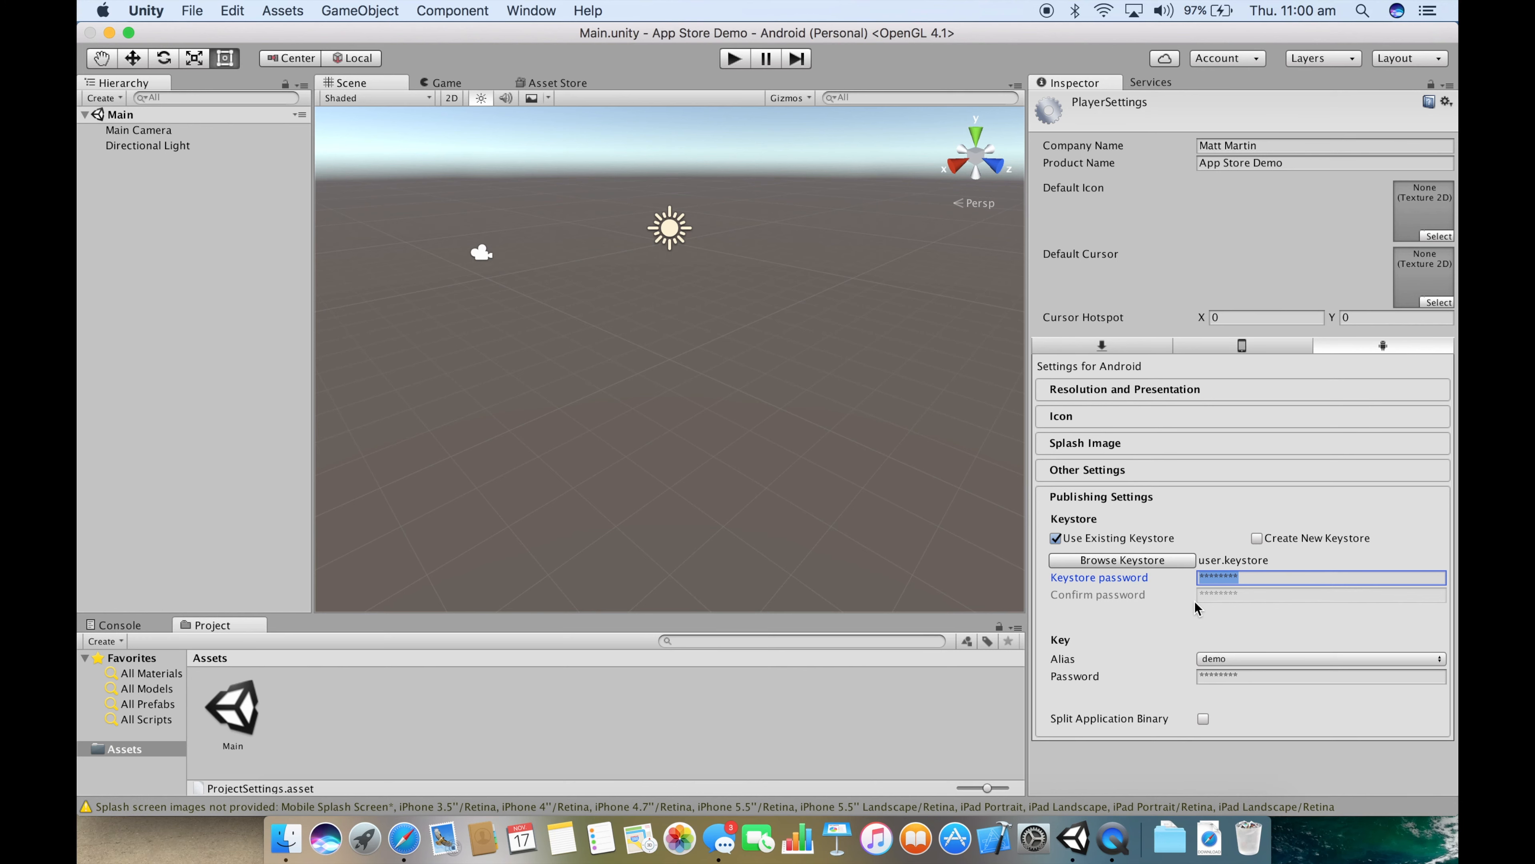
left_click(193, 11)
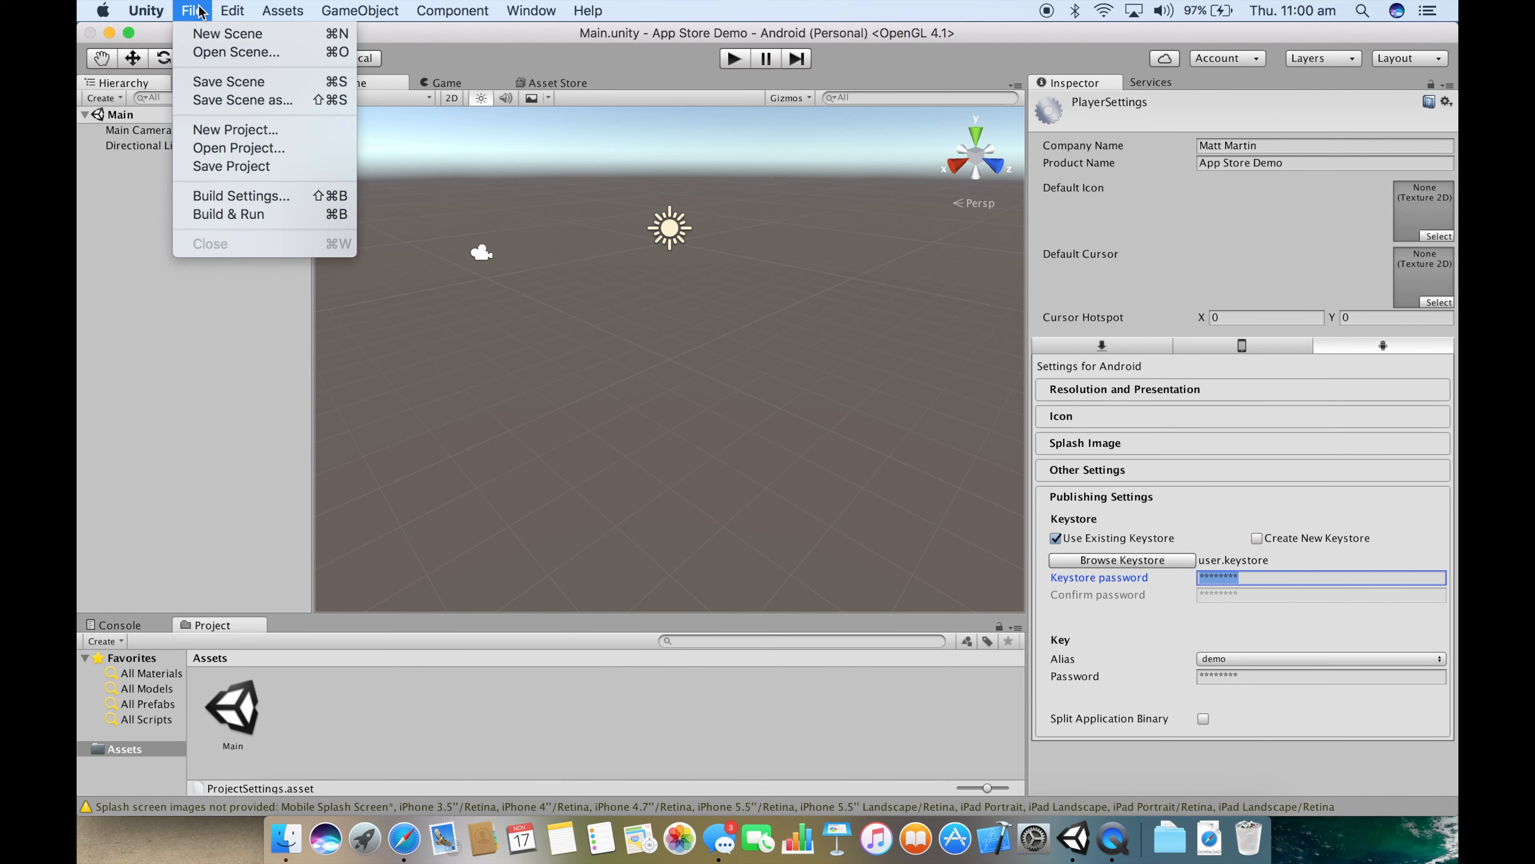
mouse_move(228, 213)
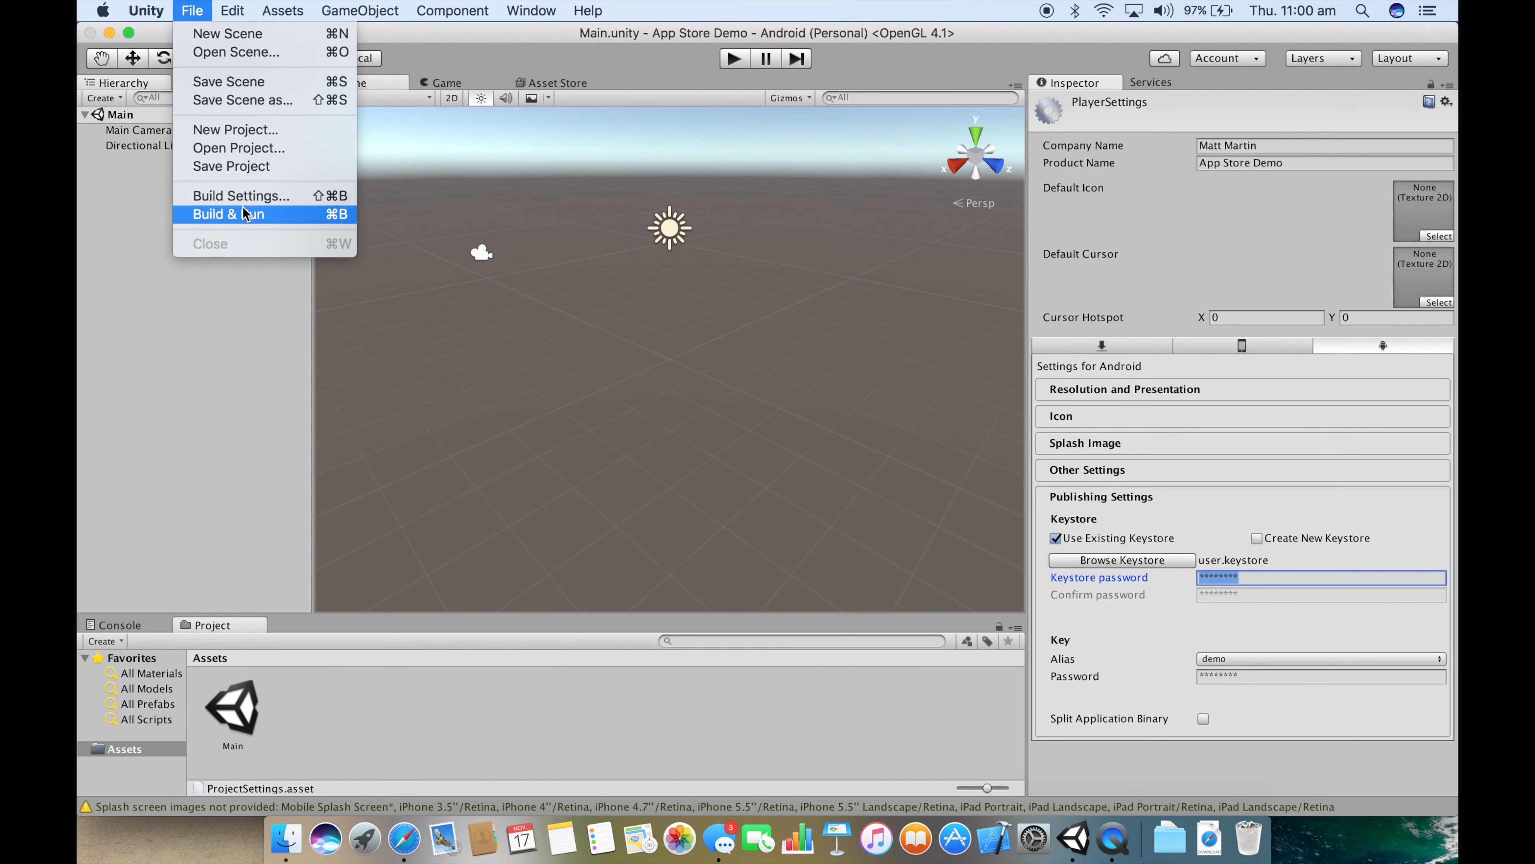
mouse_move(240, 196)
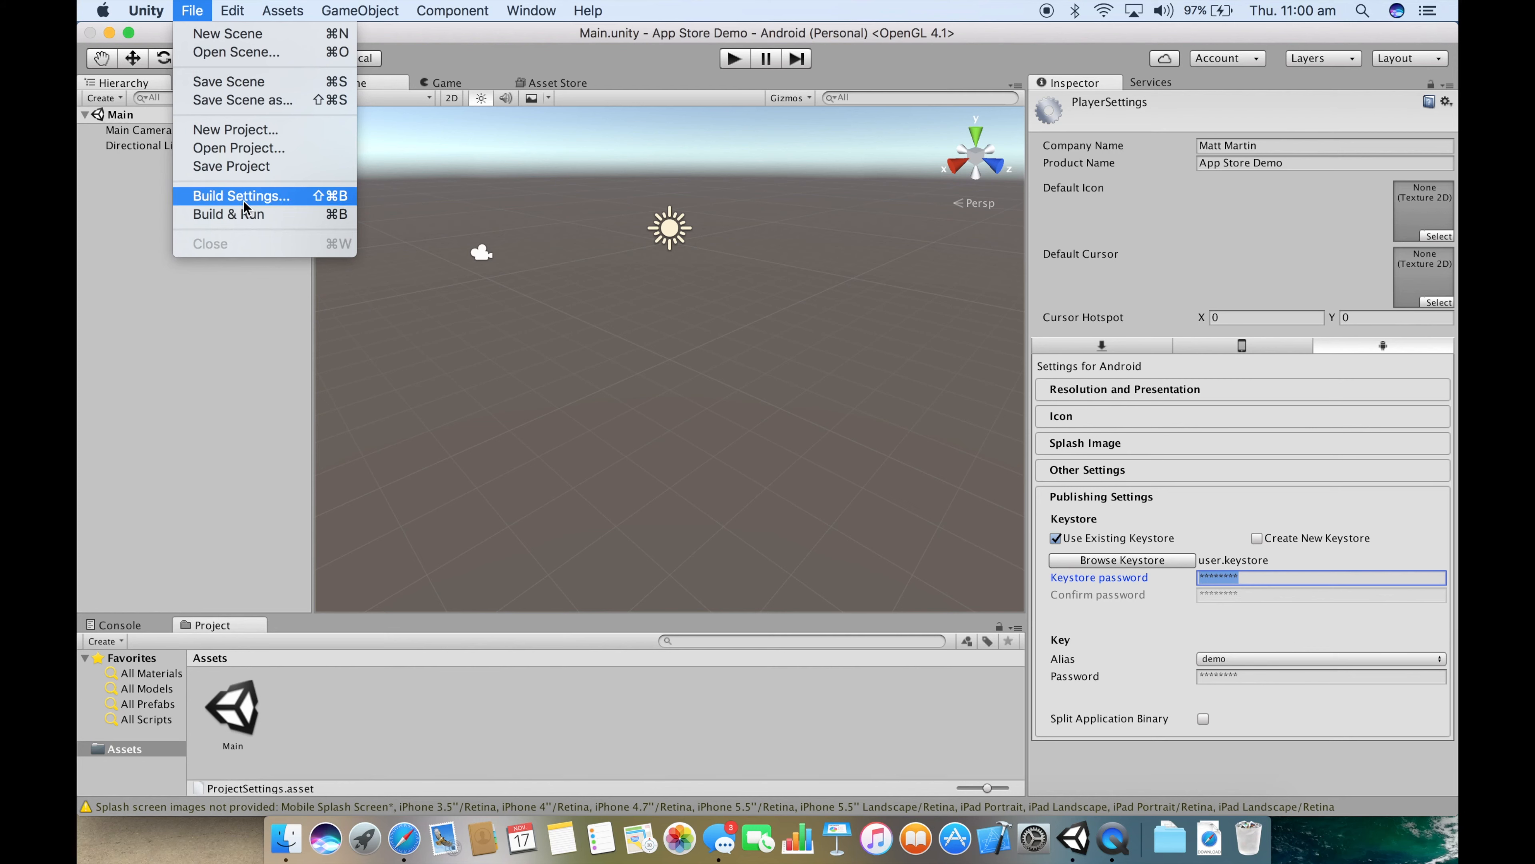
Step: Build the Android app and save the APK under the name Demo
left_click(240, 195)
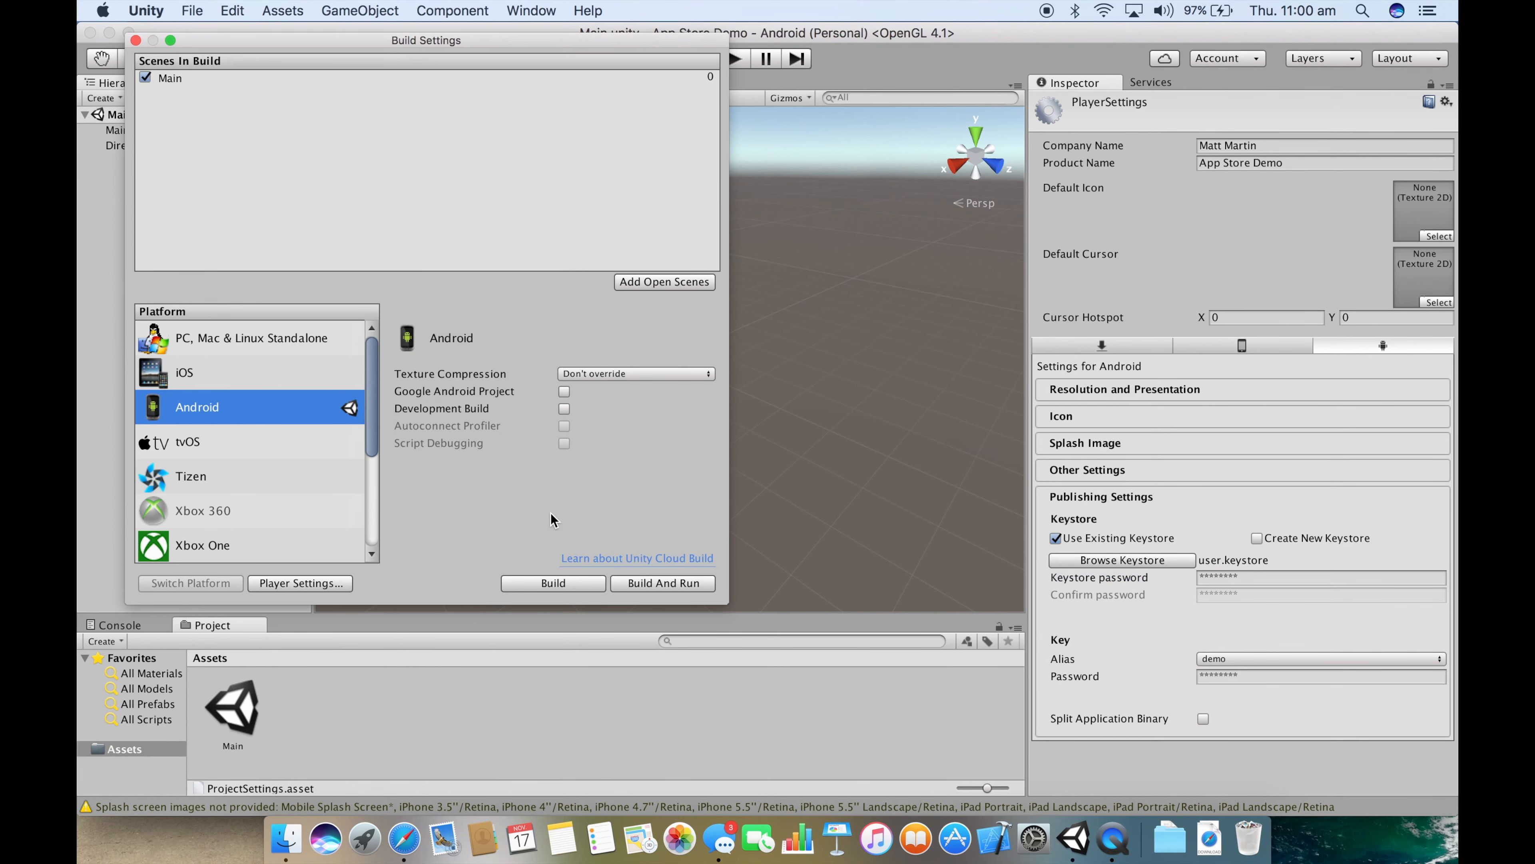
mouse_move(552, 583)
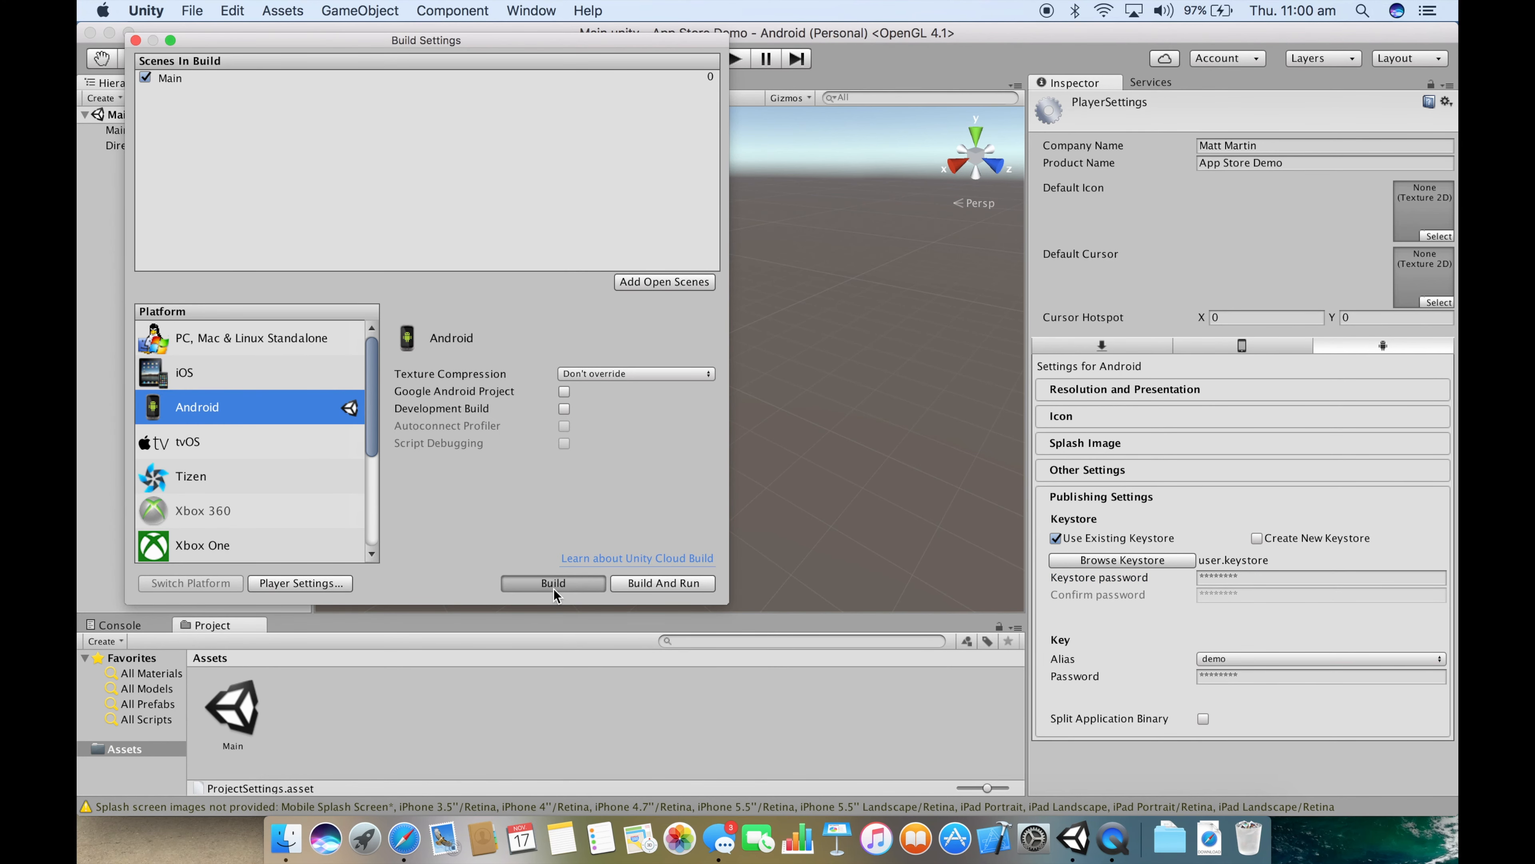
left_click(552, 583)
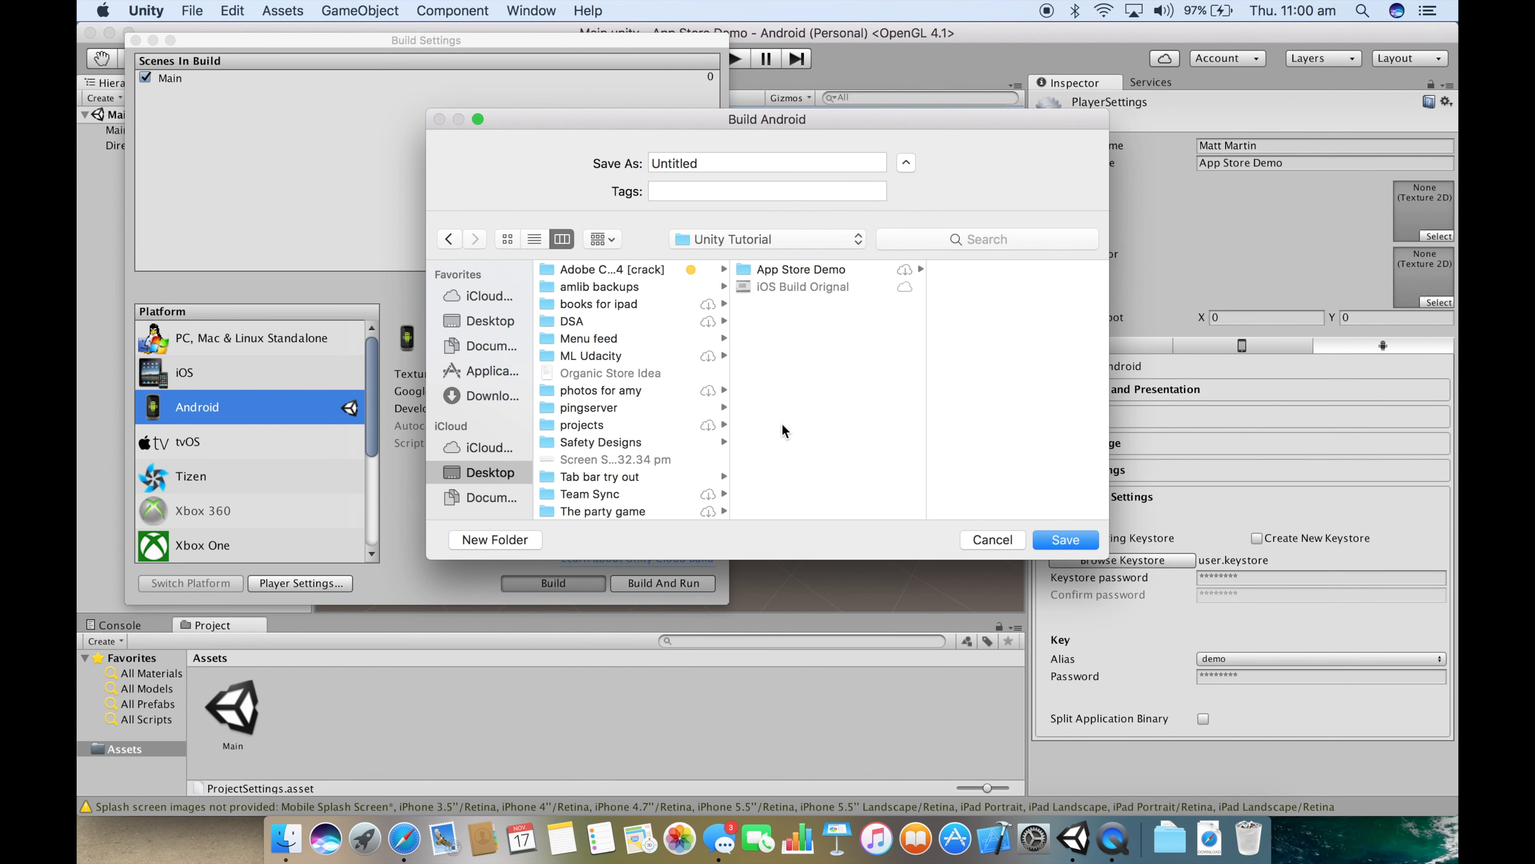
mouse_move(784, 231)
type("D")
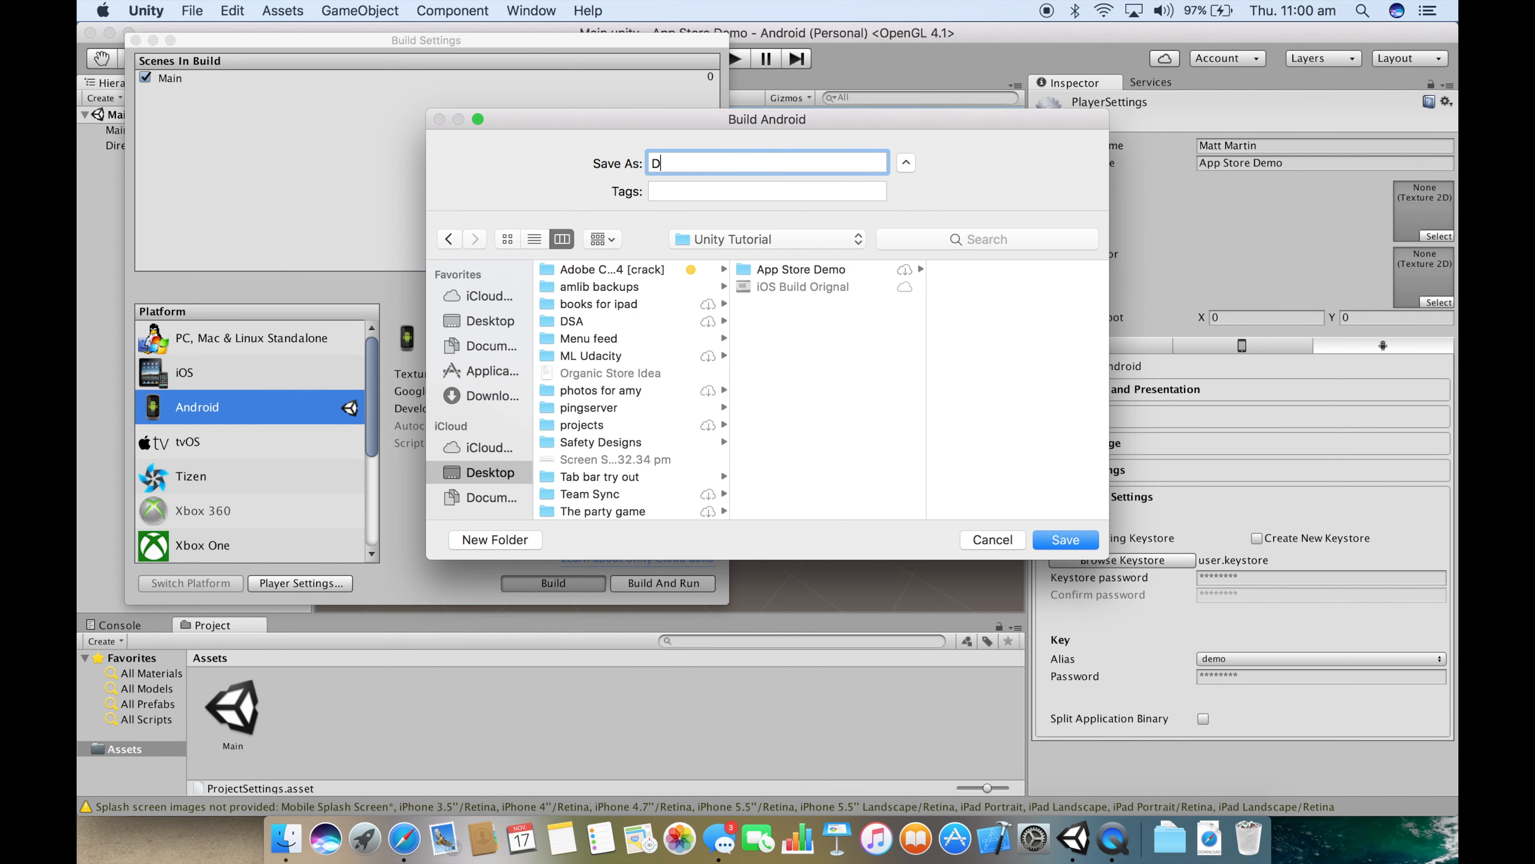
type("emo")
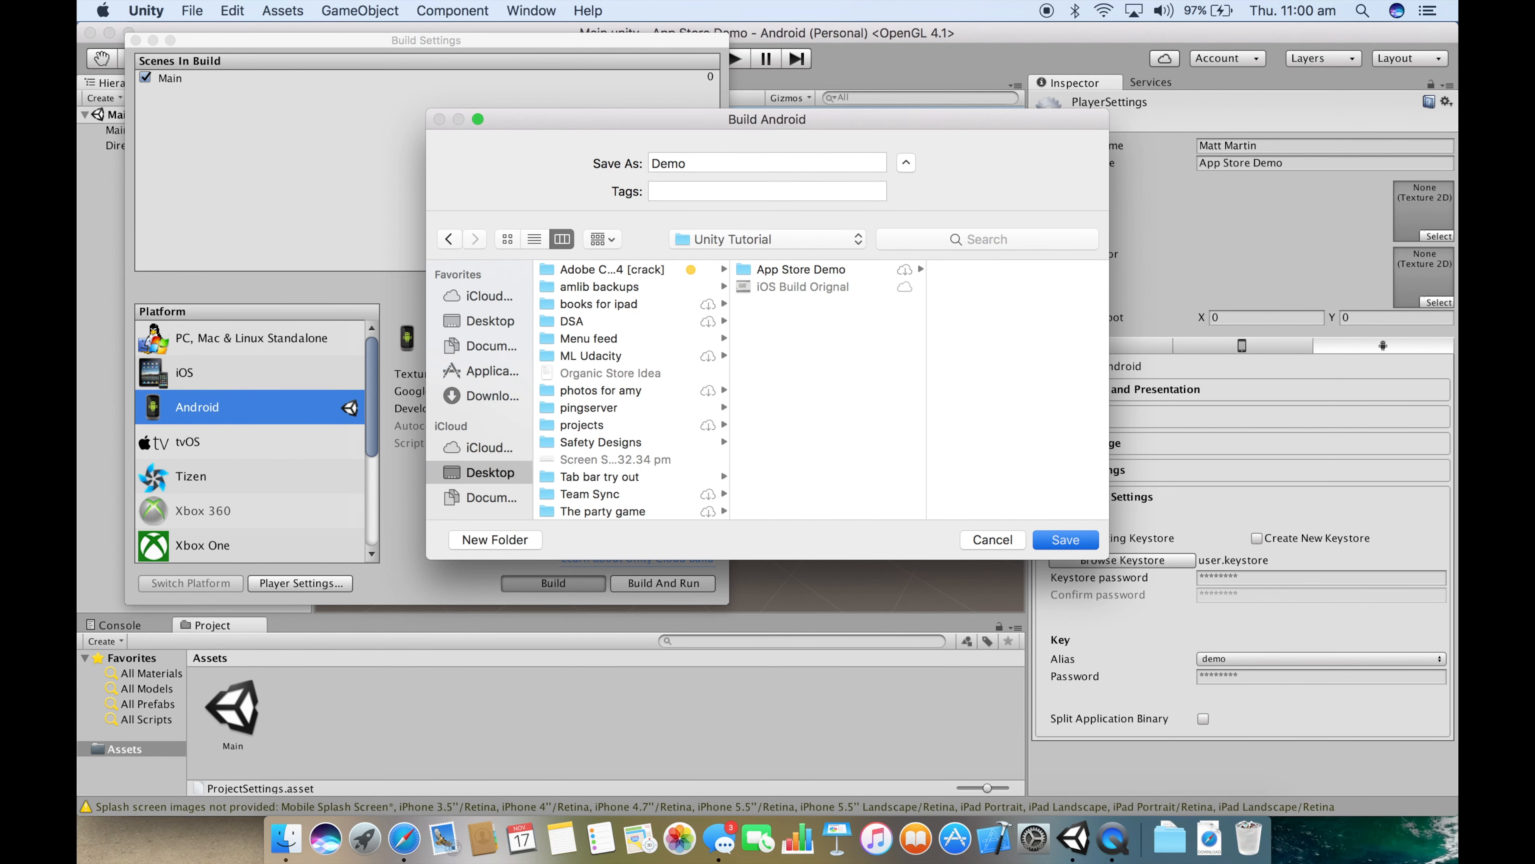
left_click(1065, 540)
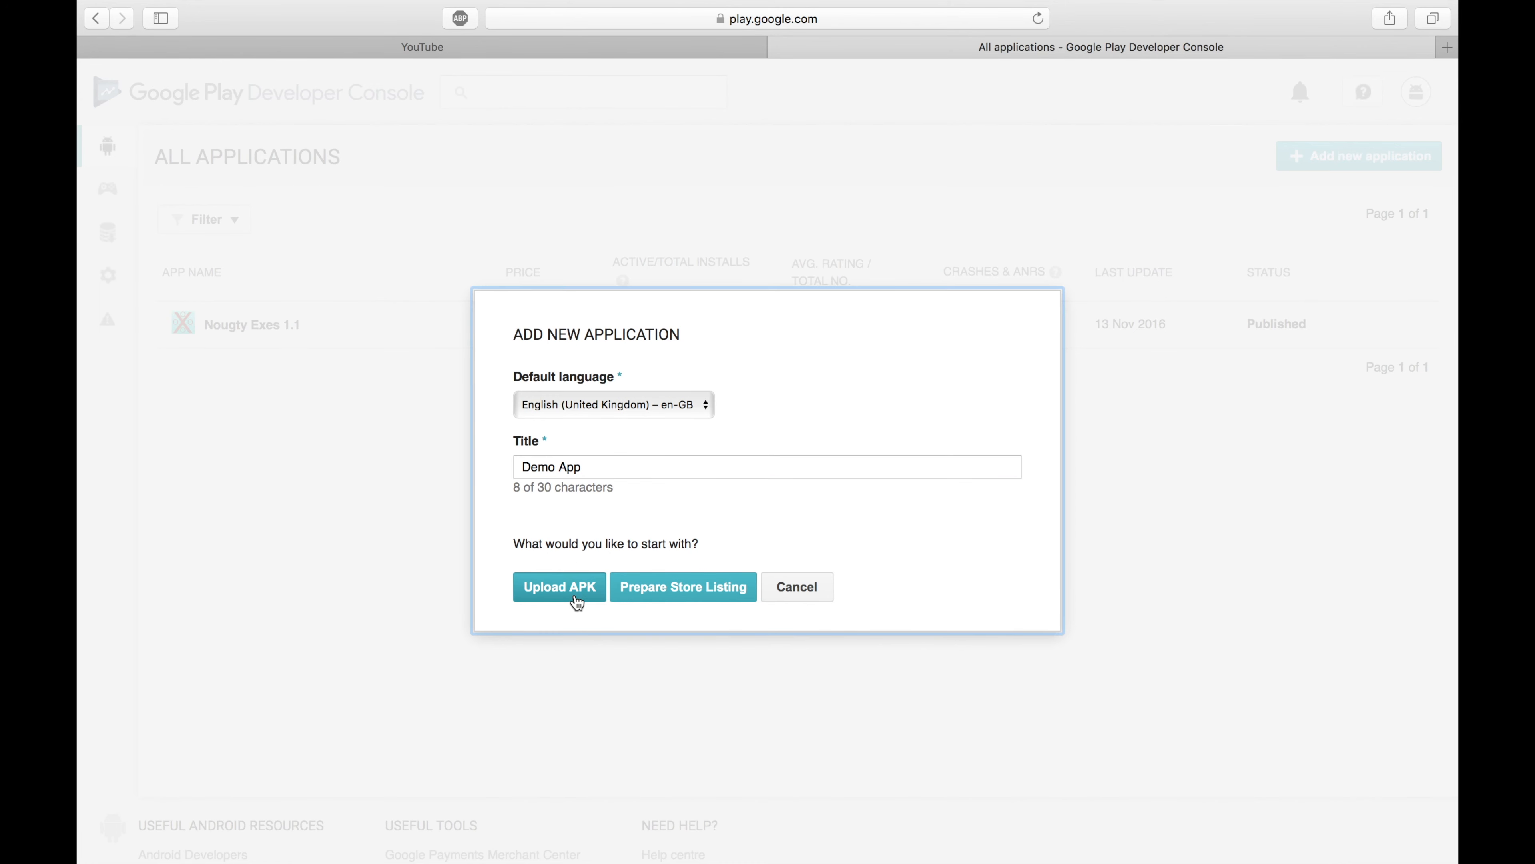
Step: Create the Demo App via Upload APK and begin uploading its first APK to Production
left_click(559, 587)
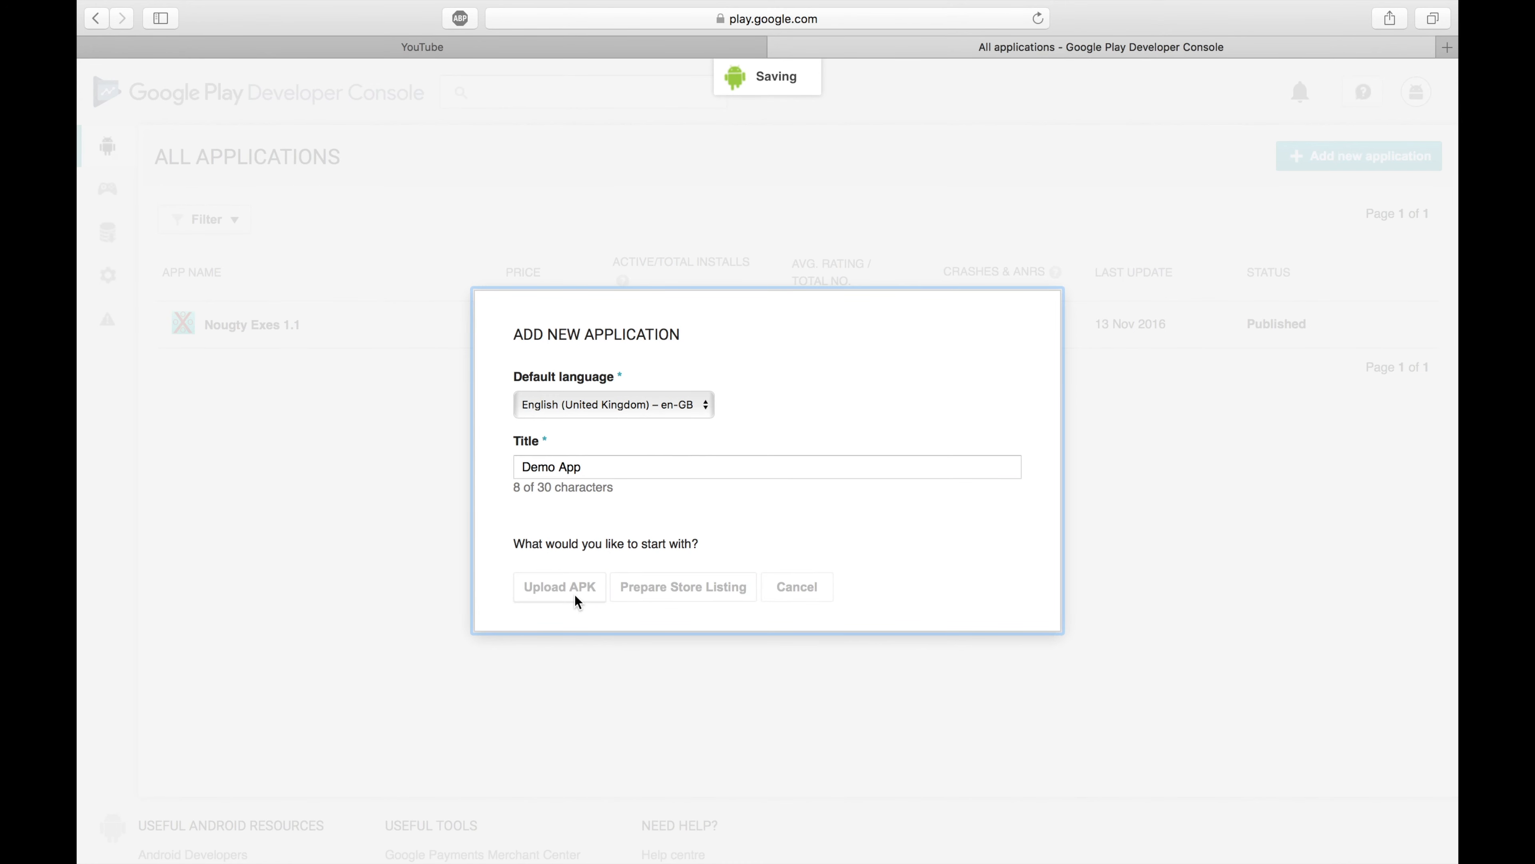
left_click(559, 586)
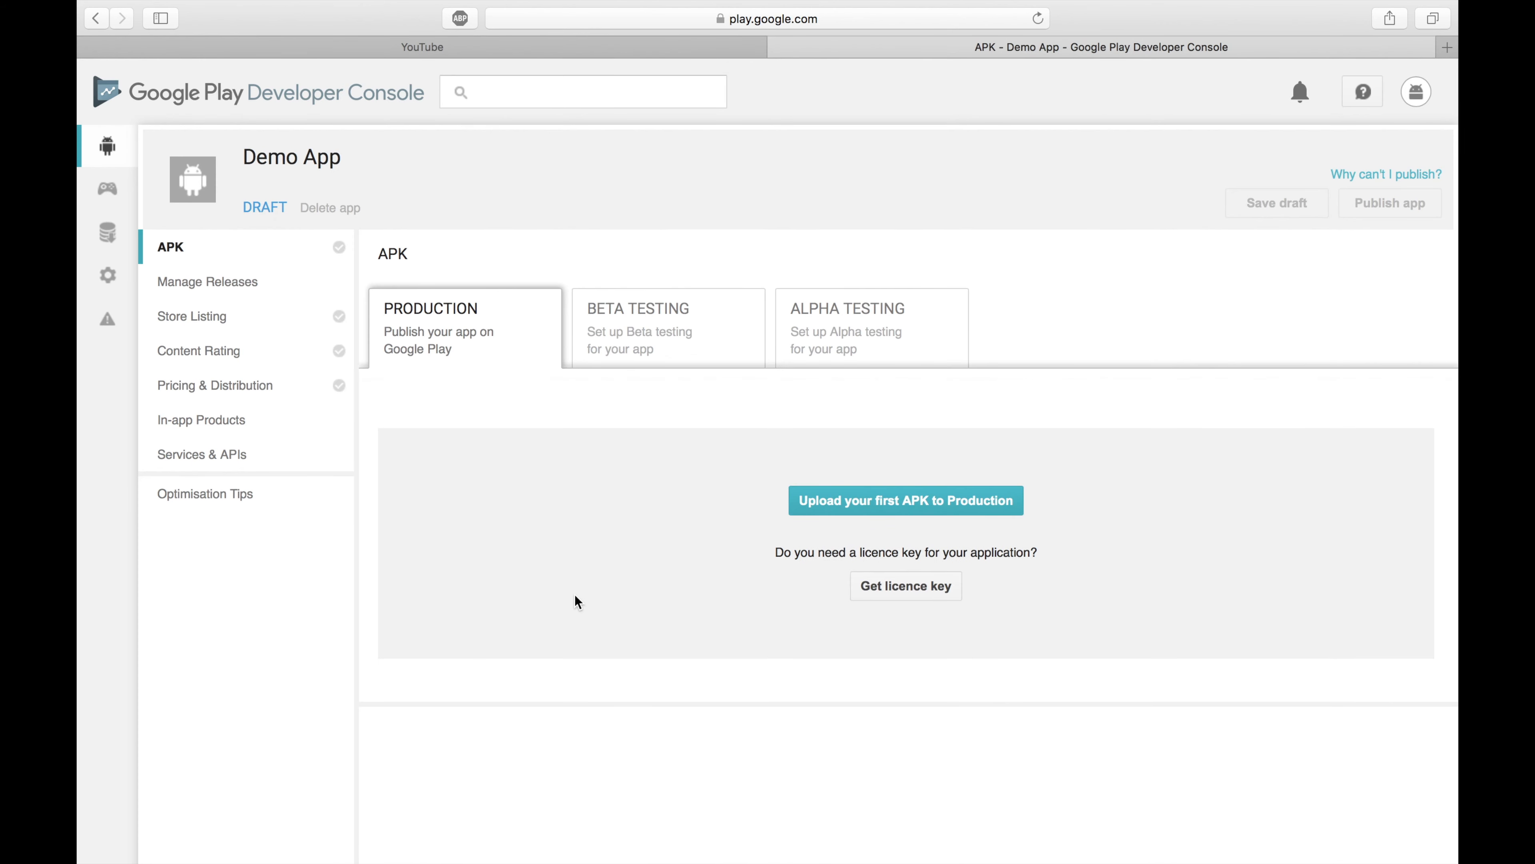
left_click(905, 501)
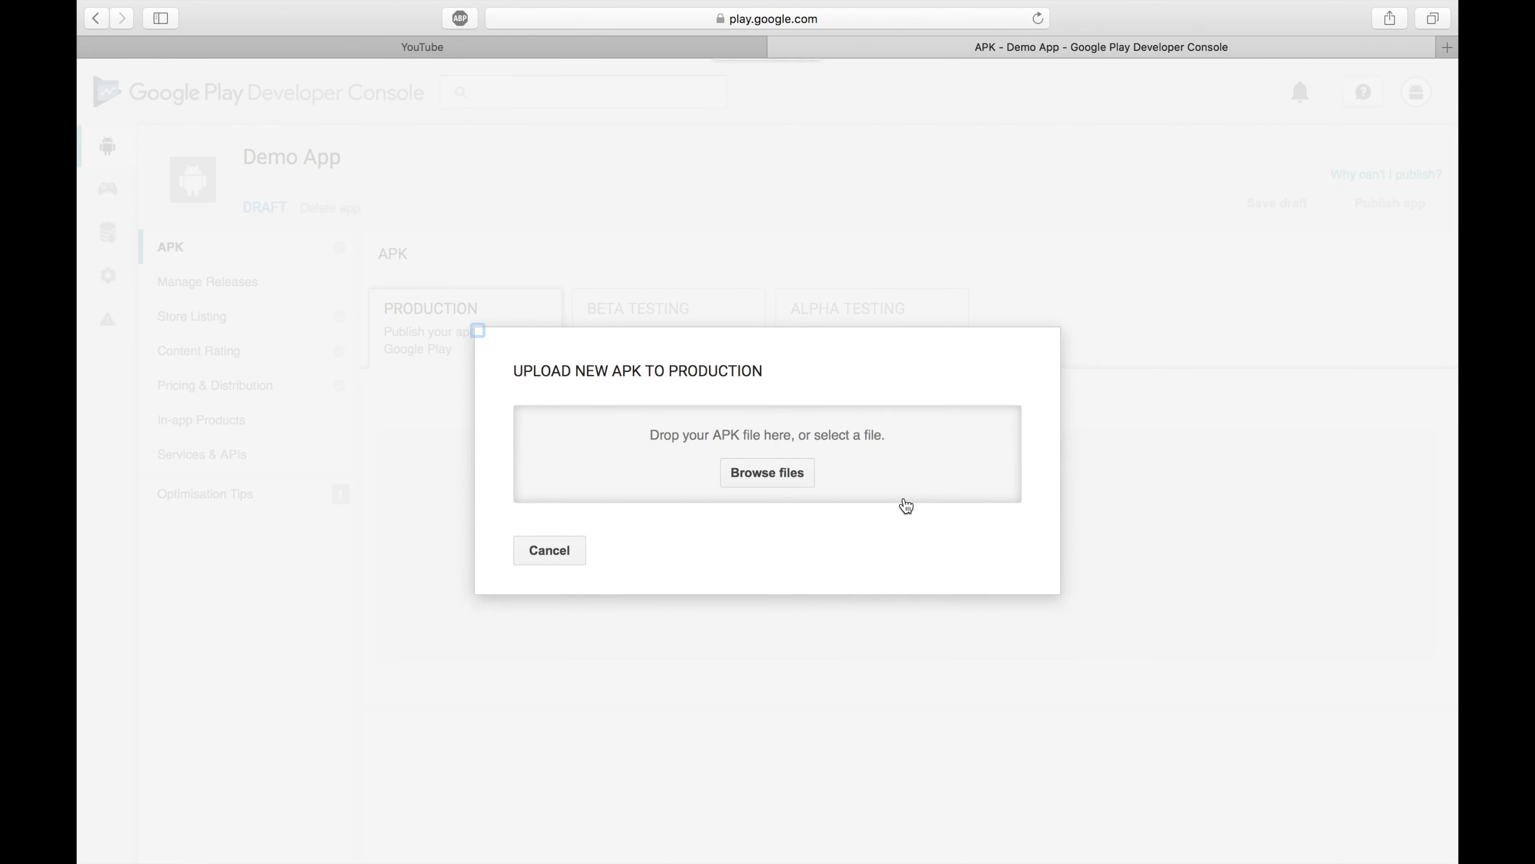
mouse_move(973, 413)
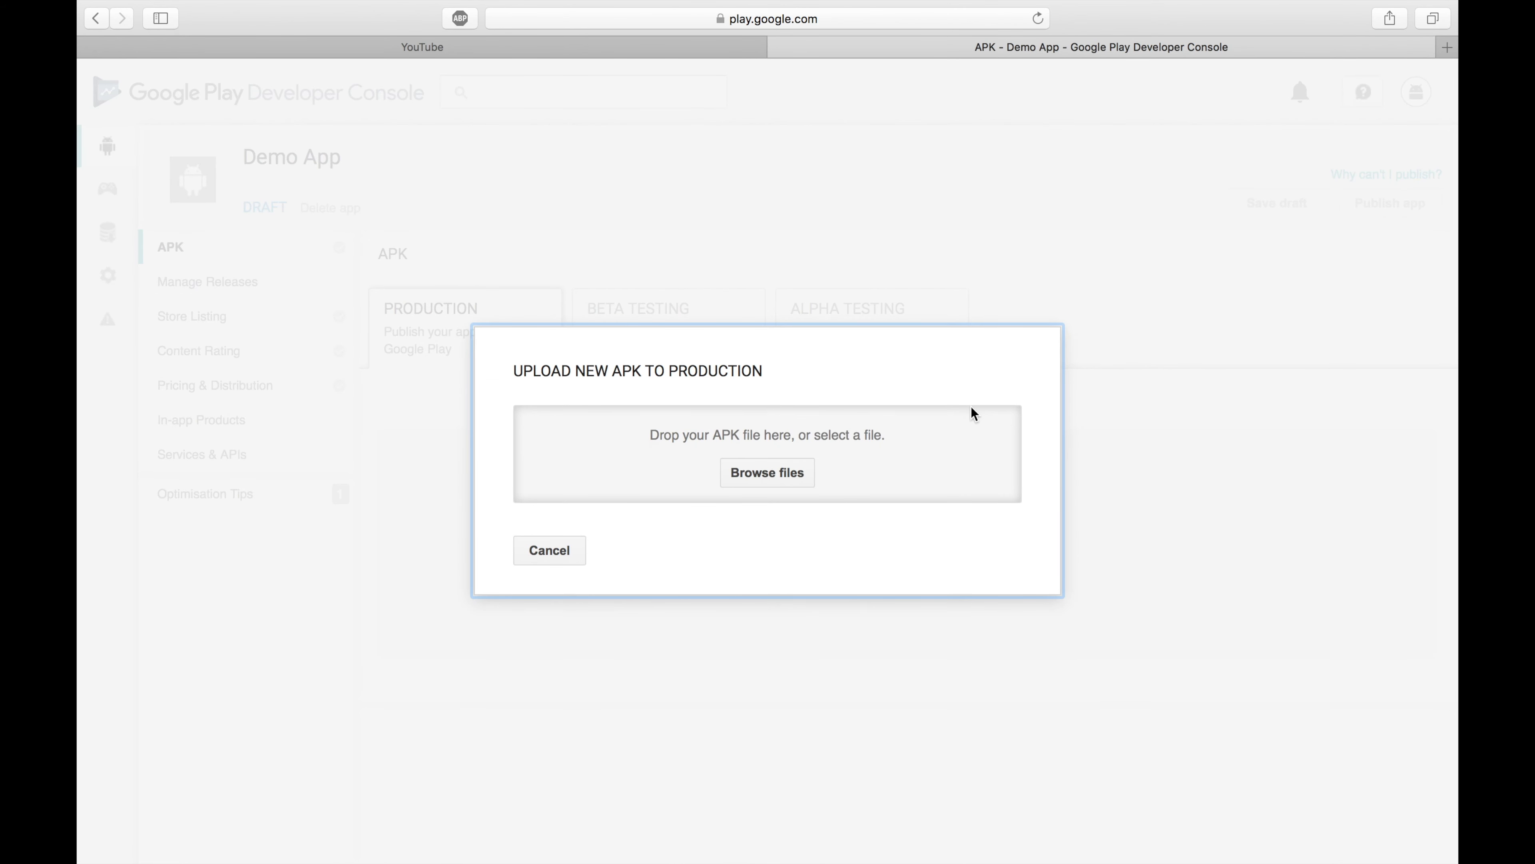